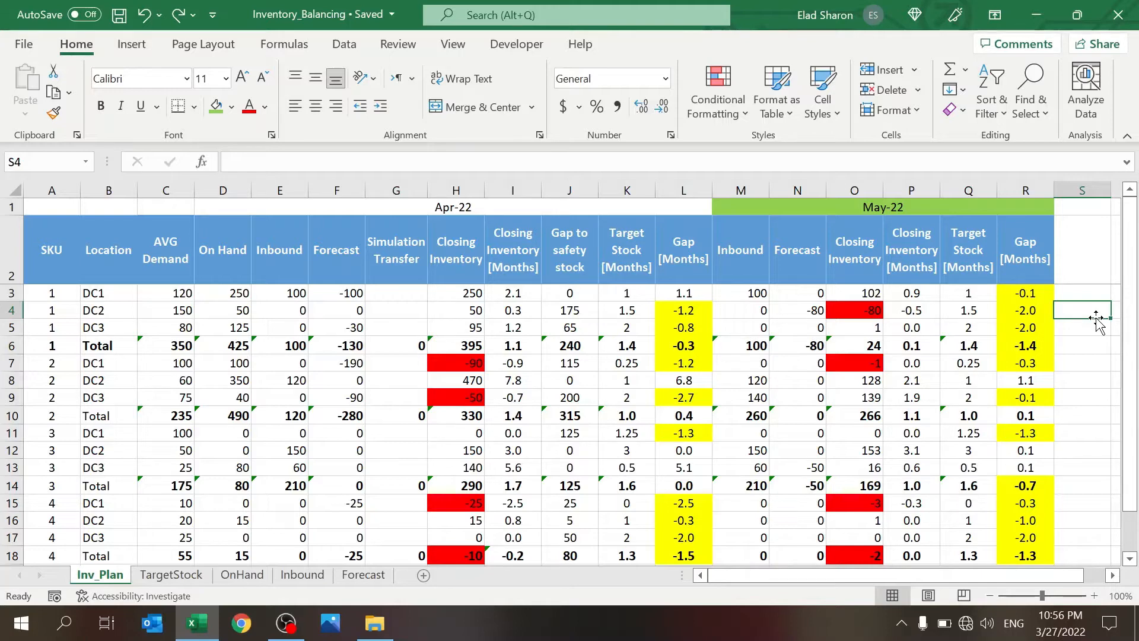
pyautogui.moveTo(583, 291)
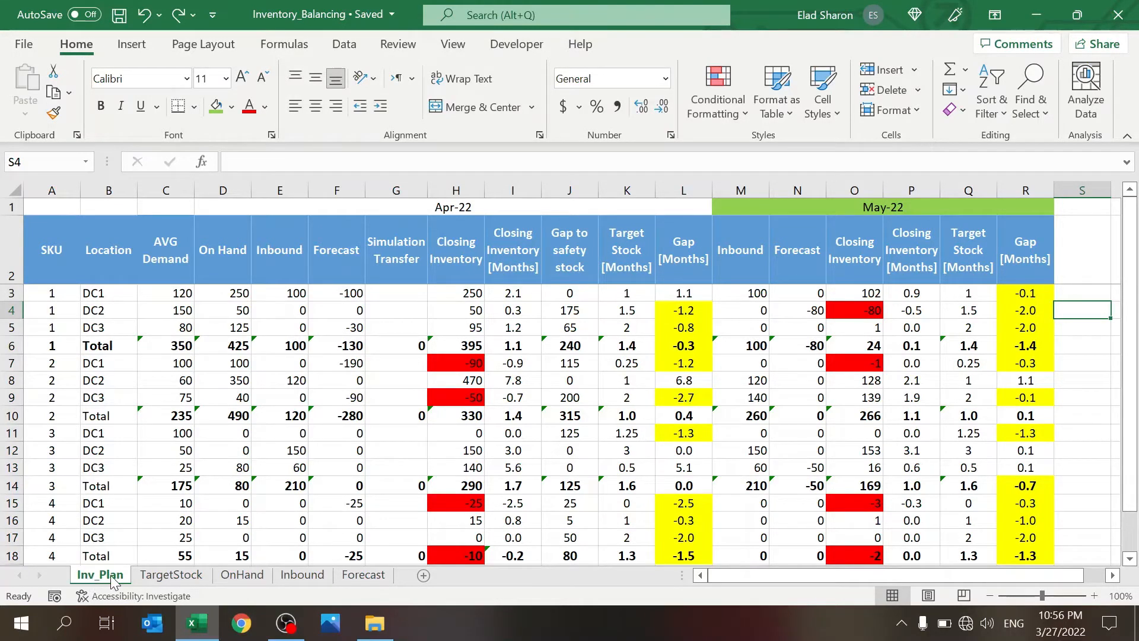
pyautogui.moveTo(225, 207)
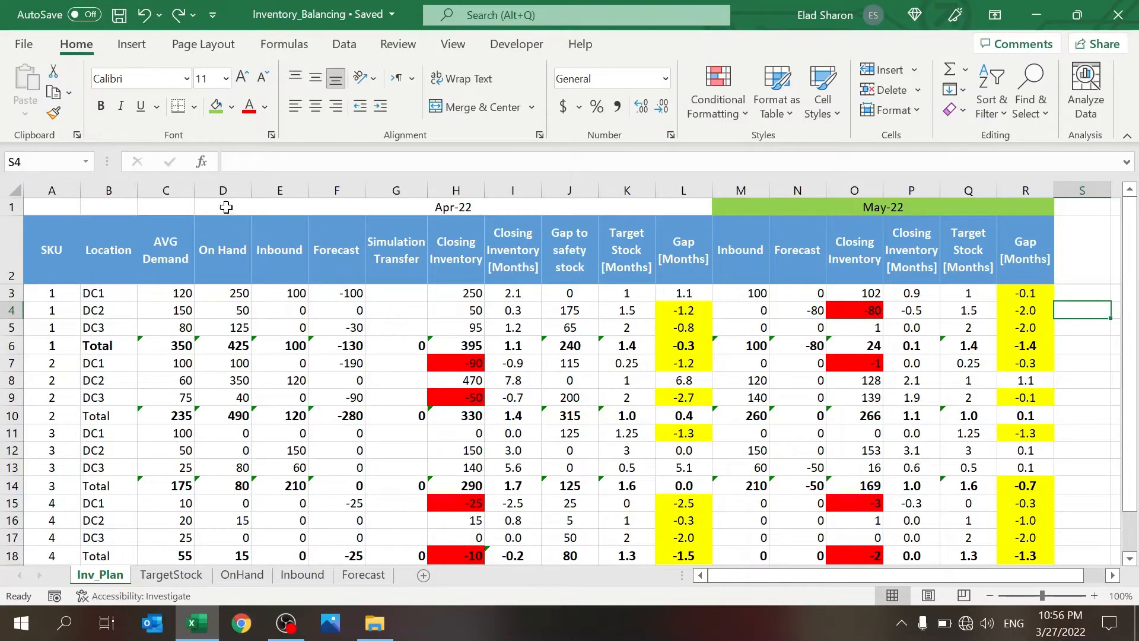
pyautogui.moveTo(225, 207)
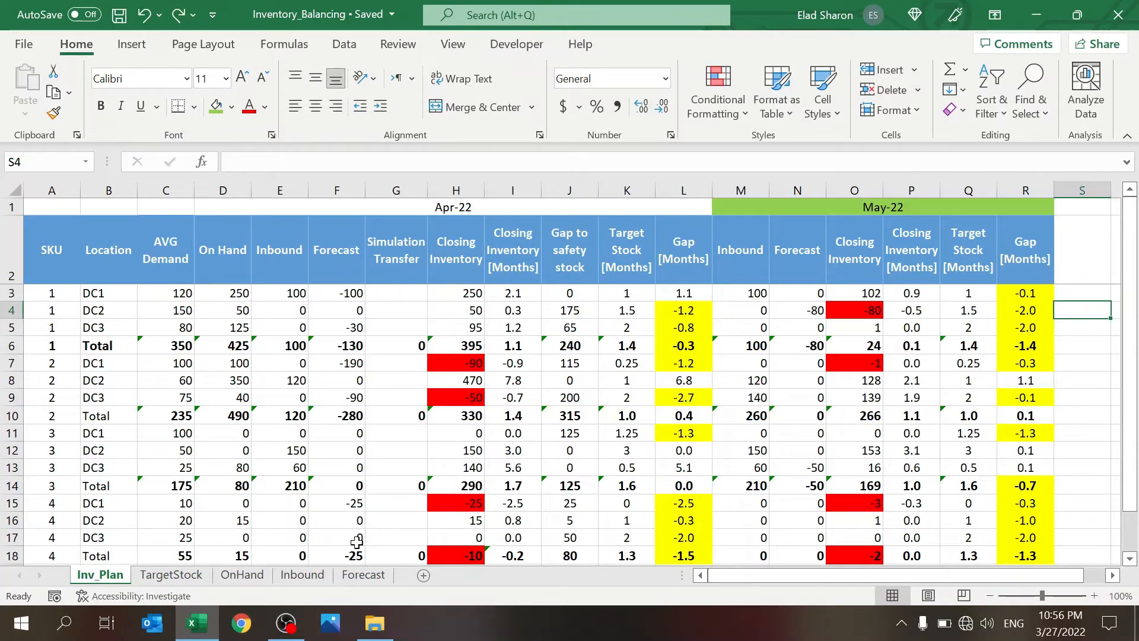
# Step: Flip through the Forecast, Inbound, OnHand and TargetStock tables, then return to Inv_Plan
pyautogui.click(363, 573)
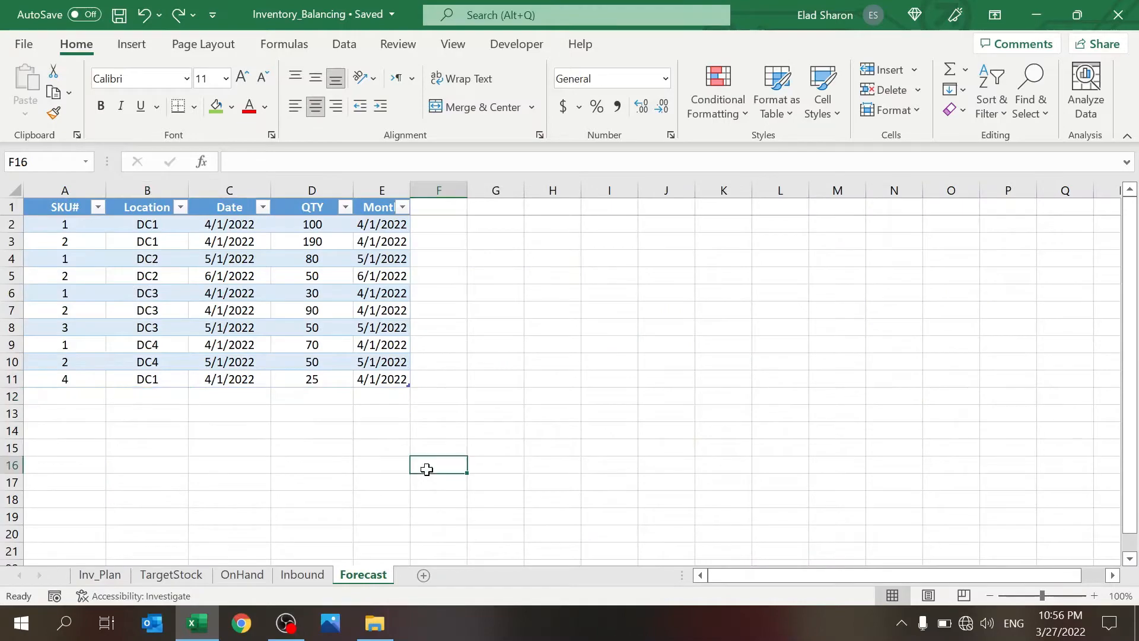
pyautogui.moveTo(220, 423)
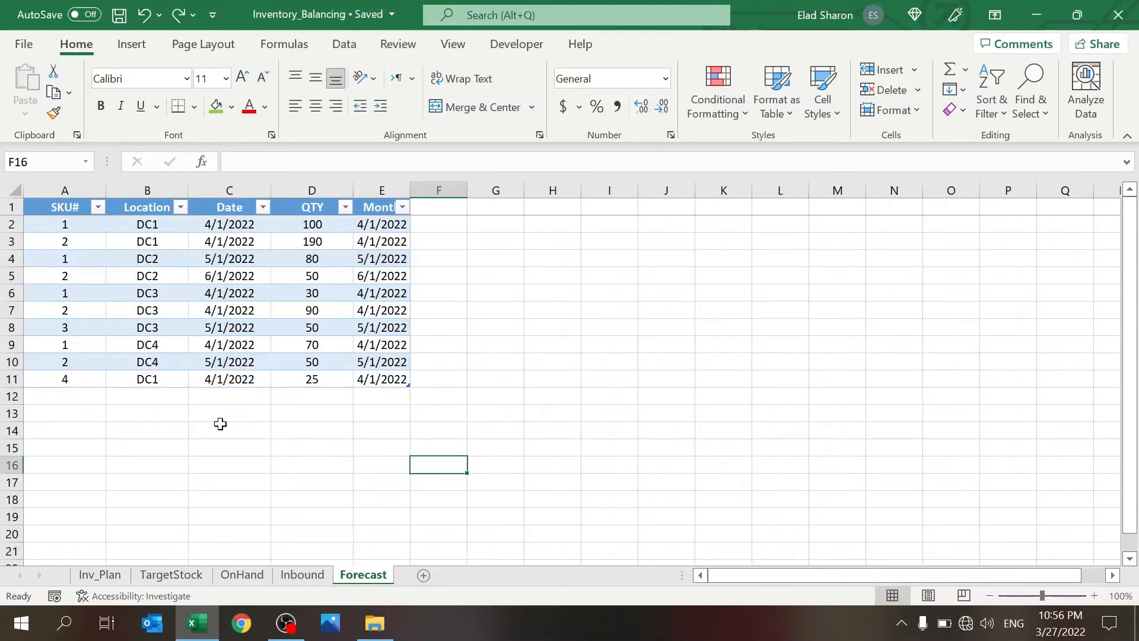
pyautogui.click(301, 573)
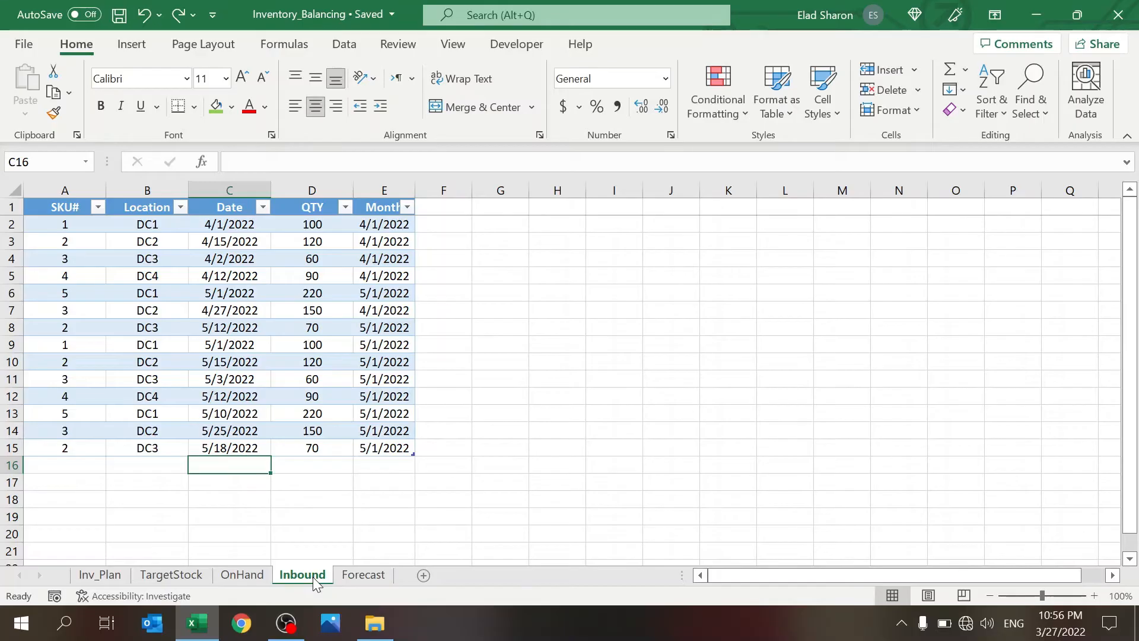
pyautogui.moveTo(317, 539)
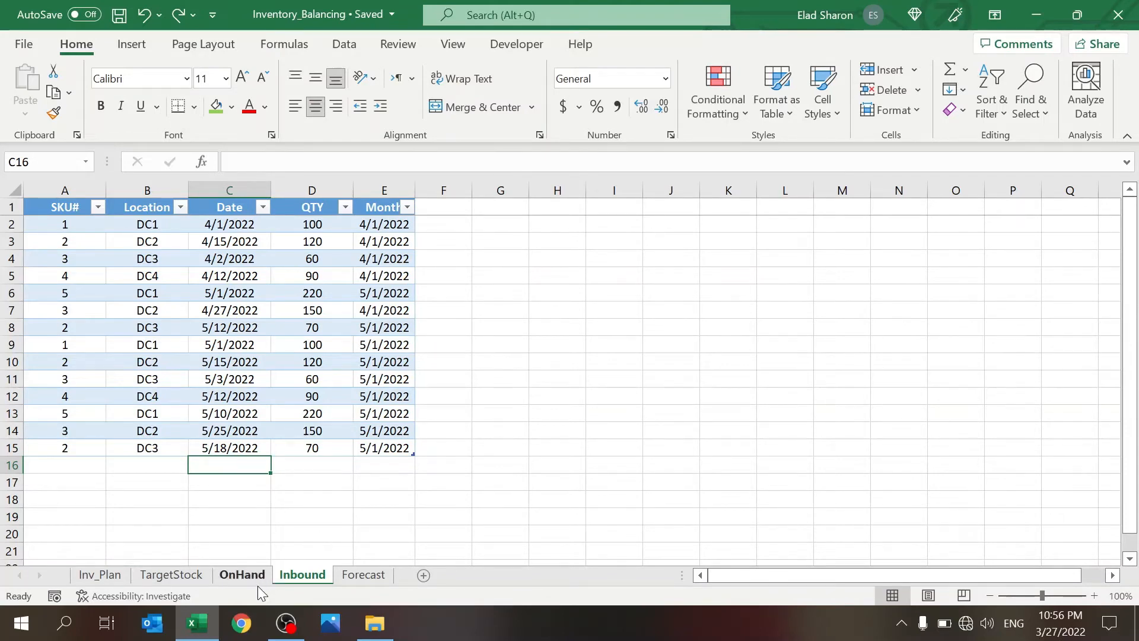
pyautogui.click(242, 574)
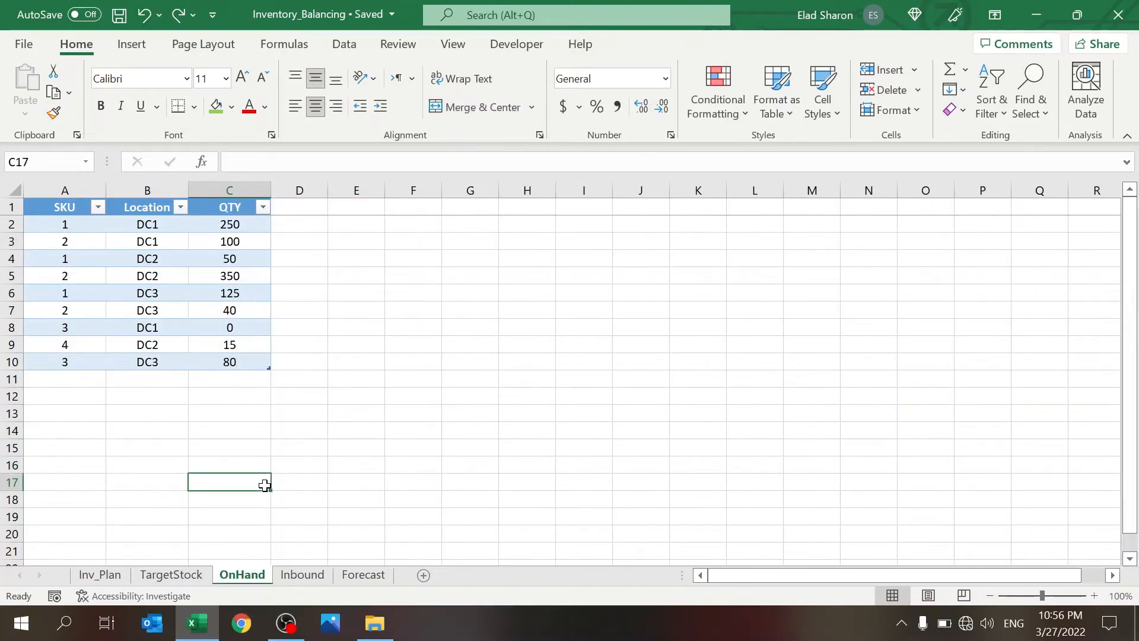
pyautogui.click(171, 575)
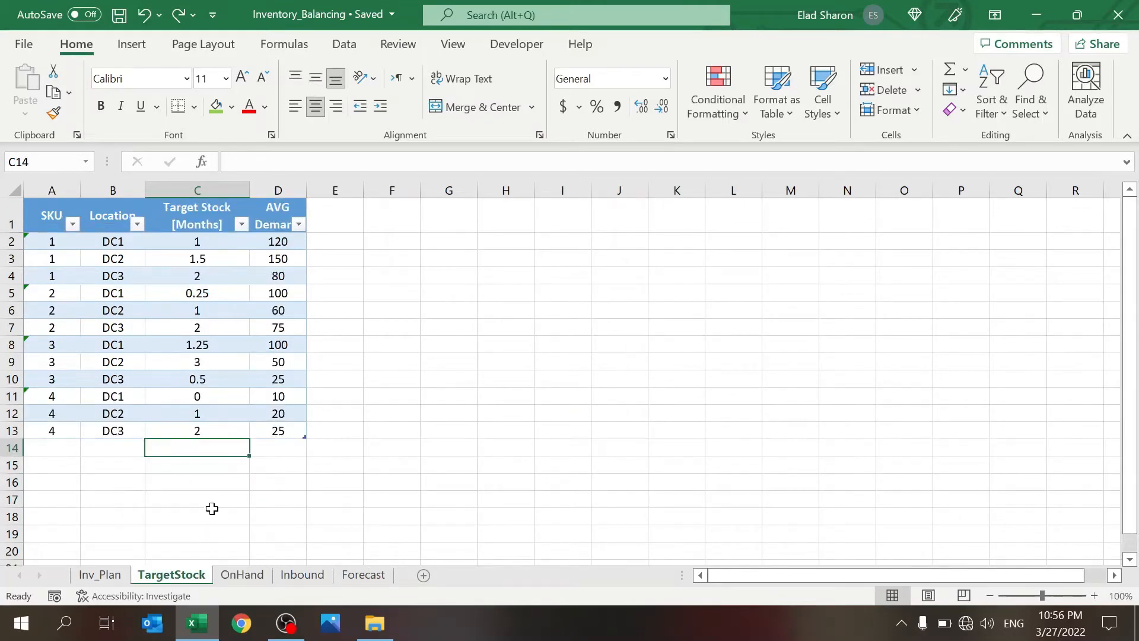
pyautogui.moveTo(194, 531)
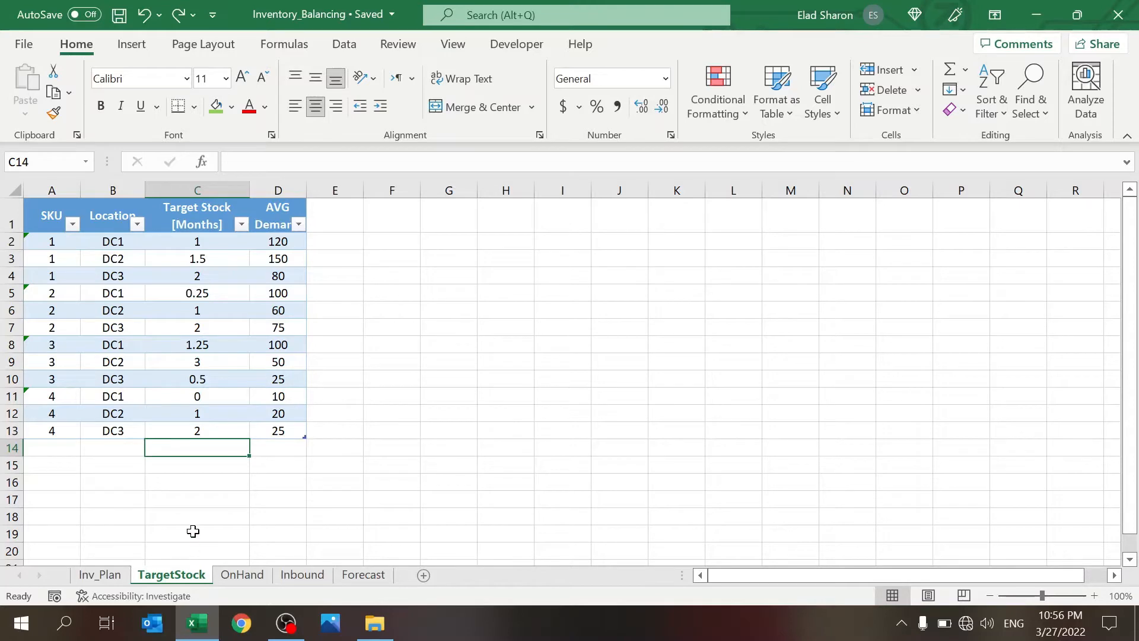
pyautogui.moveTo(135, 552)
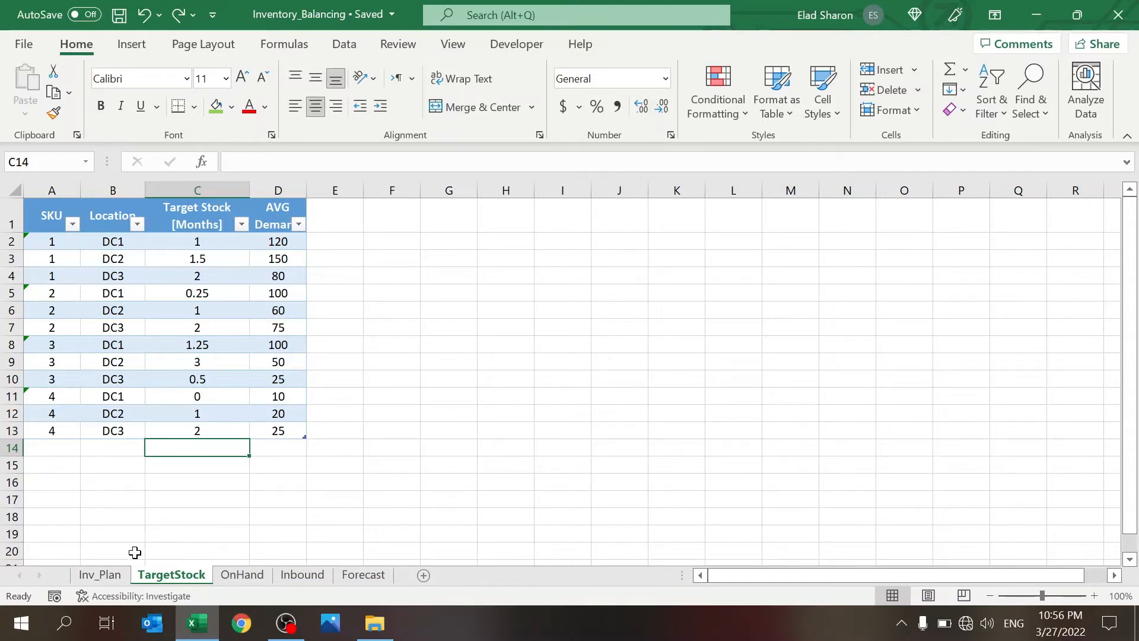
pyautogui.click(100, 574)
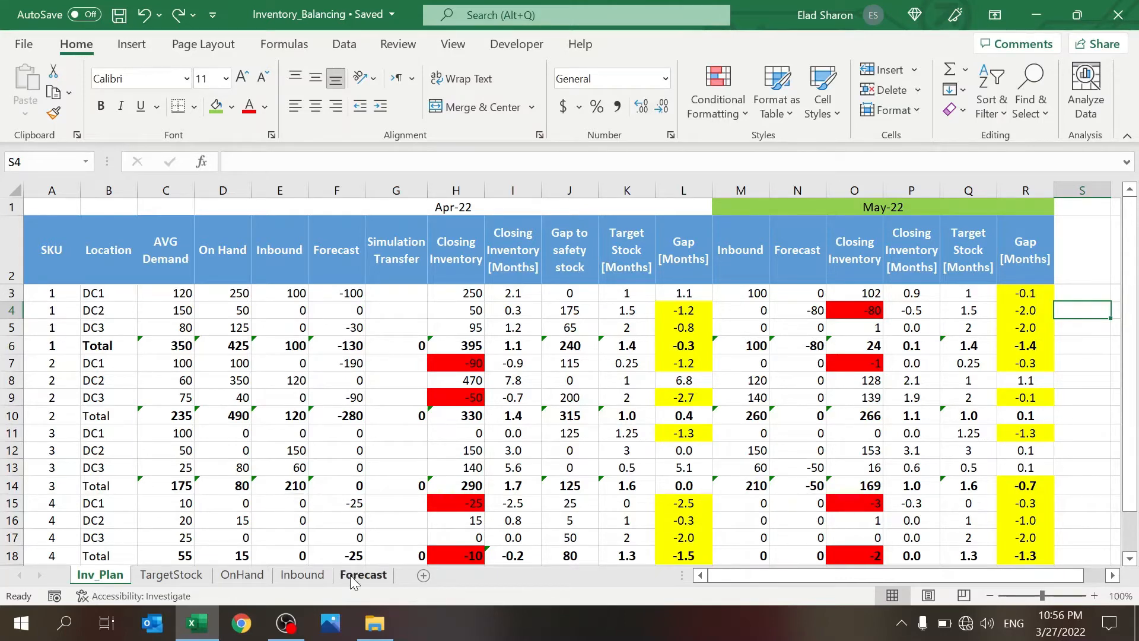
# Step: Review the Forecast table: DC2 June date, the table name, and the column E month formula
pyautogui.click(362, 574)
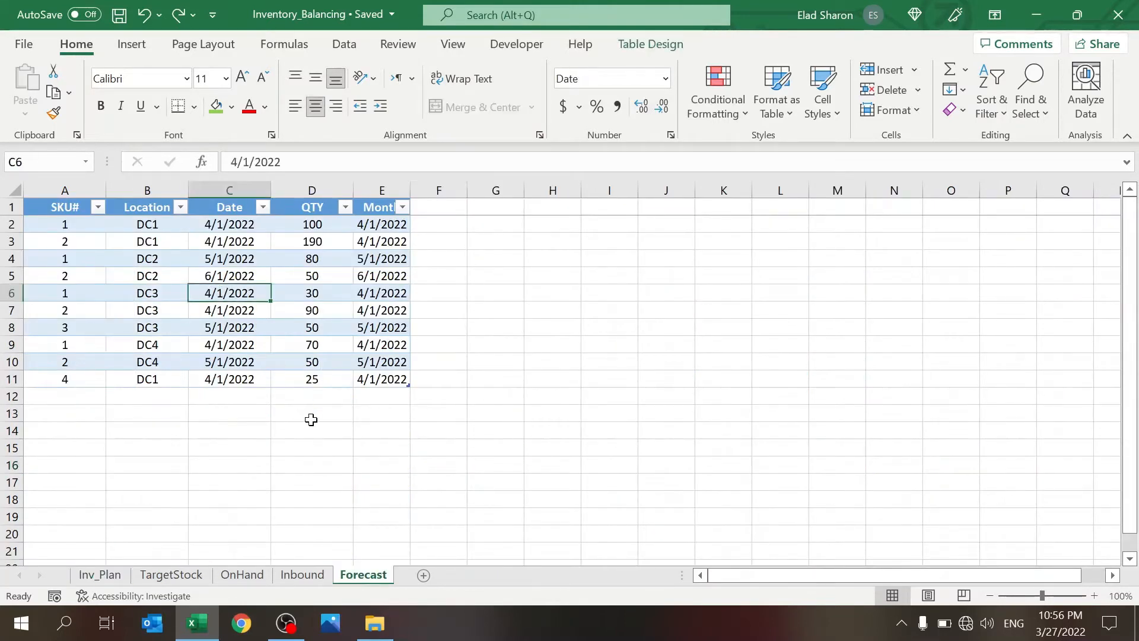
pyautogui.click(311, 413)
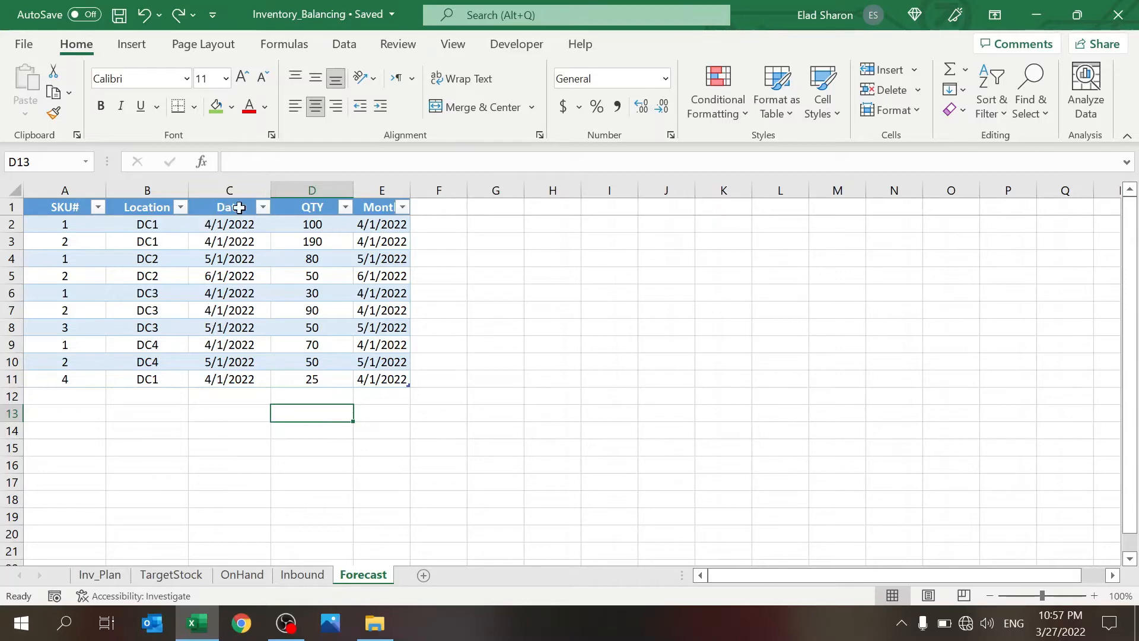
pyautogui.click(381, 224)
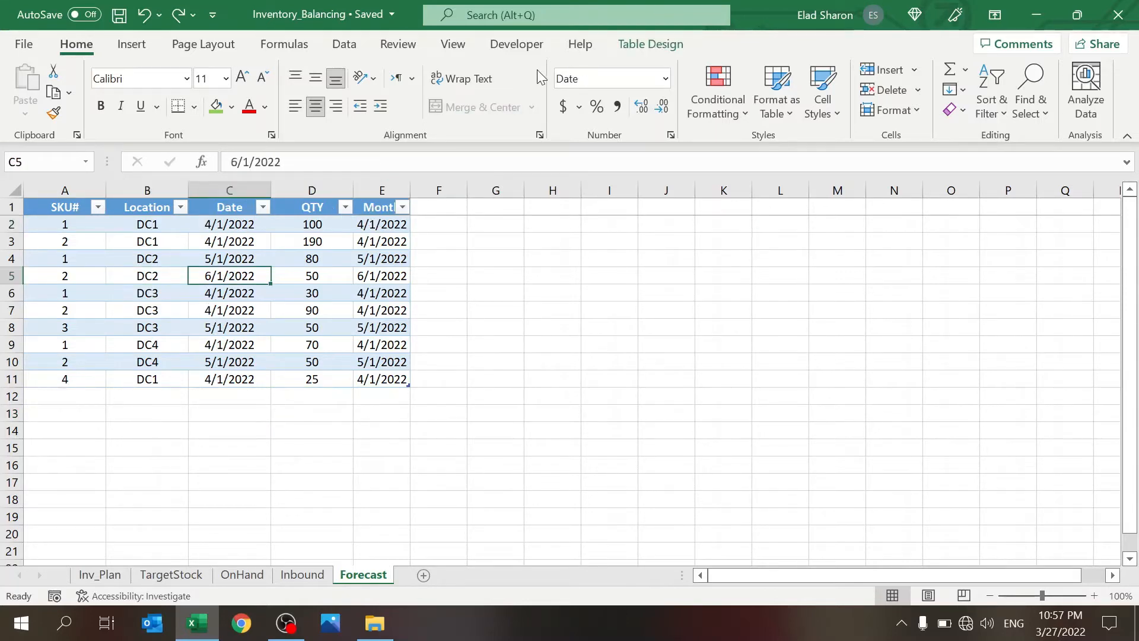
pyautogui.click(650, 44)
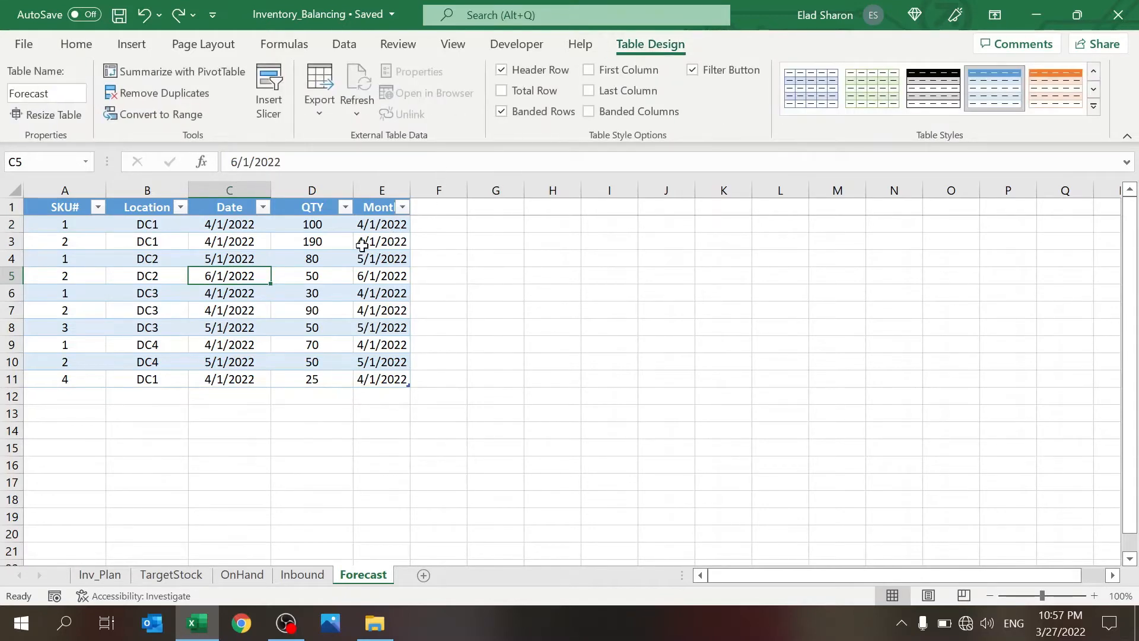
pyautogui.click(382, 224)
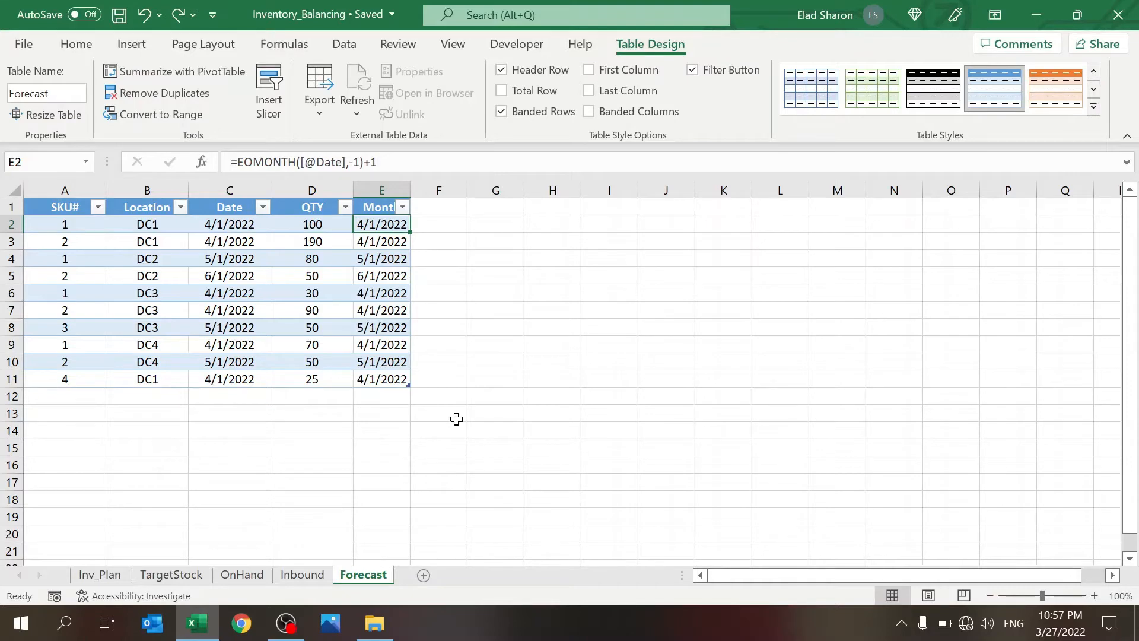
pyautogui.moveTo(289, 556)
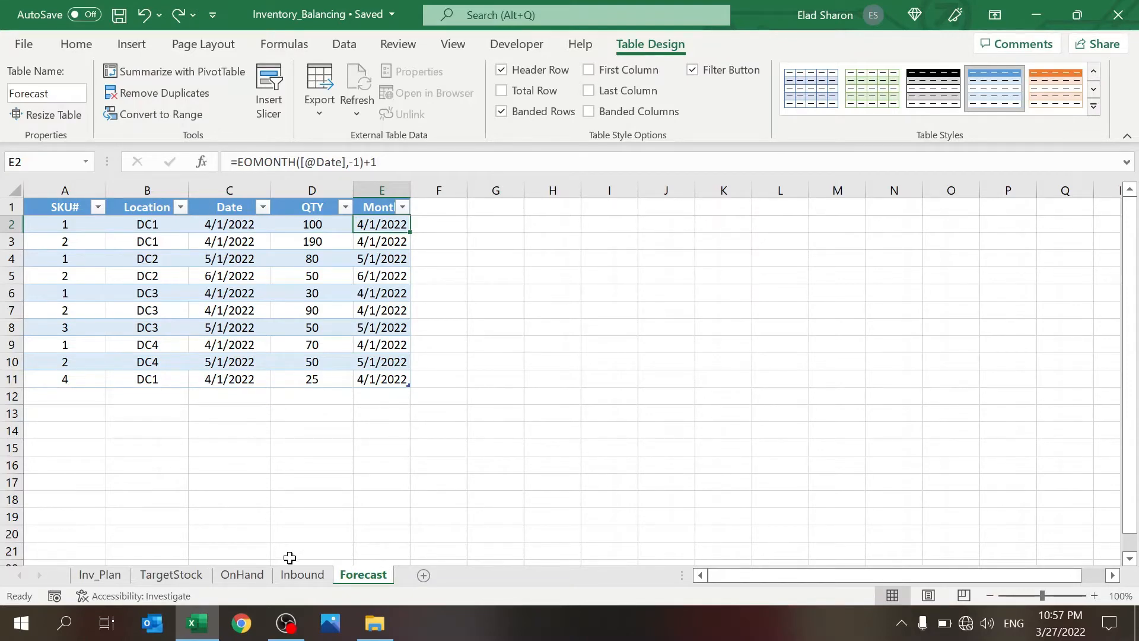
# Step: Review the Inbound table's E2 EOMONTH month formula and its whole Month column
pyautogui.click(301, 574)
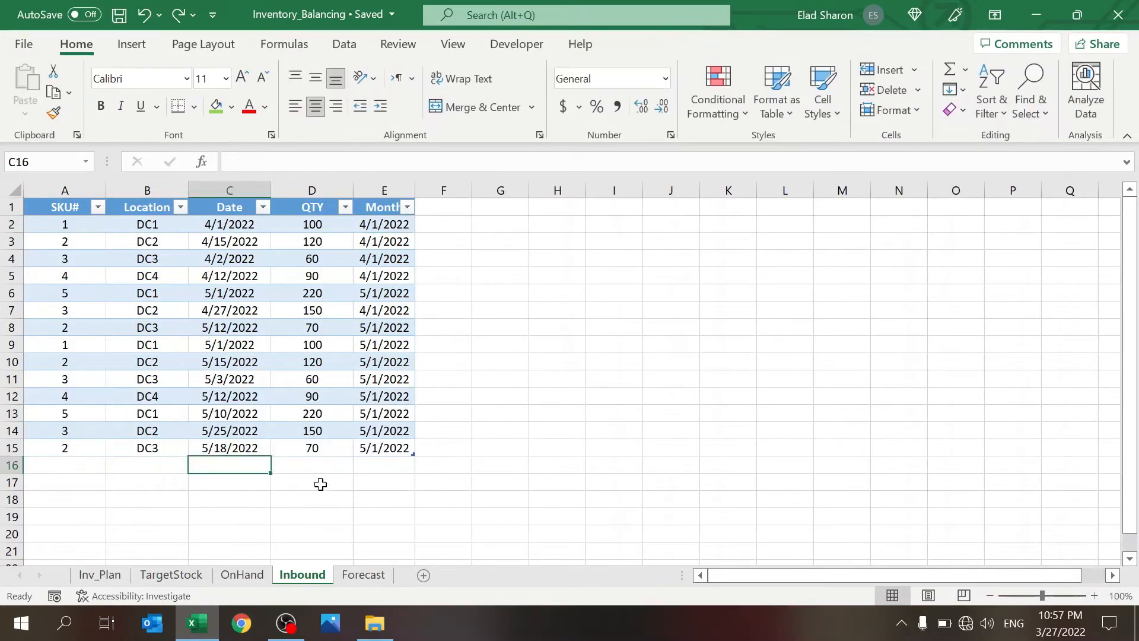
pyautogui.moveTo(220, 371)
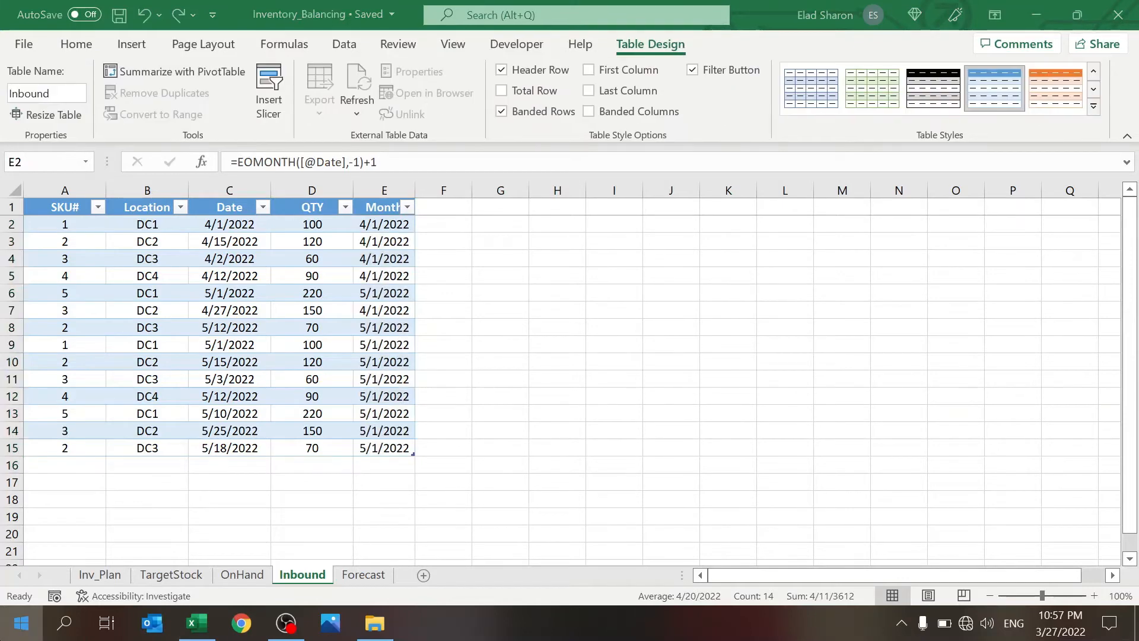
pyautogui.click(384, 207)
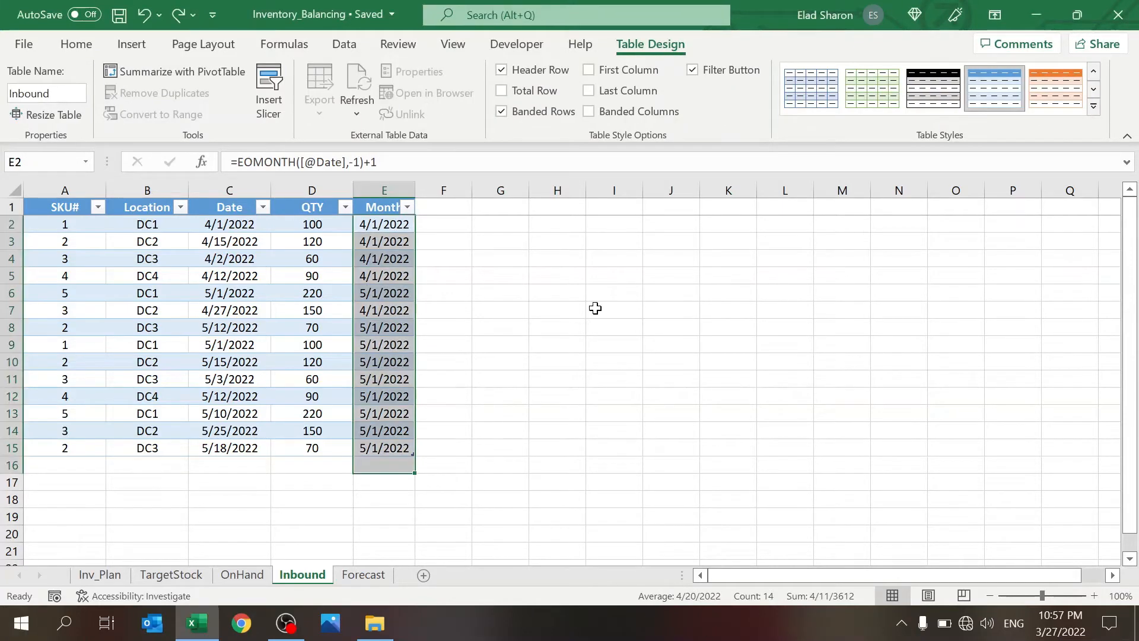
pyautogui.click(557, 326)
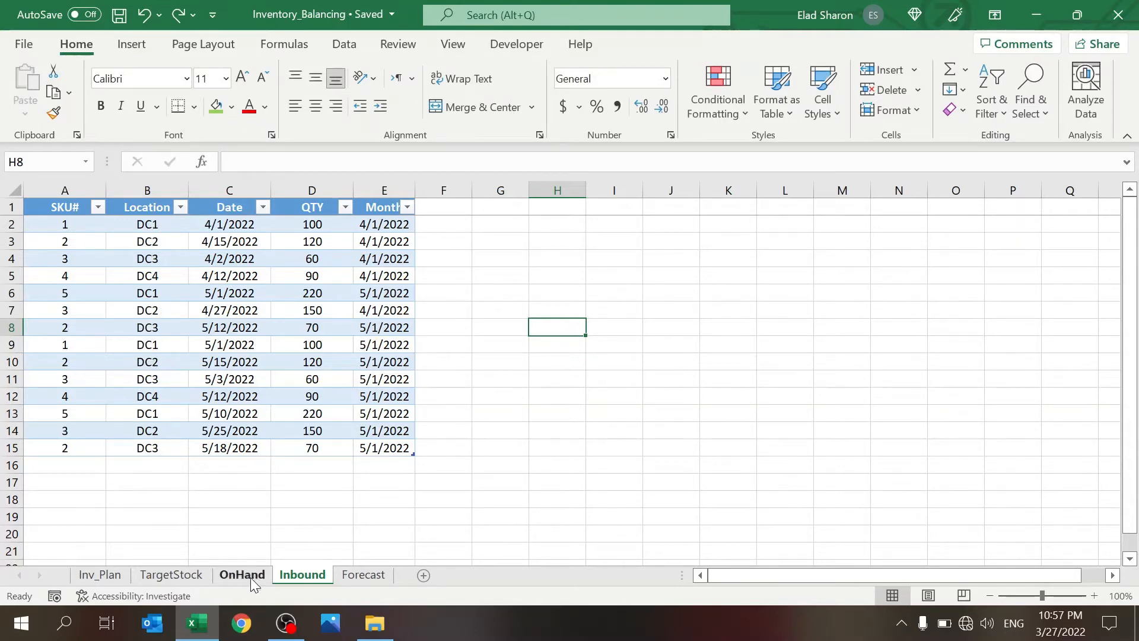
# Step: Look over the OnHand and TargetStock tables, including DC2's target months, then return to Inv_Plan
pyautogui.click(242, 575)
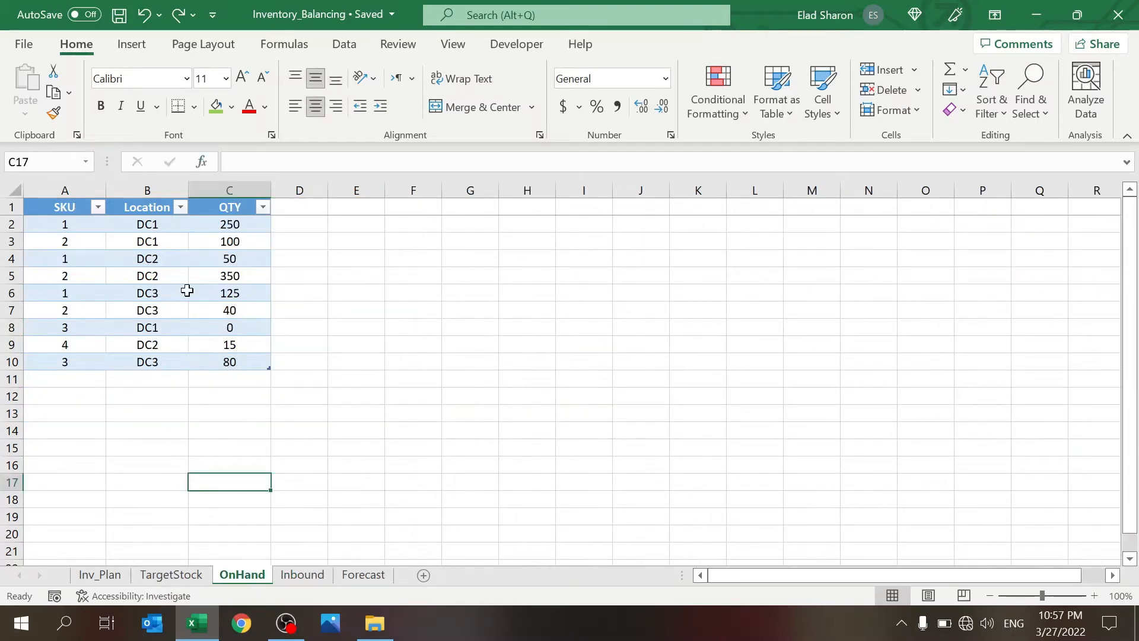
pyautogui.moveTo(233, 419)
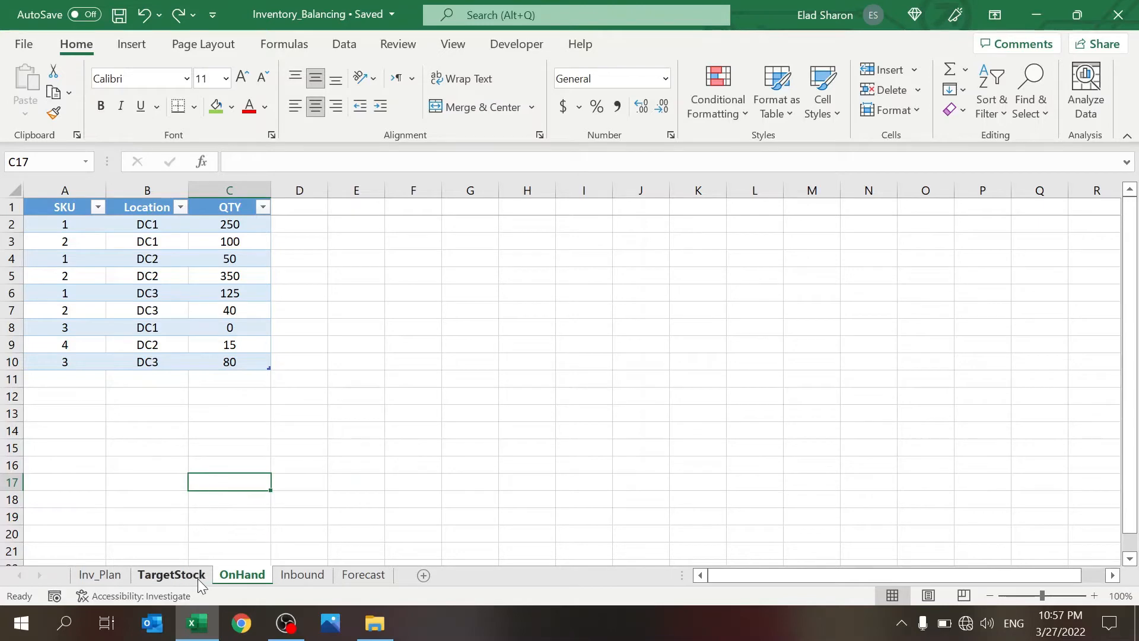
pyautogui.click(172, 574)
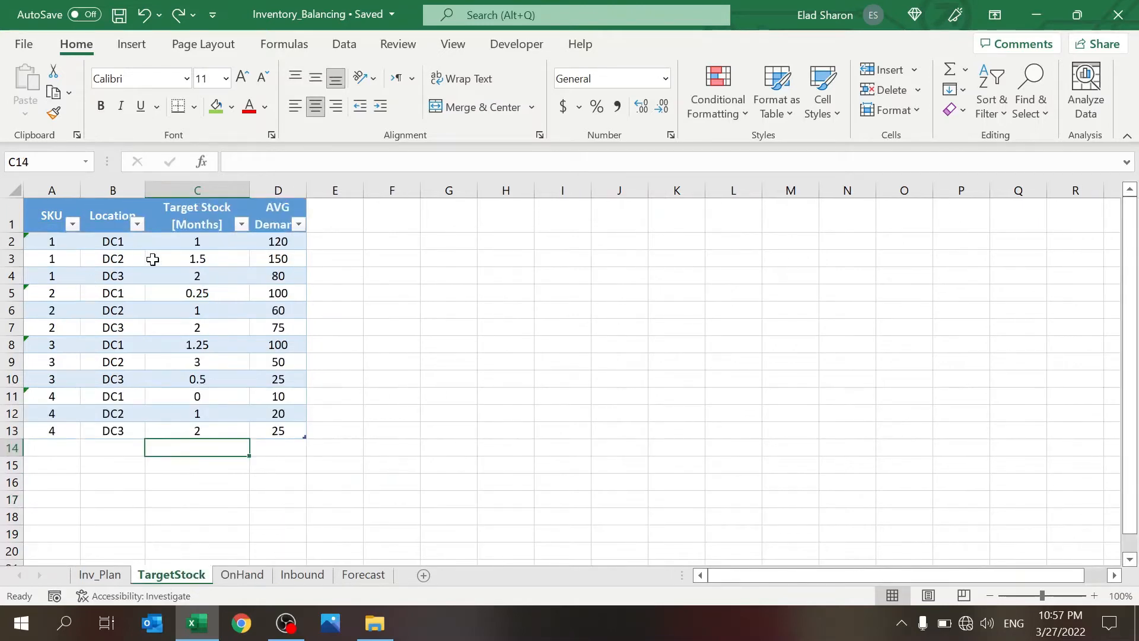
pyautogui.click(196, 259)
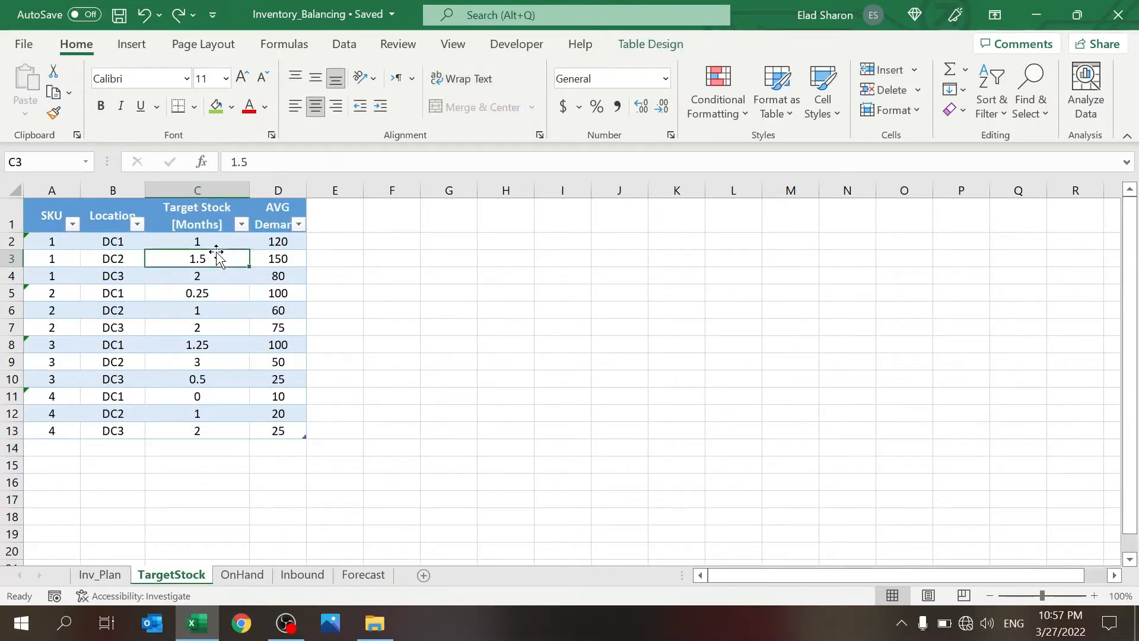
pyautogui.click(391, 258)
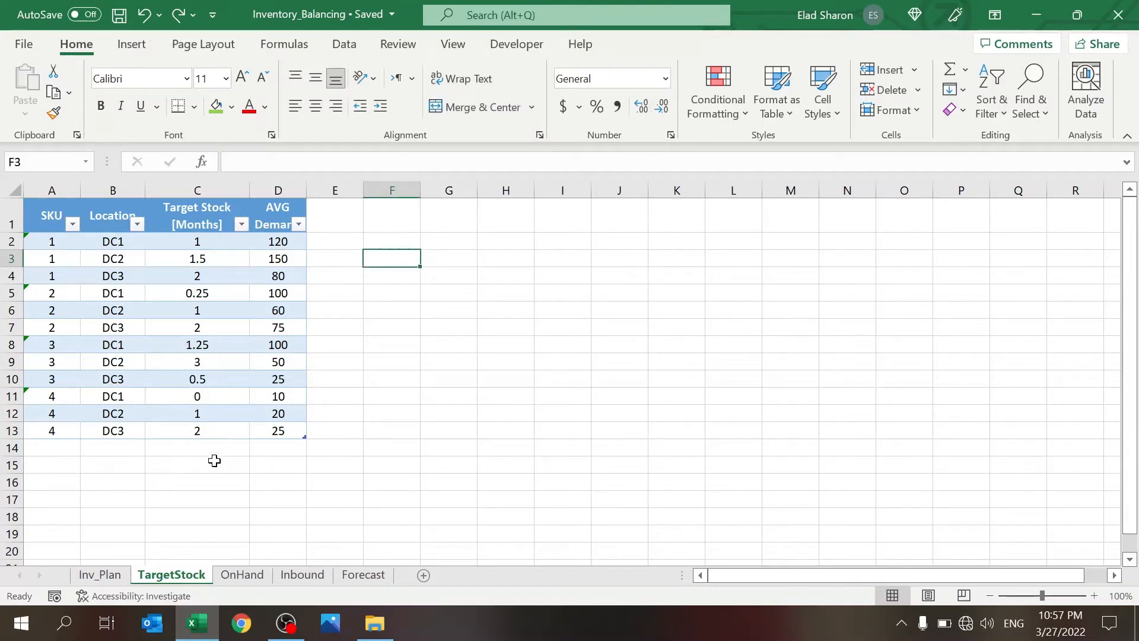
pyautogui.click(99, 575)
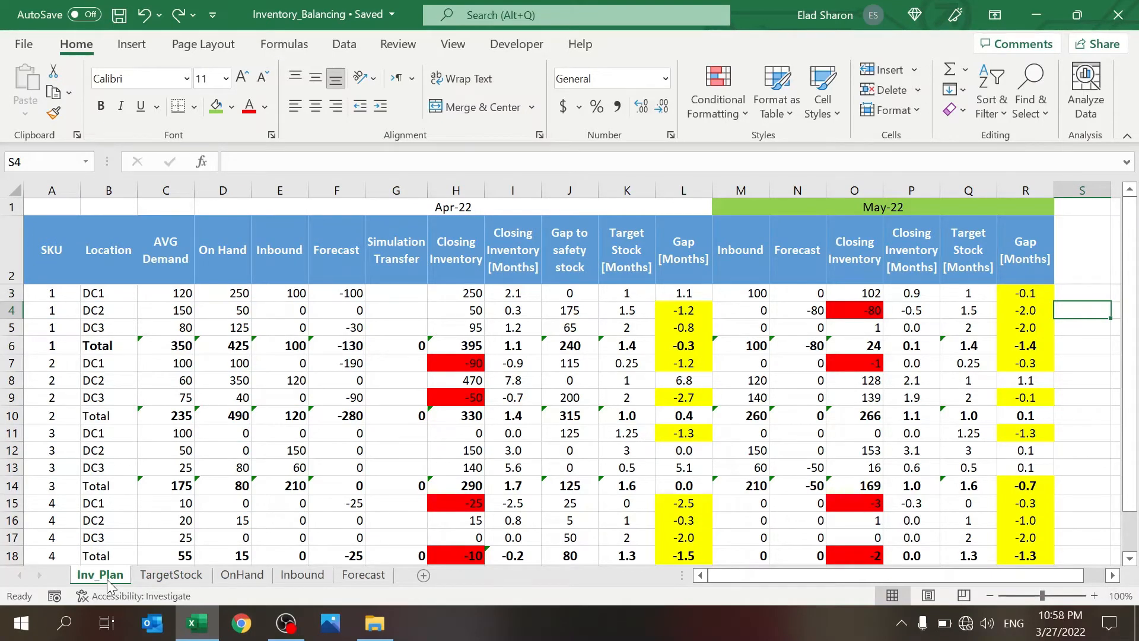
pyautogui.click(51, 249)
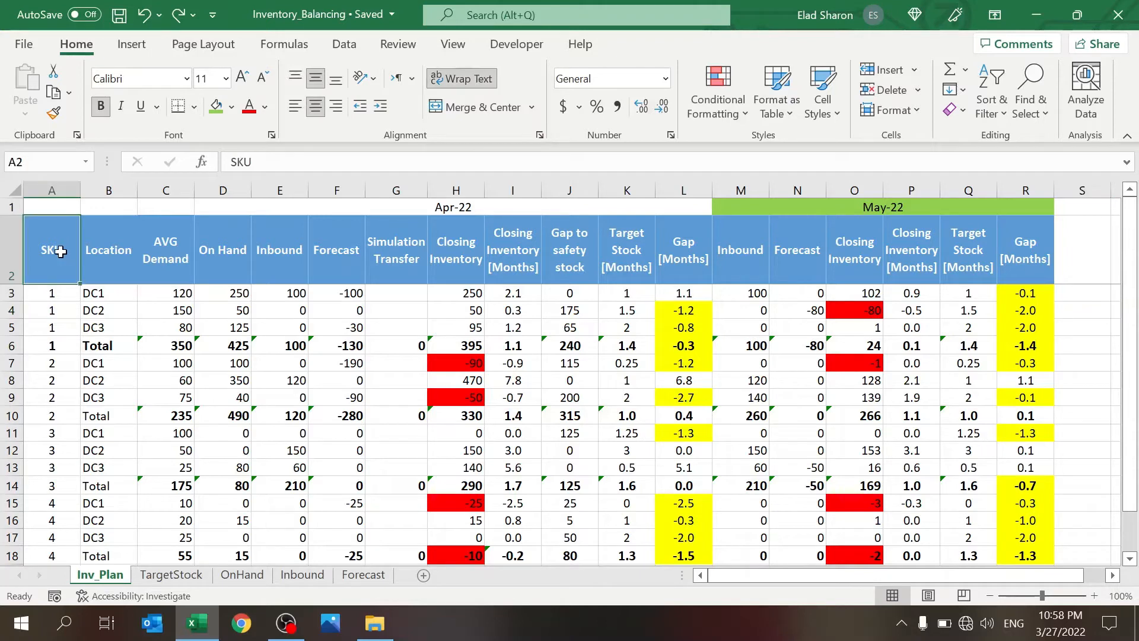
pyautogui.click(108, 250)
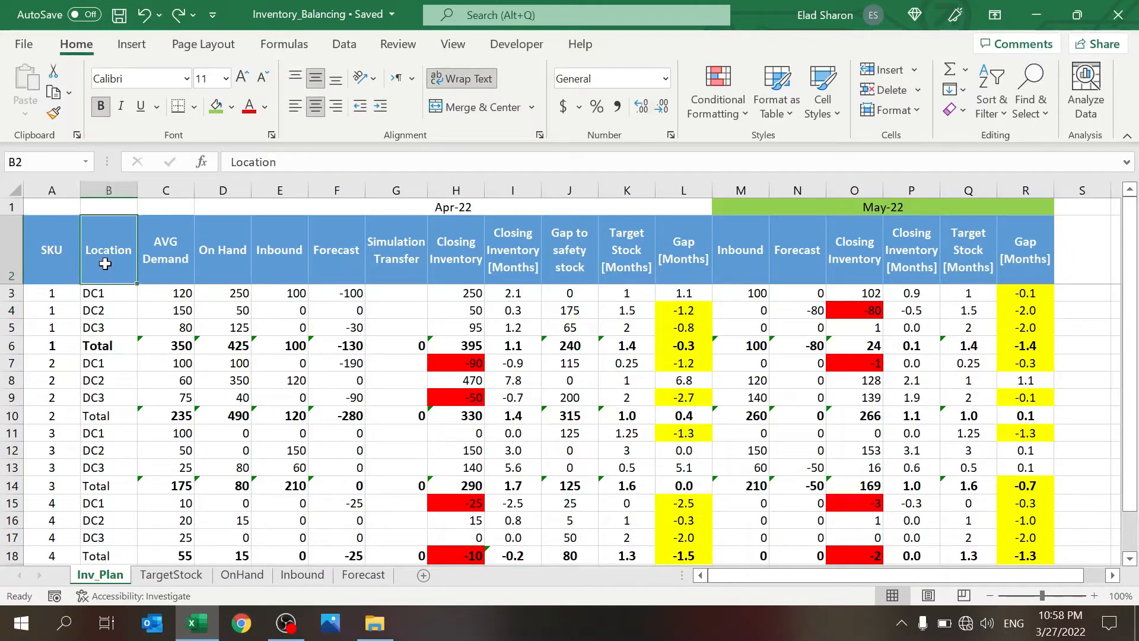
pyautogui.click(165, 249)
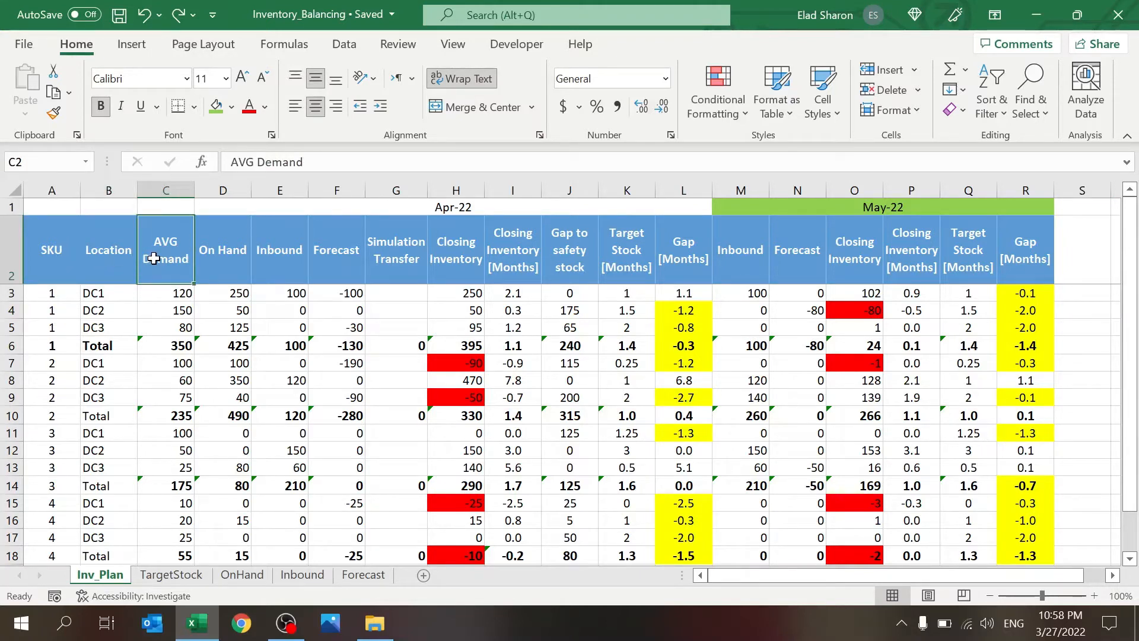
pyautogui.click(165, 292)
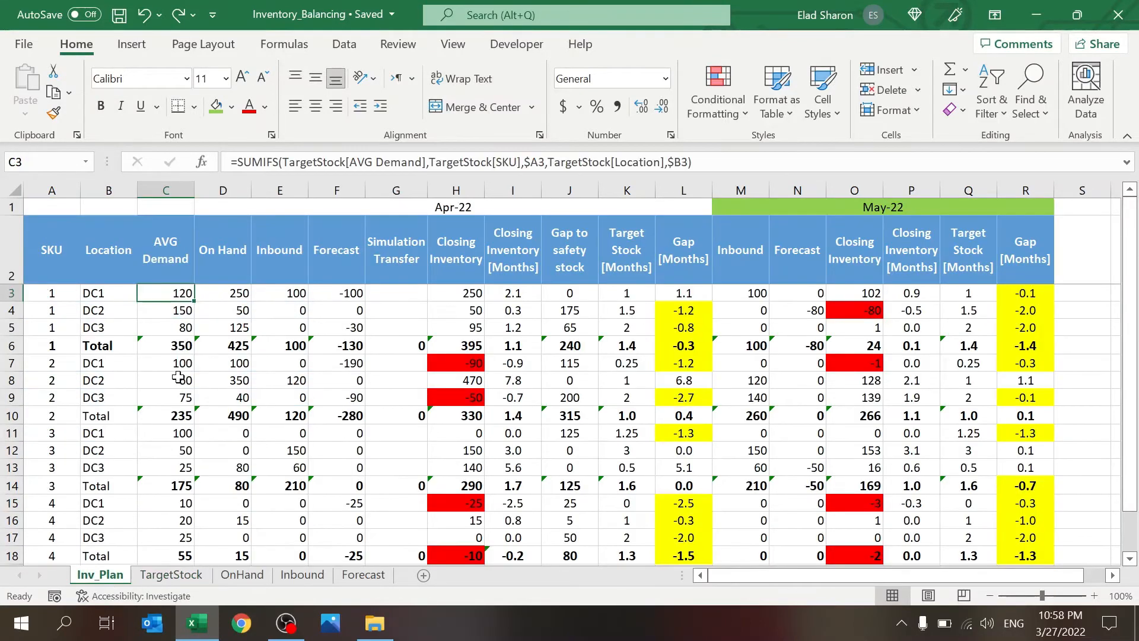
pyautogui.click(223, 250)
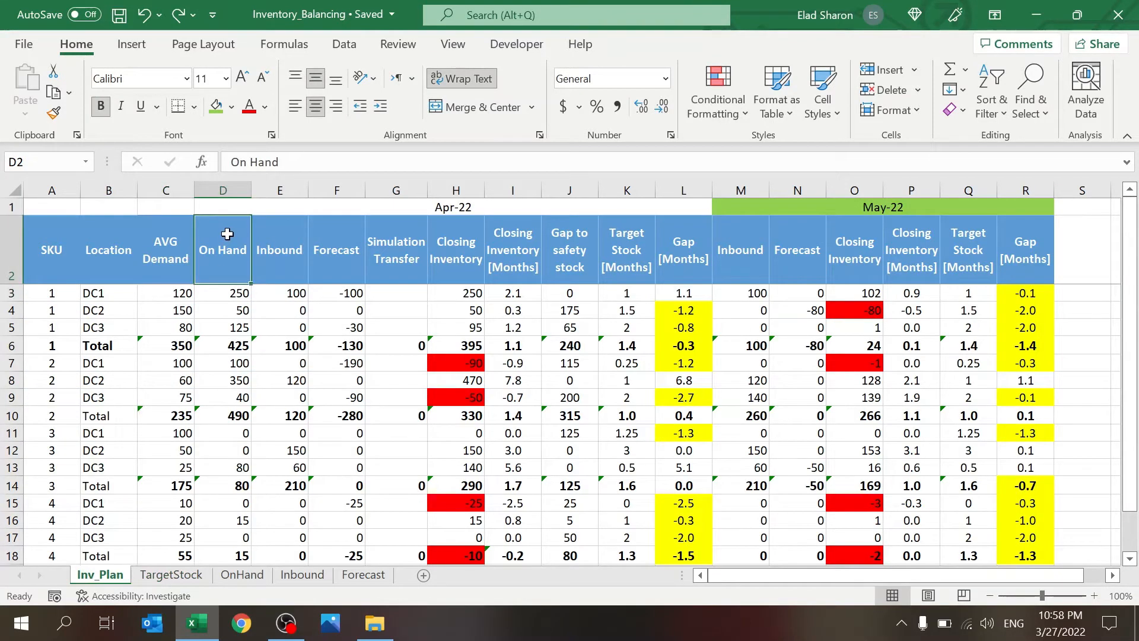
pyautogui.click(279, 249)
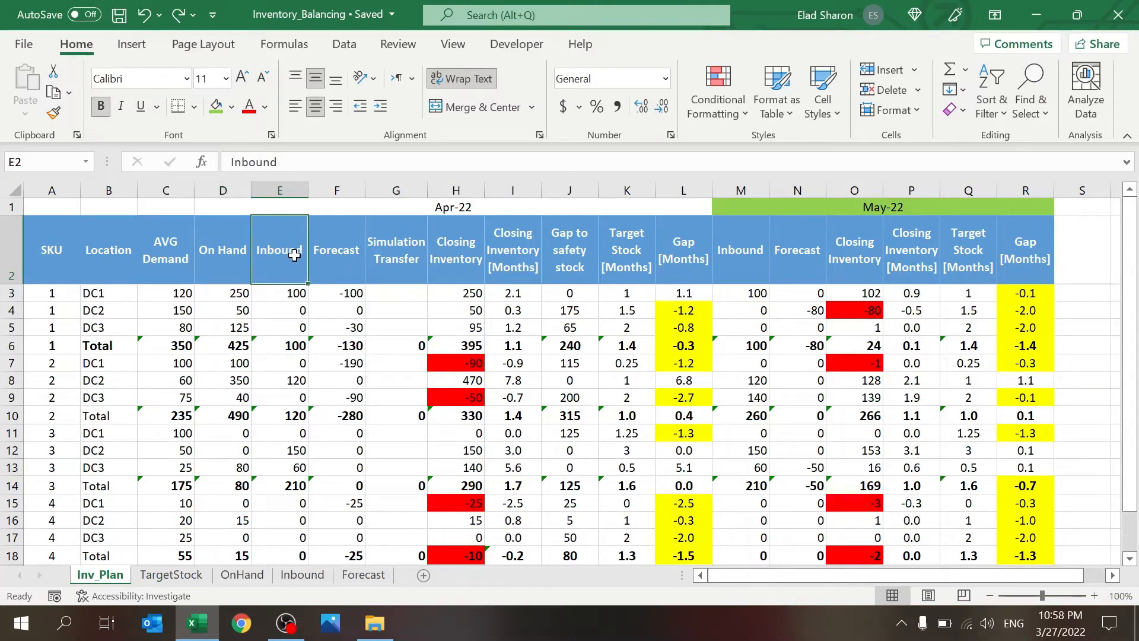
pyautogui.click(337, 249)
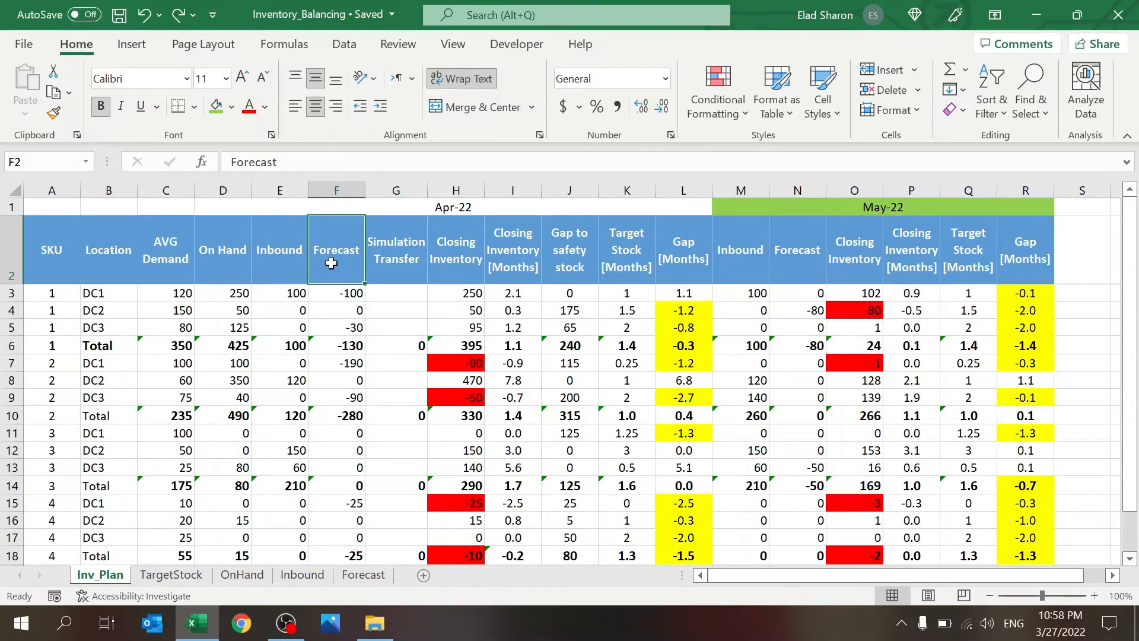
pyautogui.click(223, 292)
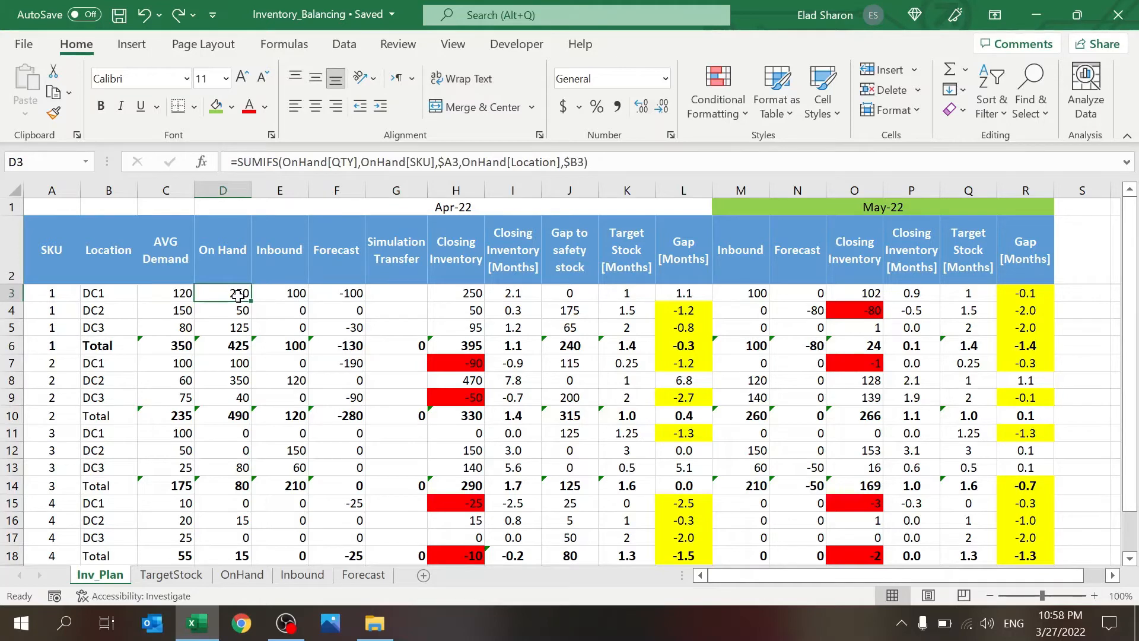
pyautogui.click(242, 574)
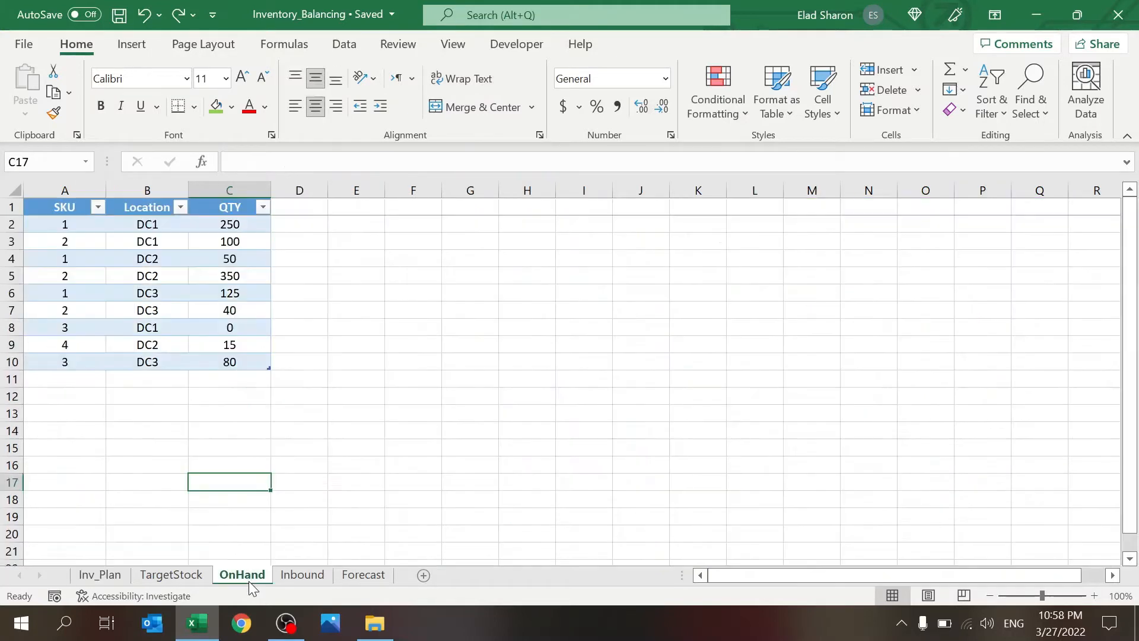
pyautogui.click(99, 574)
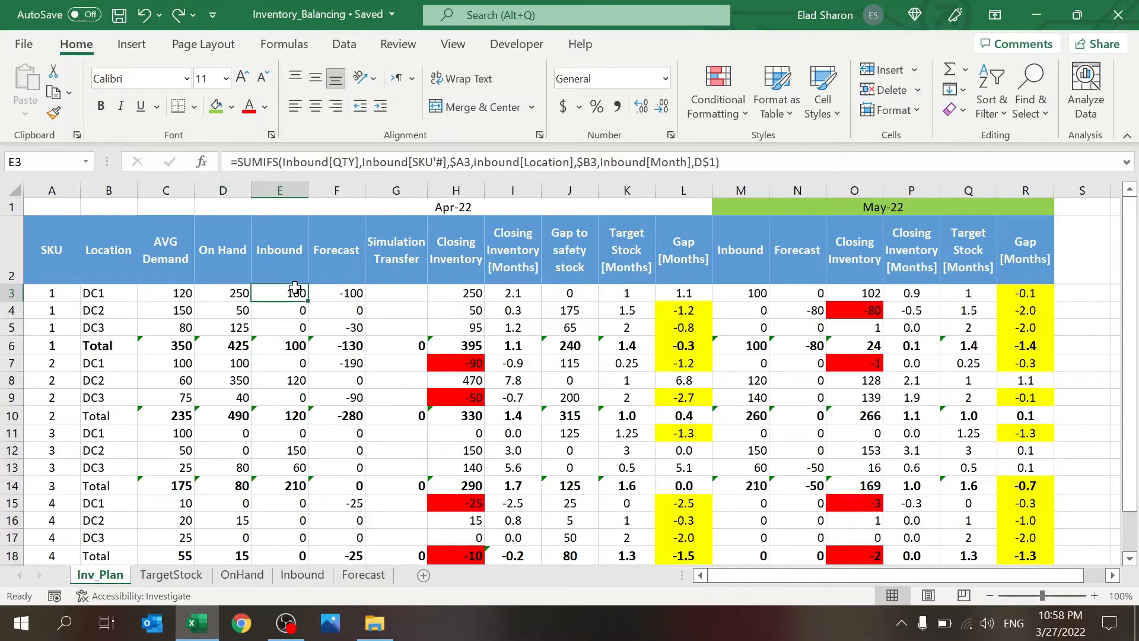
pyautogui.click(301, 574)
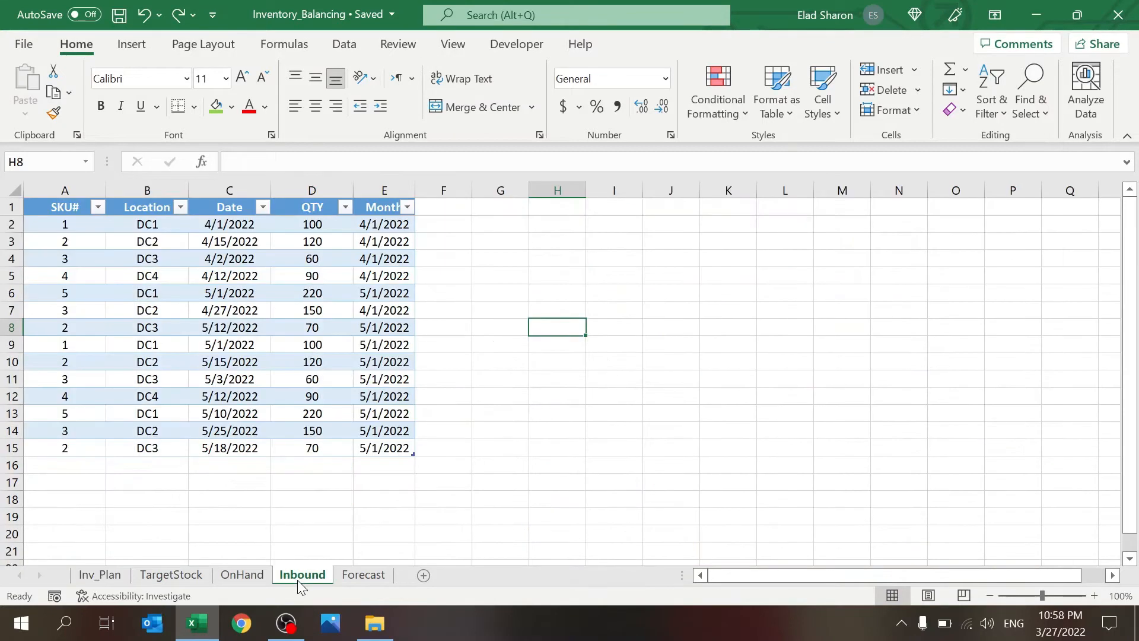
pyautogui.click(99, 574)
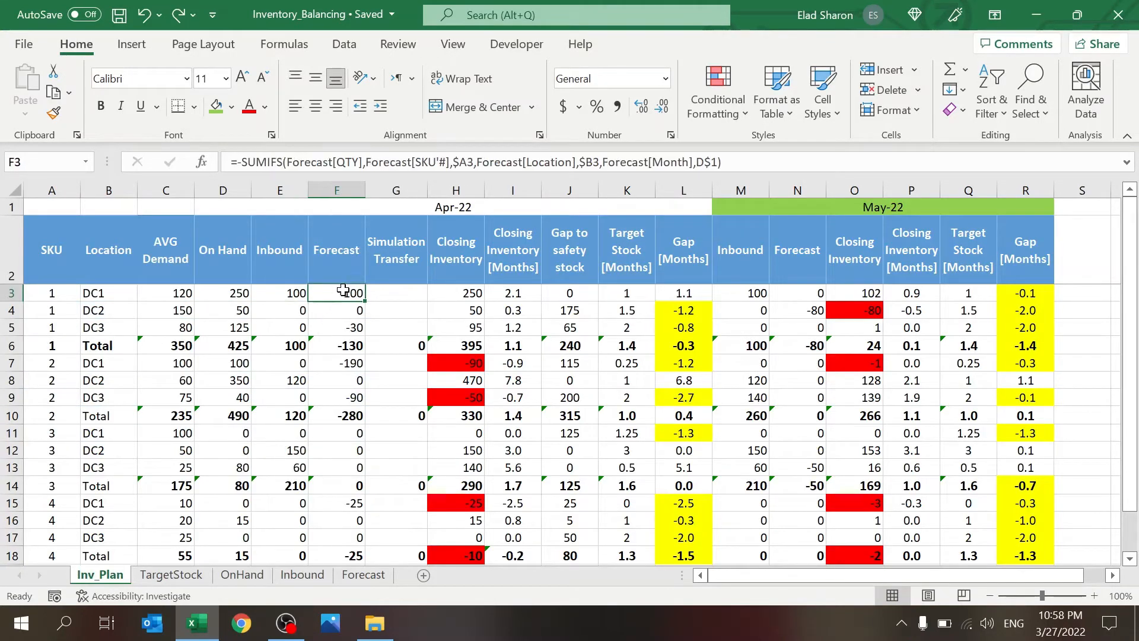
pyautogui.click(362, 575)
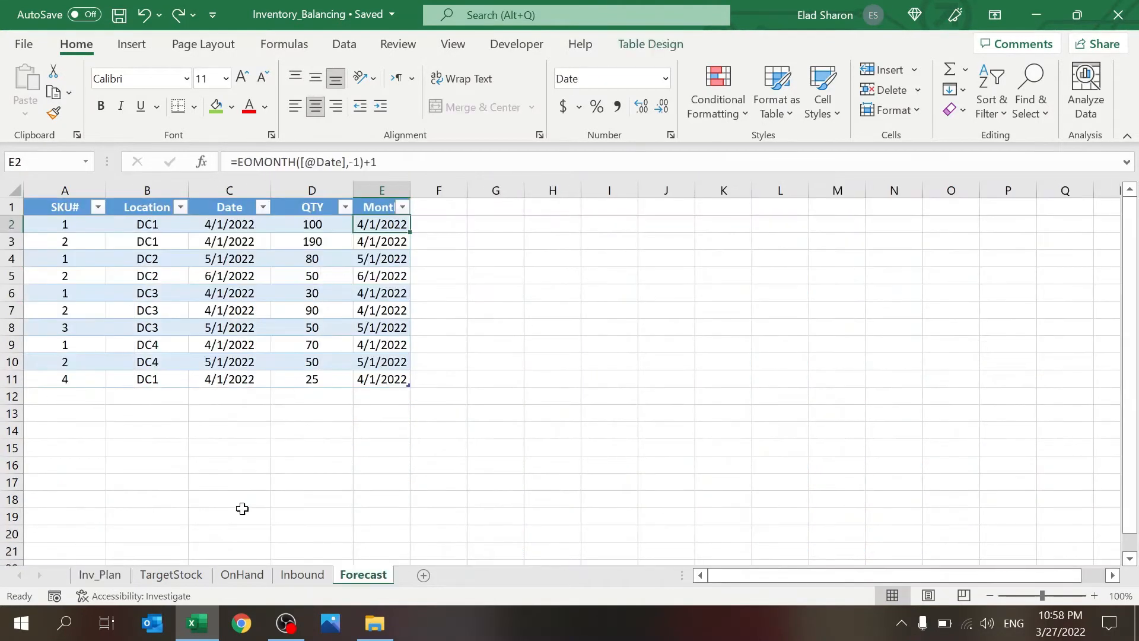
pyautogui.click(100, 574)
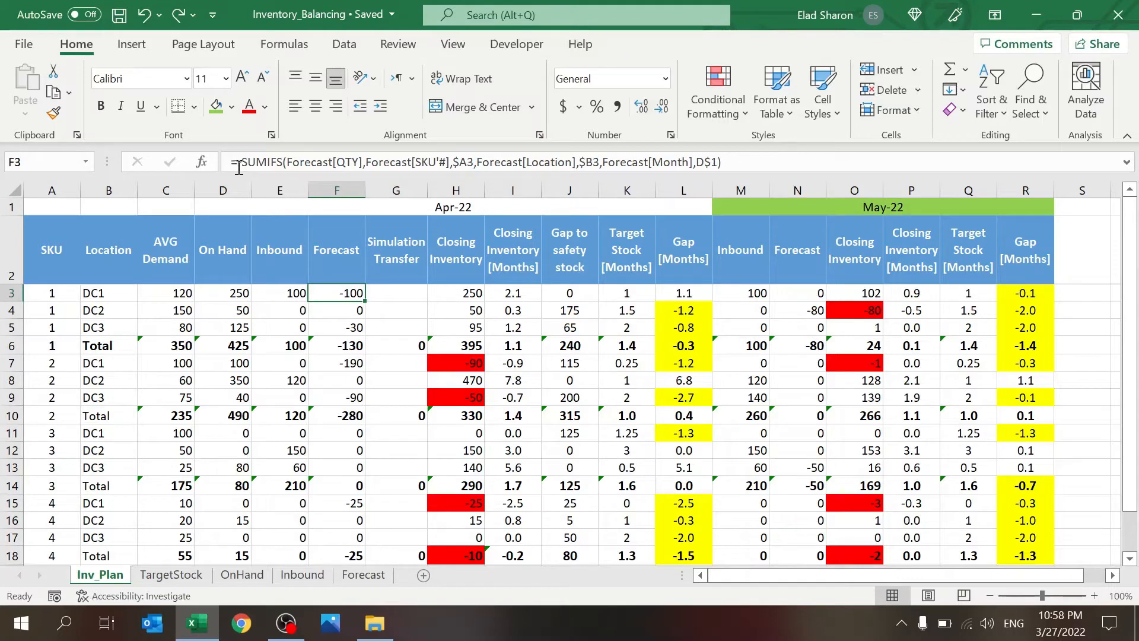
pyautogui.moveTo(306, 357)
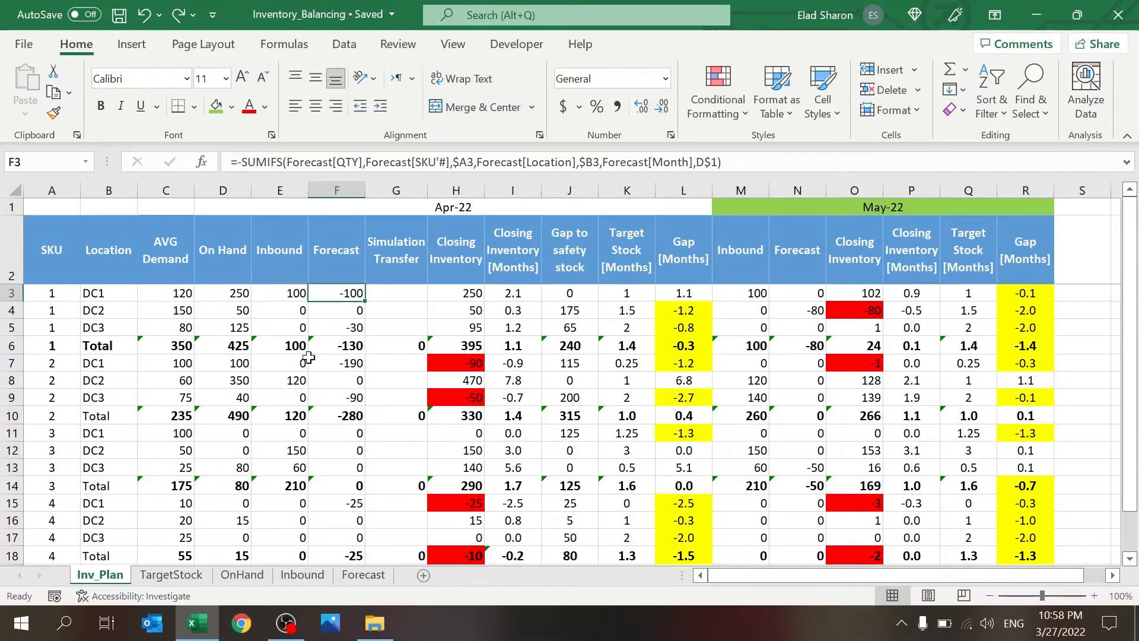
pyautogui.moveTo(207, 314)
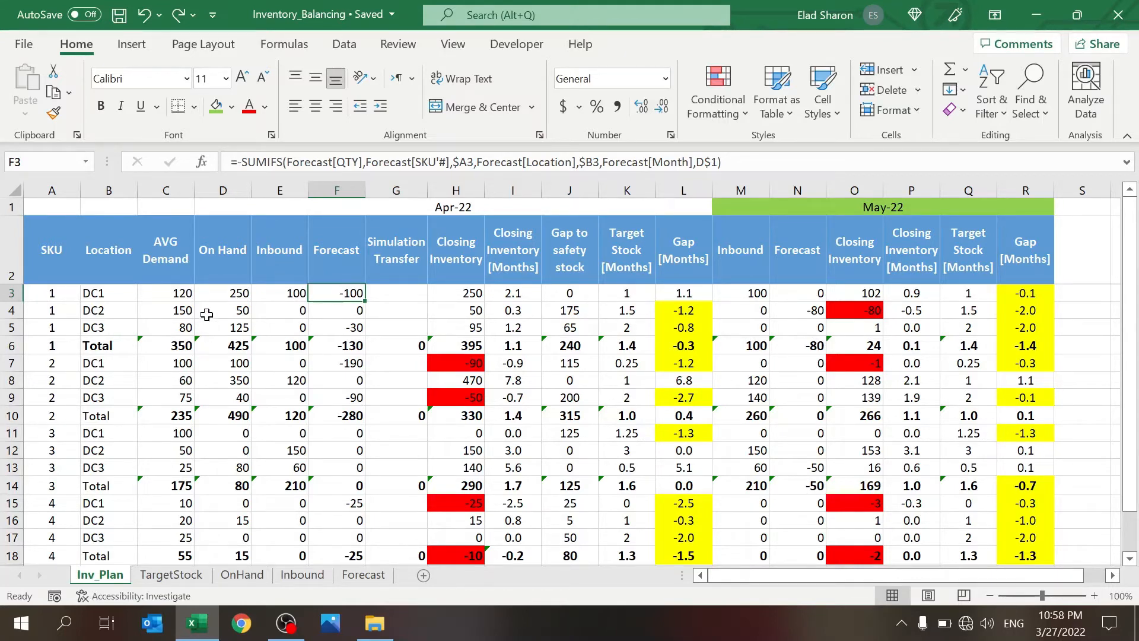
pyautogui.click(51, 310)
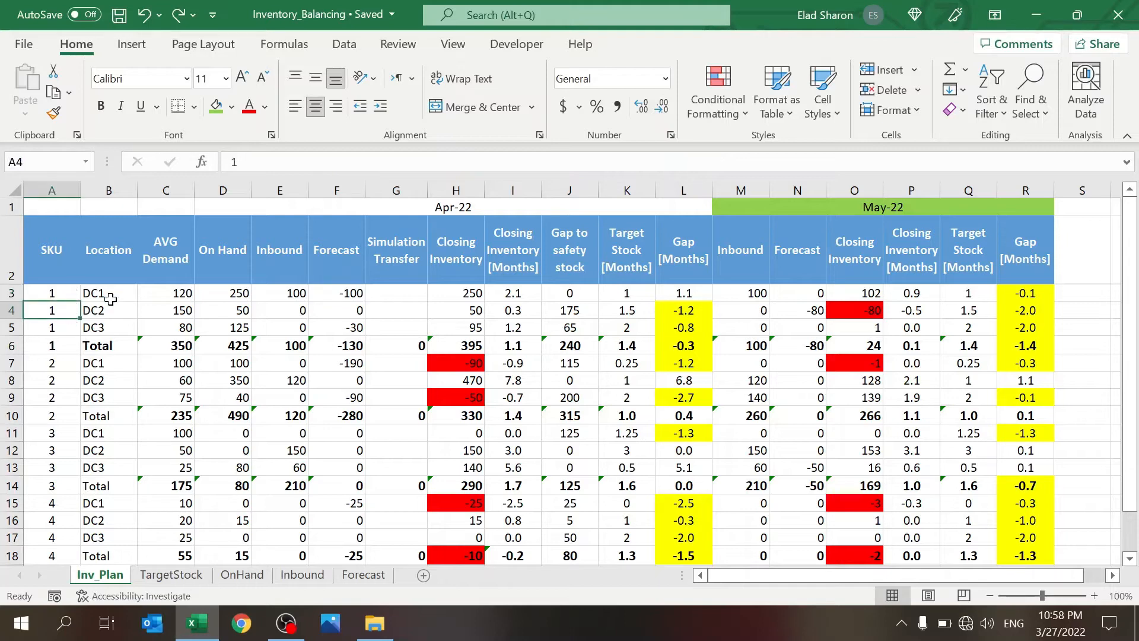
pyautogui.click(108, 345)
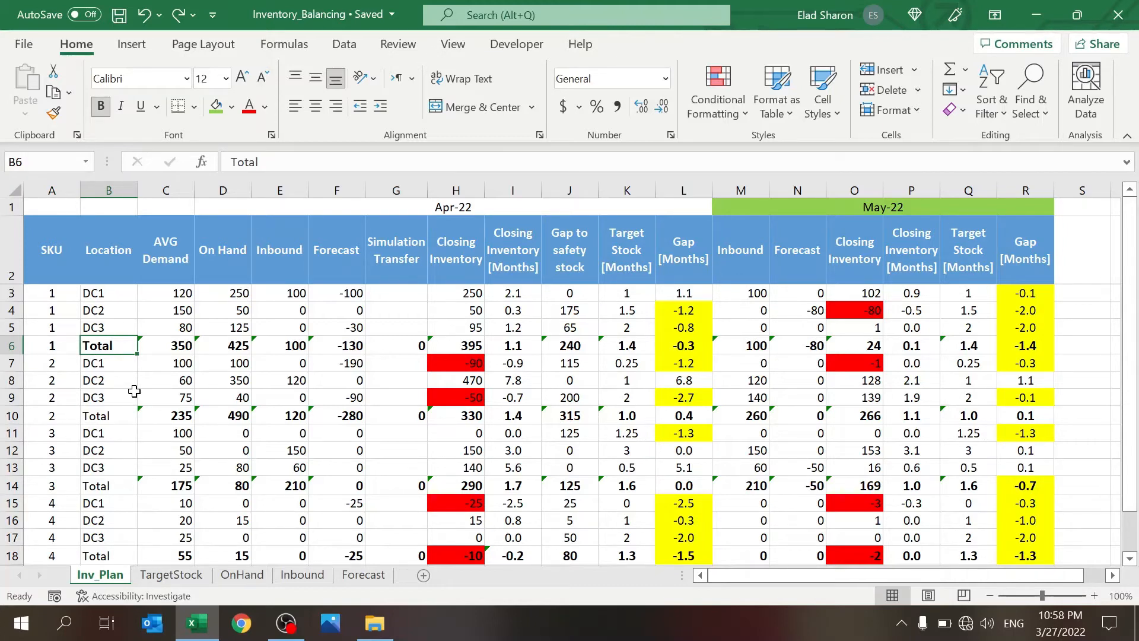
pyautogui.click(164, 345)
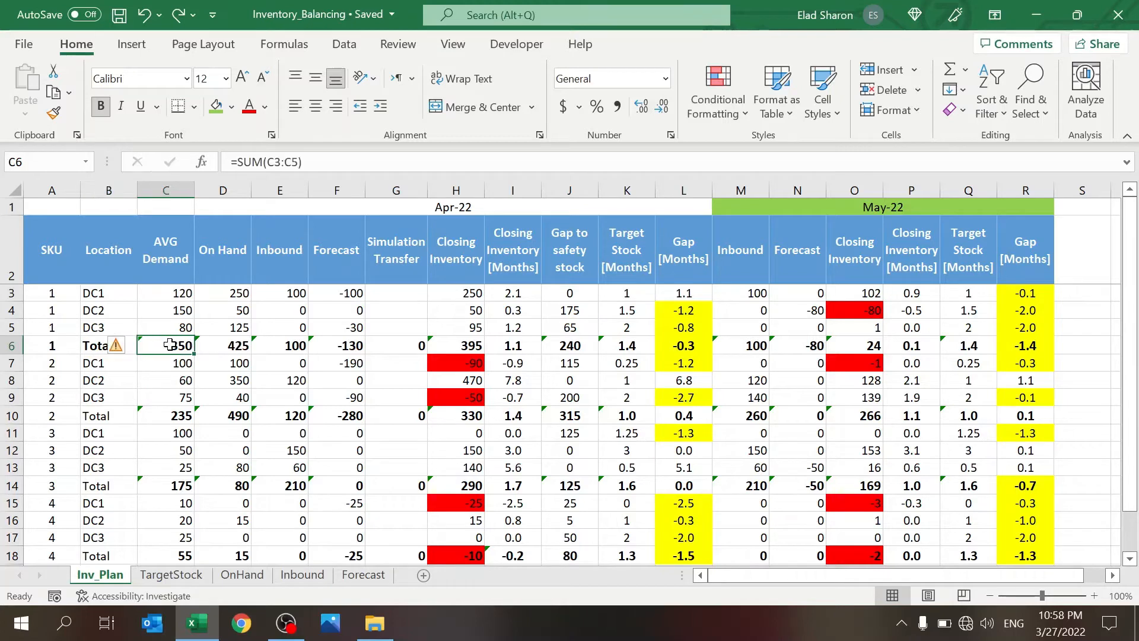
pyautogui.click(336, 345)
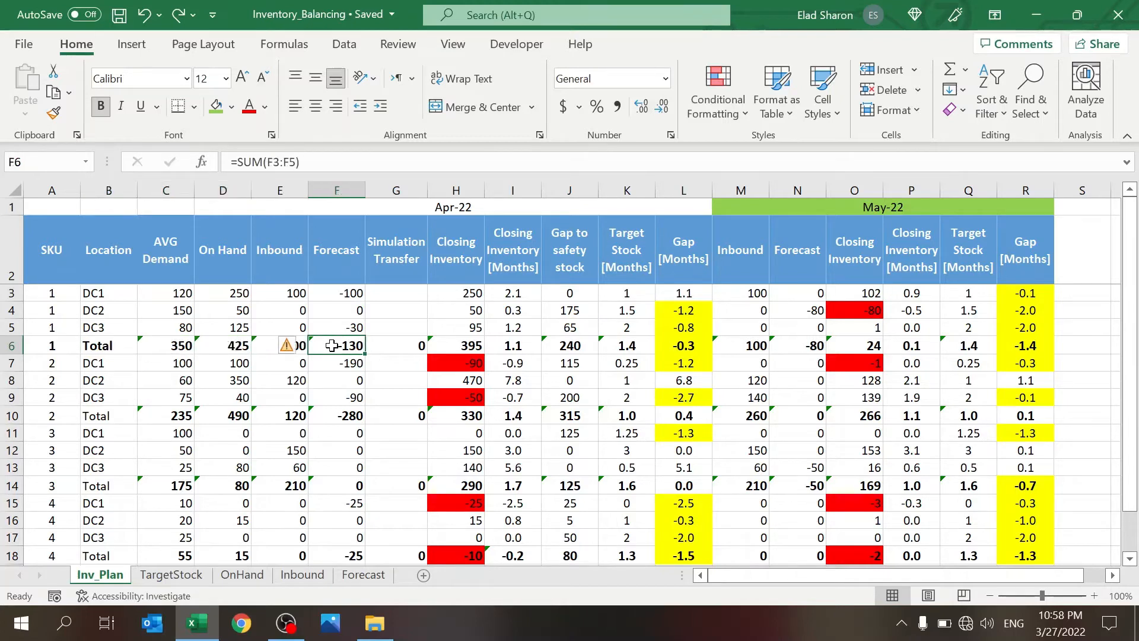
pyautogui.click(396, 345)
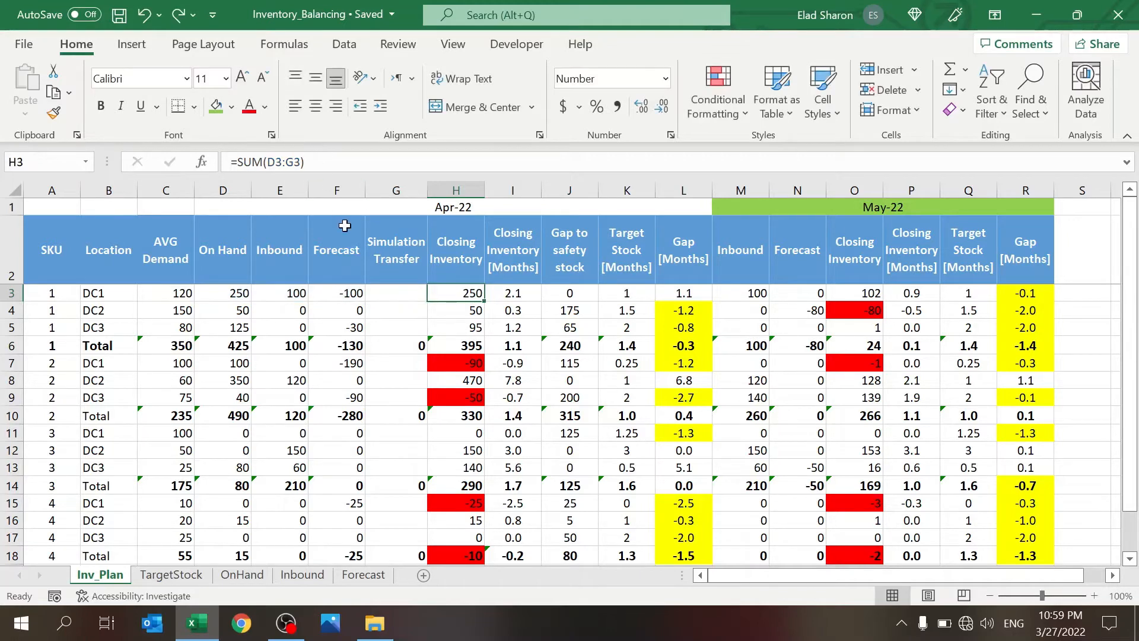
pyautogui.moveTo(534, 295)
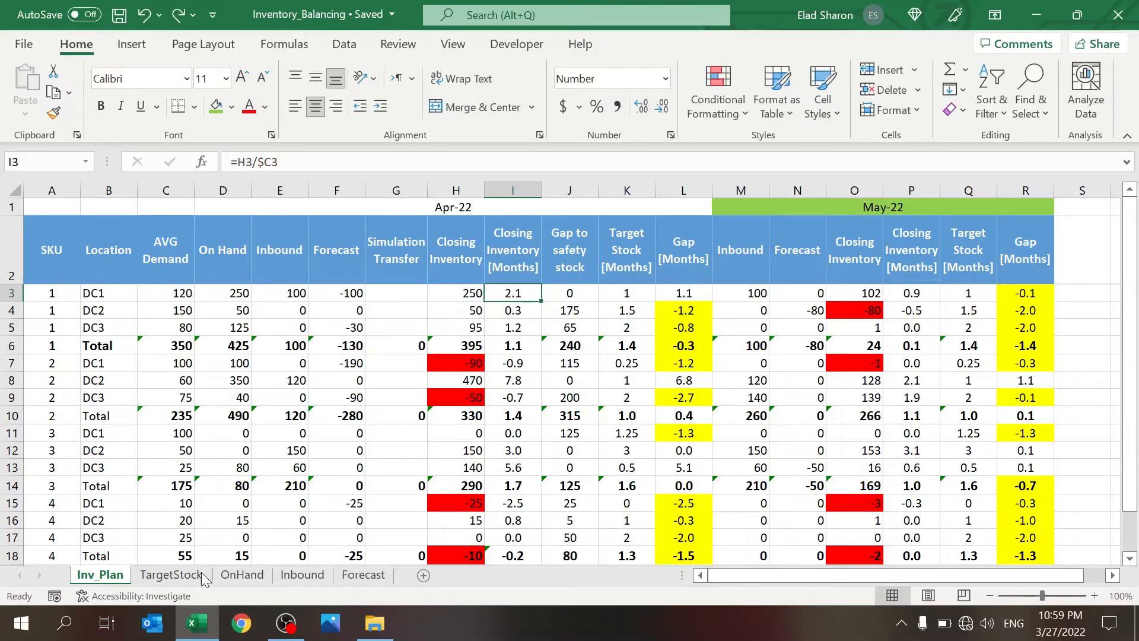
pyautogui.click(171, 573)
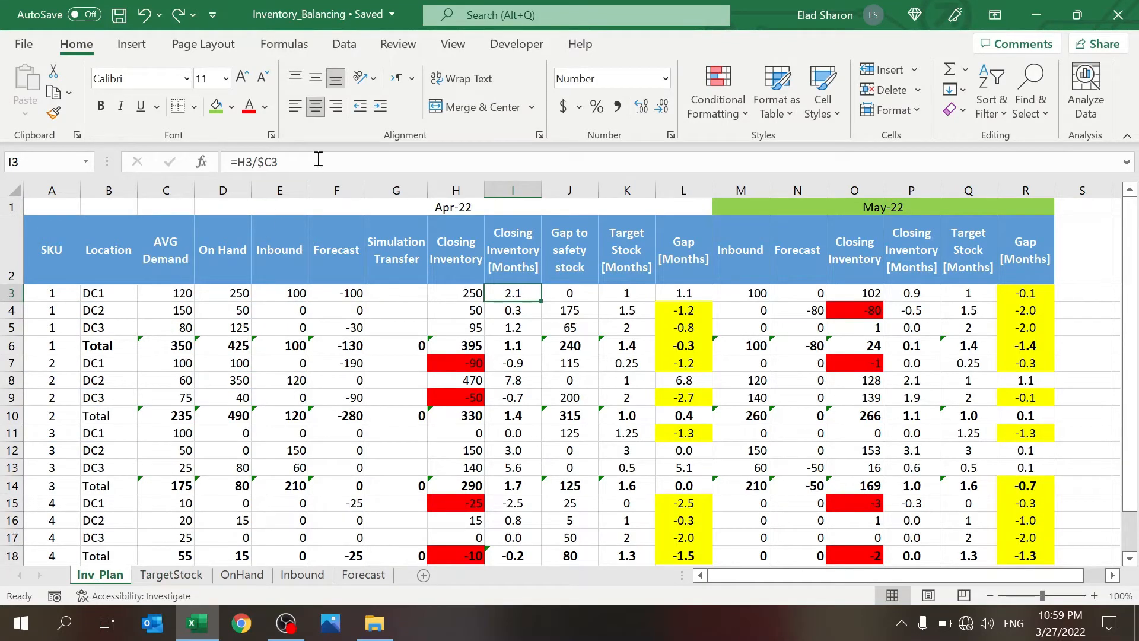
pyautogui.moveTo(359, 275)
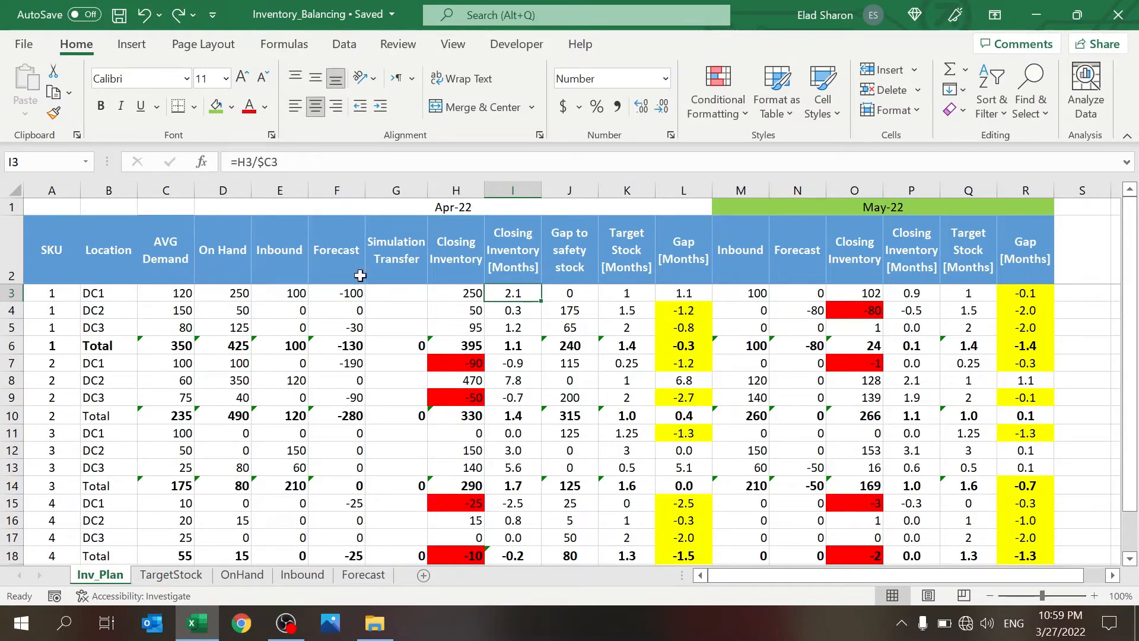
pyautogui.moveTo(338, 345)
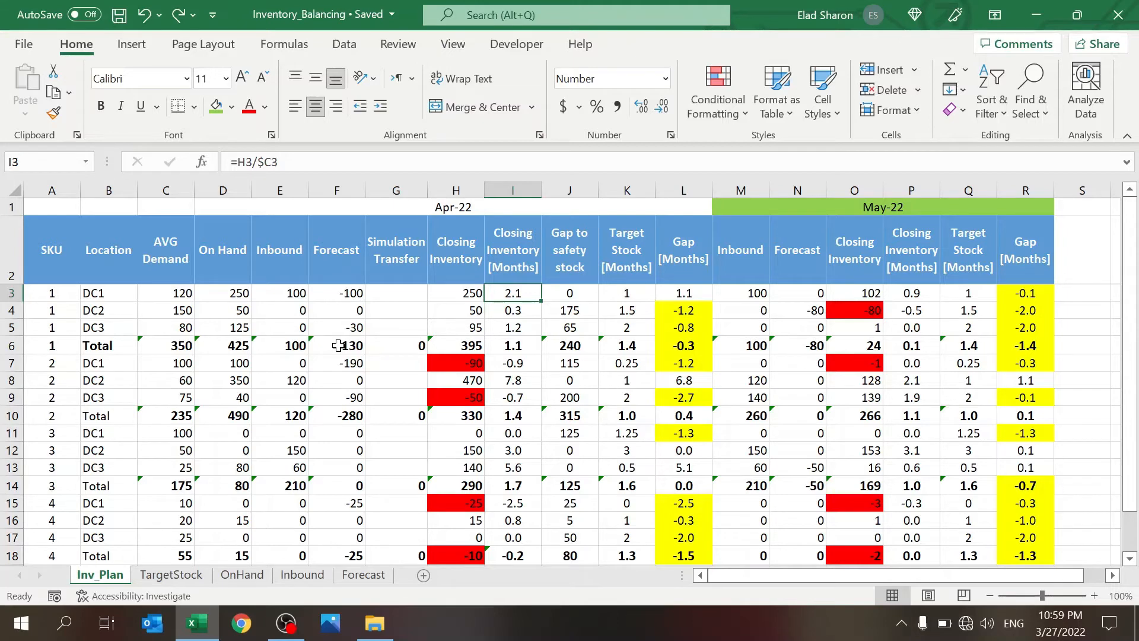
pyautogui.moveTo(363, 250)
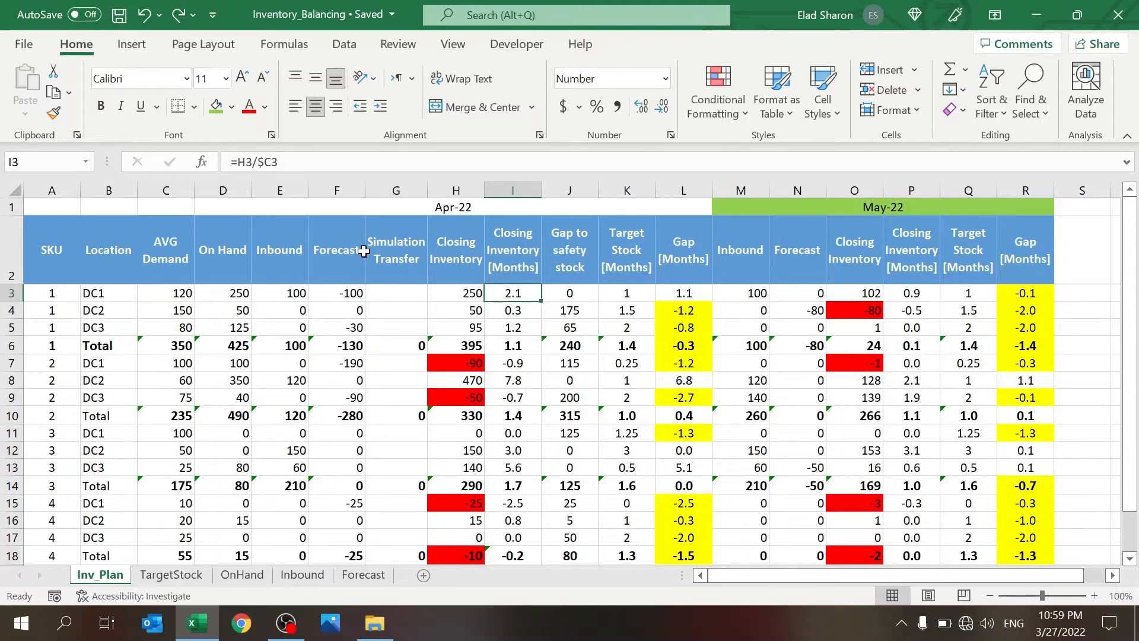
# Step: Review the J3 gap-to-safety-stock formula and its TargetStock source without changing it
pyautogui.click(568, 293)
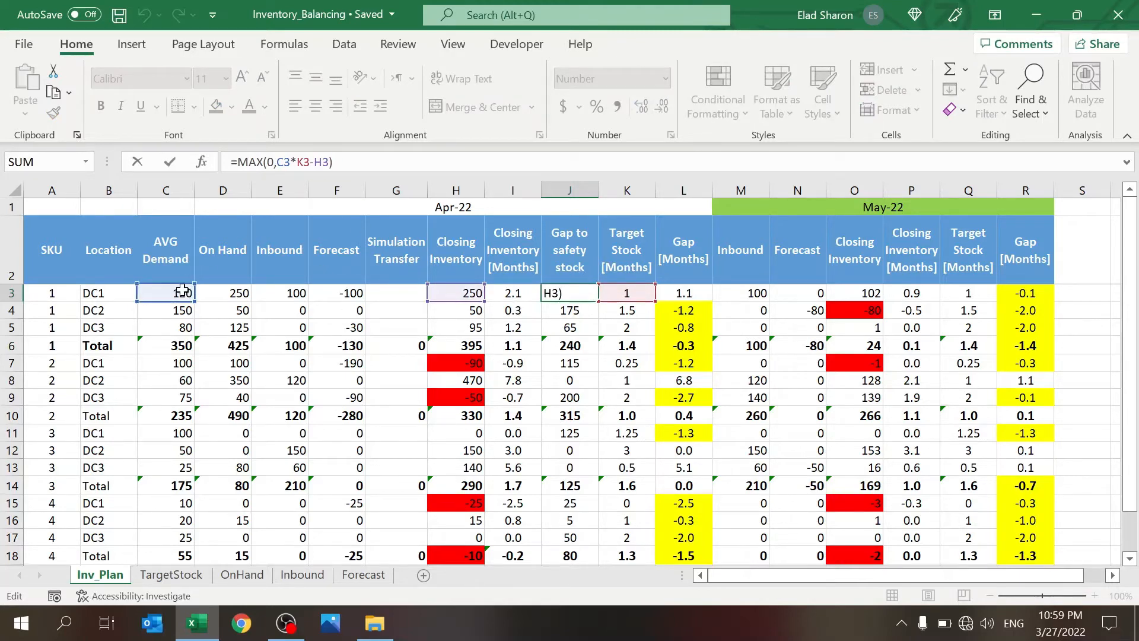
pyautogui.write('120')
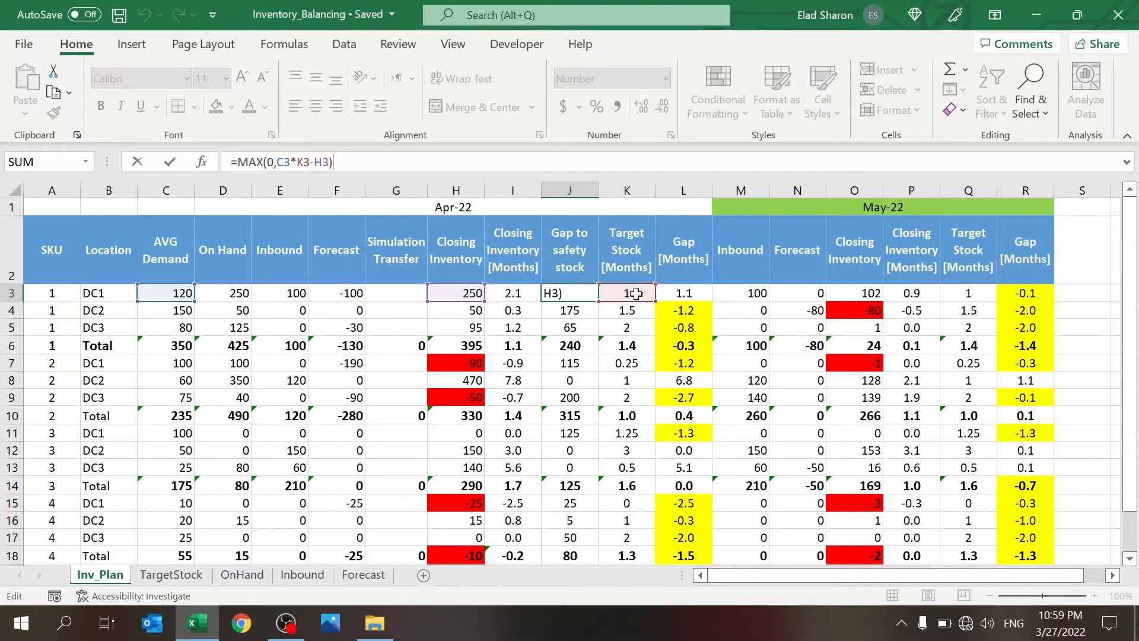
pyautogui.press('Escape')
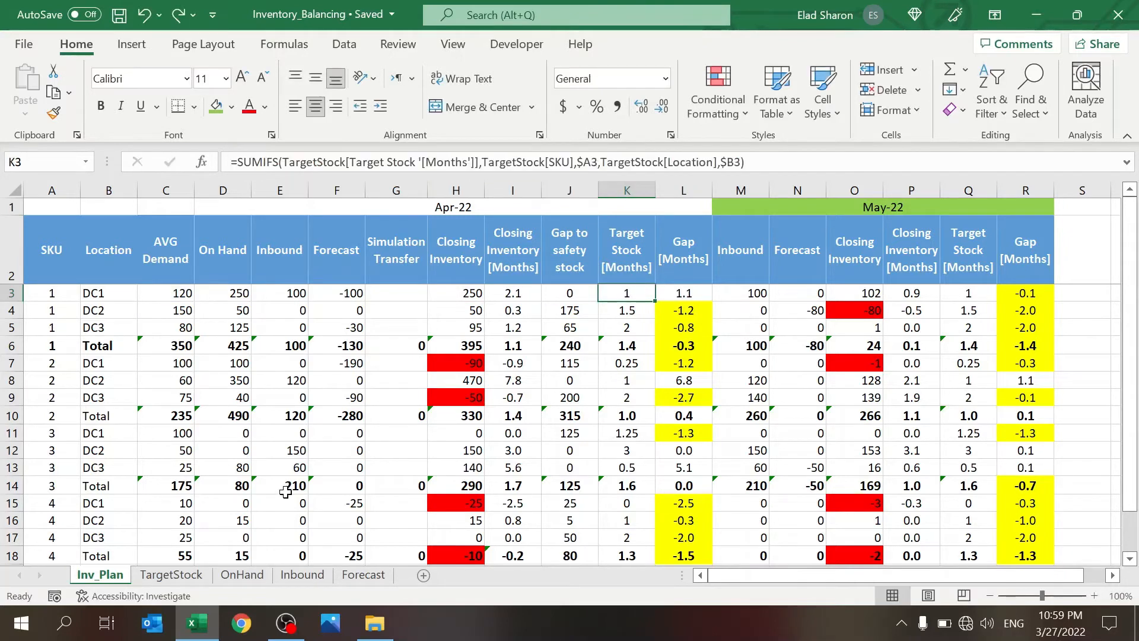
pyautogui.click(171, 573)
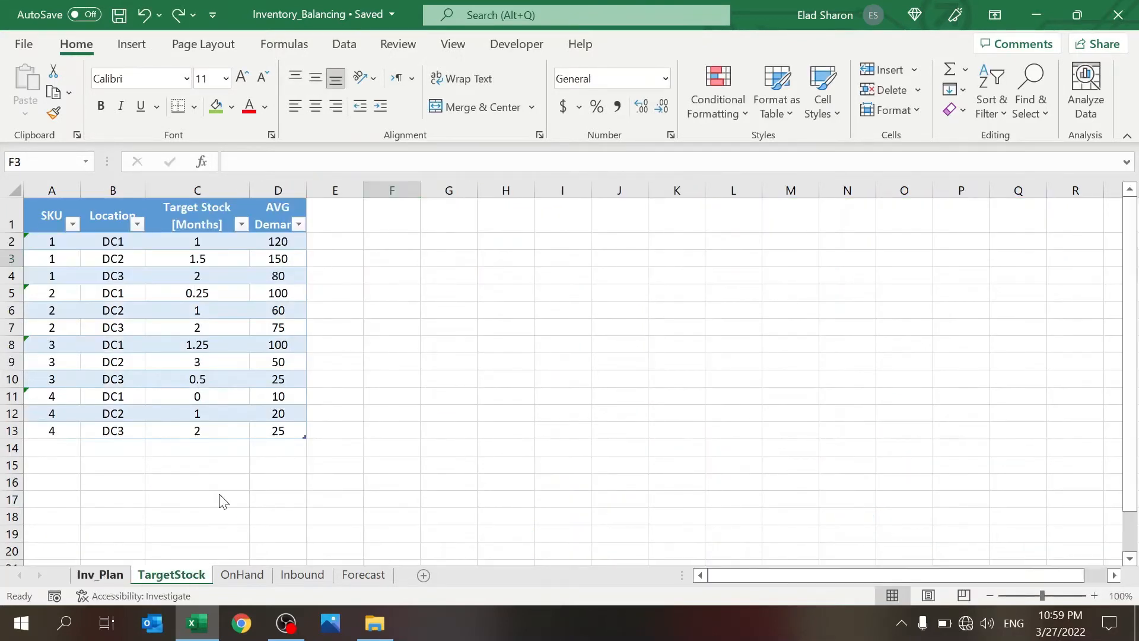
pyautogui.click(100, 573)
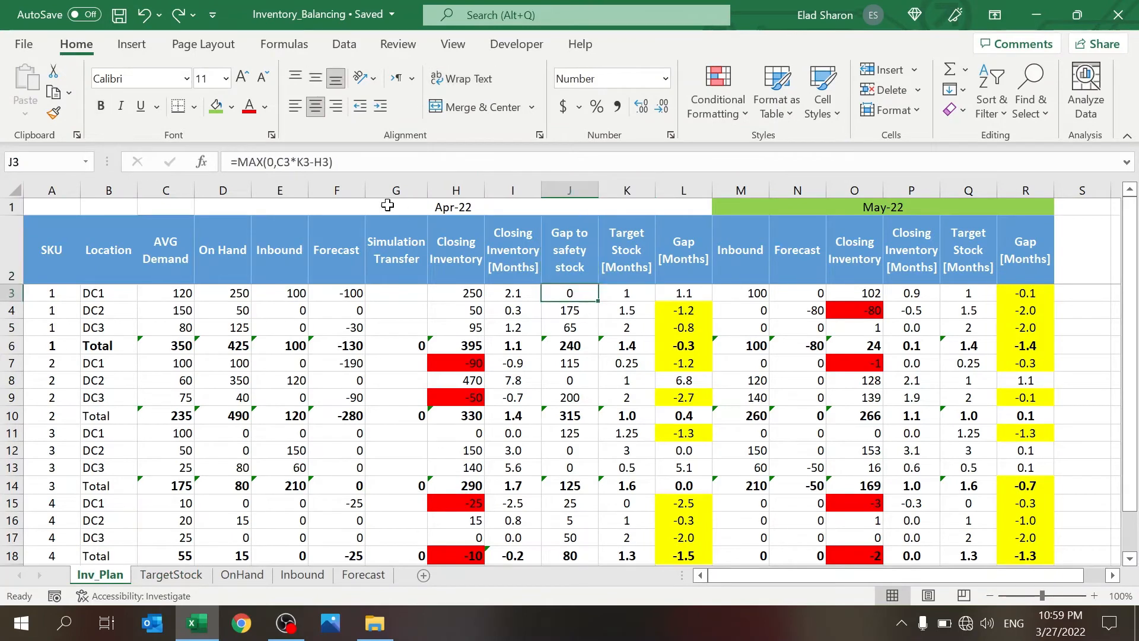
# Step: Rewrite J3 as =MAX(0,C3*K3-H3) so the gap clamps at 0 instead of -130
pyautogui.doubleClick(568, 292)
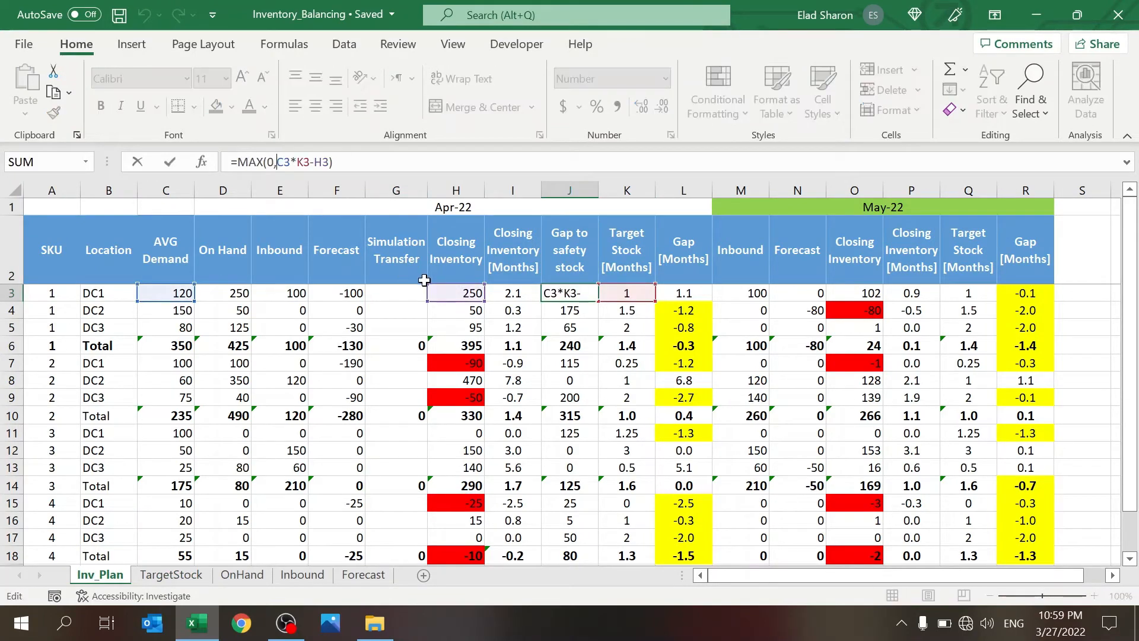
pyautogui.press('Return')
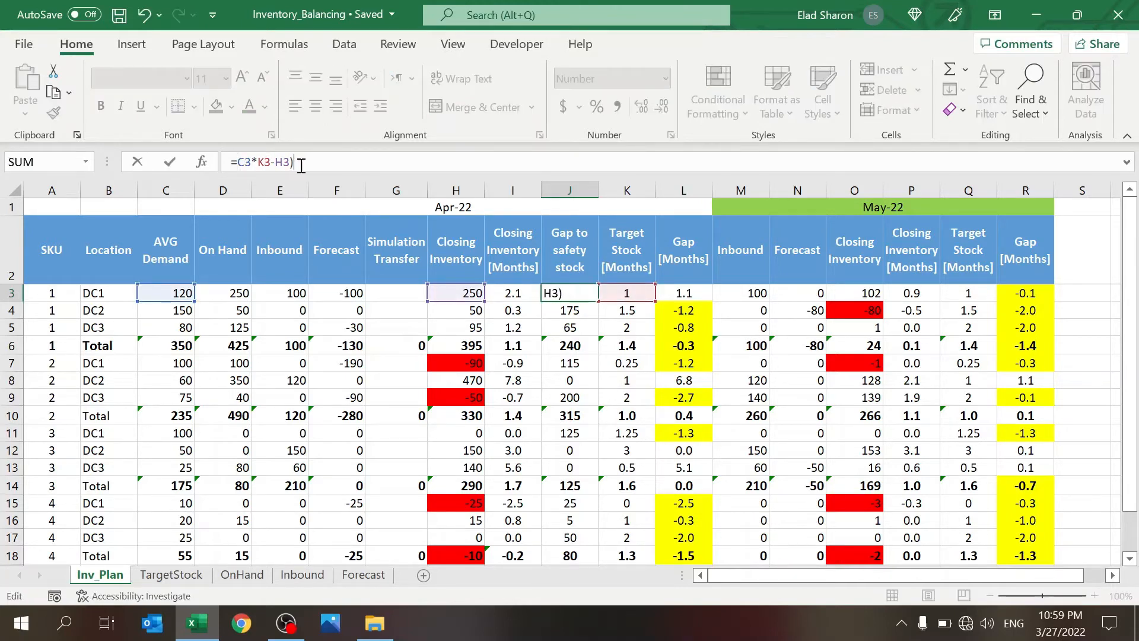
pyautogui.press('Return')
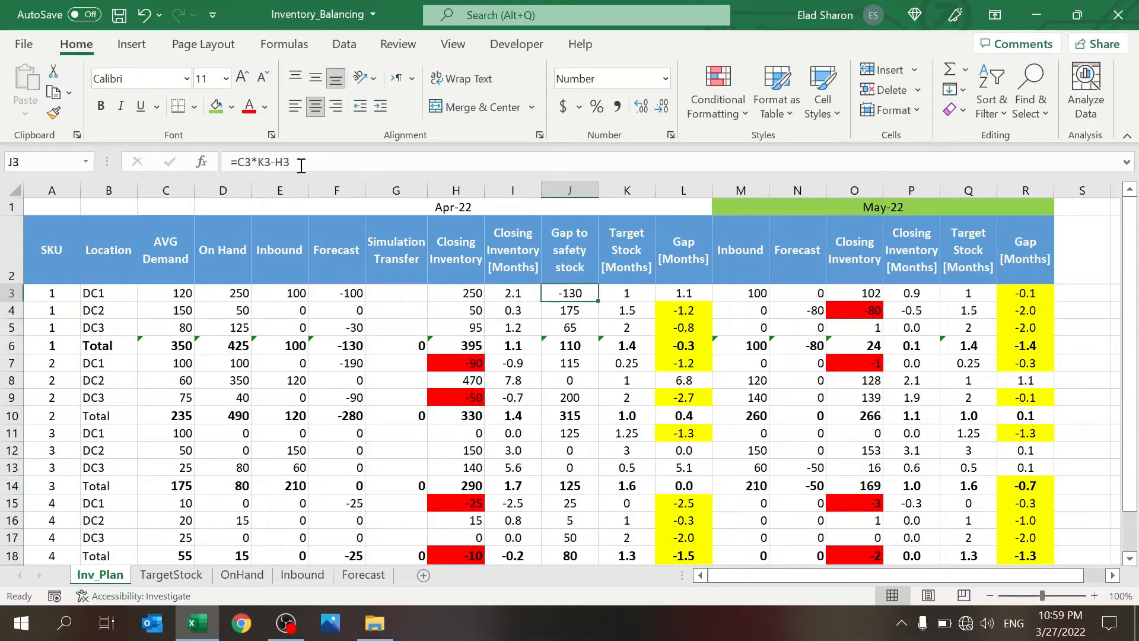
pyautogui.write('=MAX(0,C3*K3-H3)')
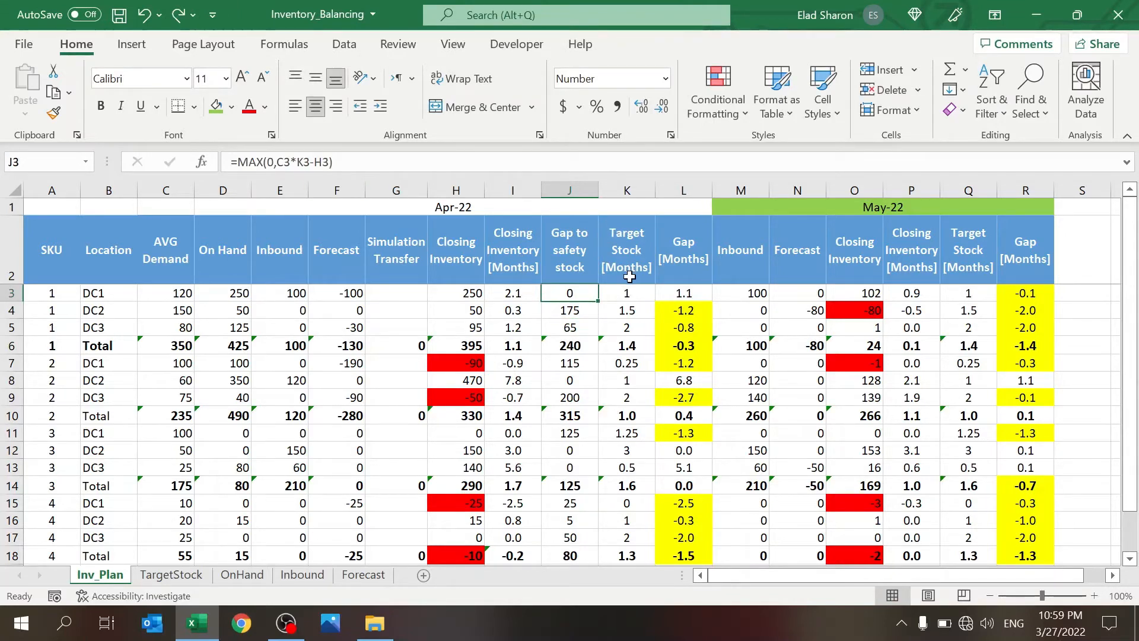
pyautogui.click(682, 292)
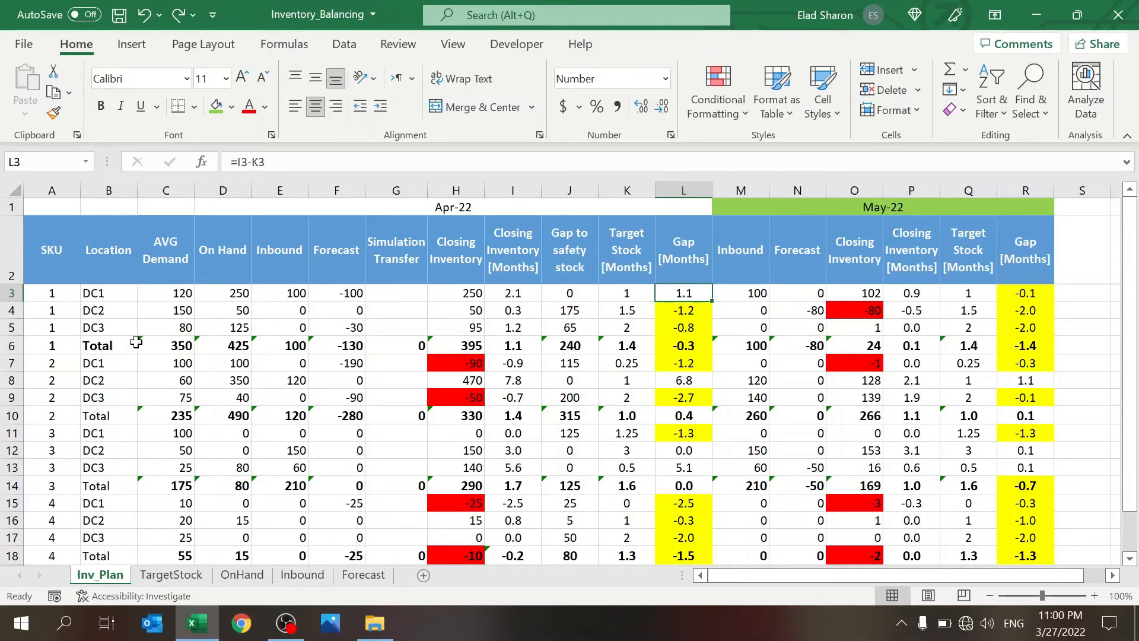
pyautogui.click(456, 345)
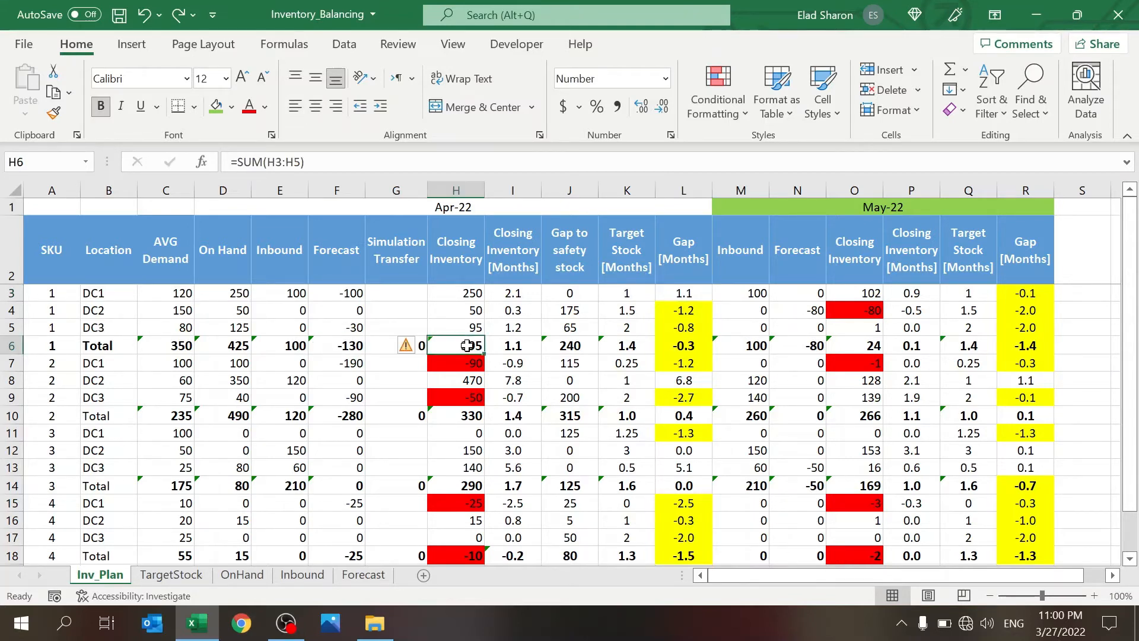
pyautogui.click(512, 346)
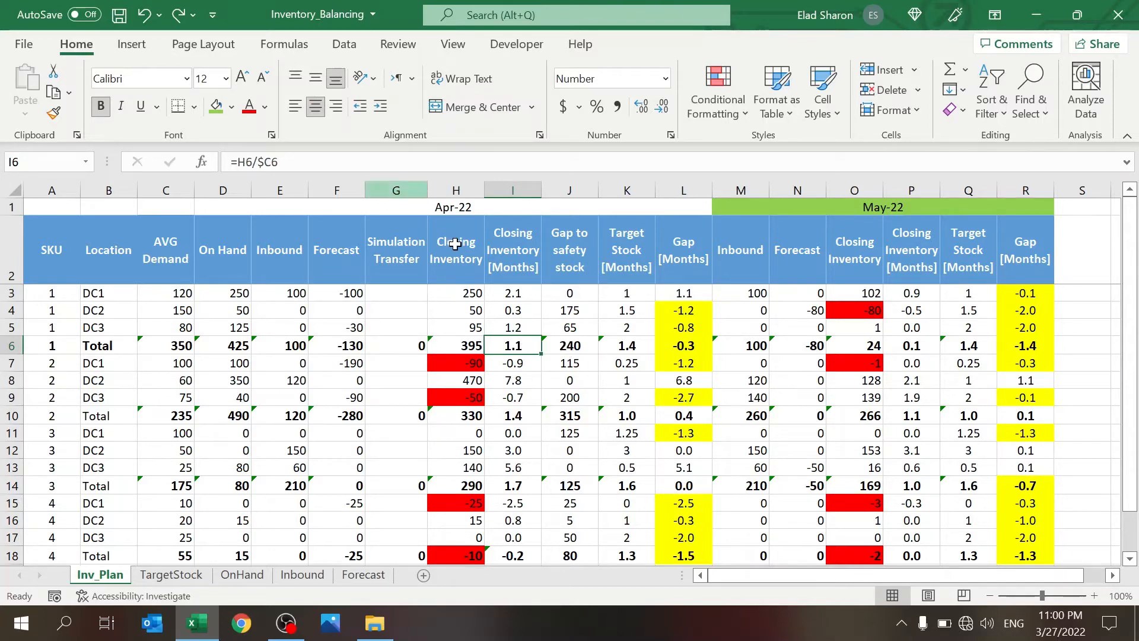
pyautogui.click(569, 346)
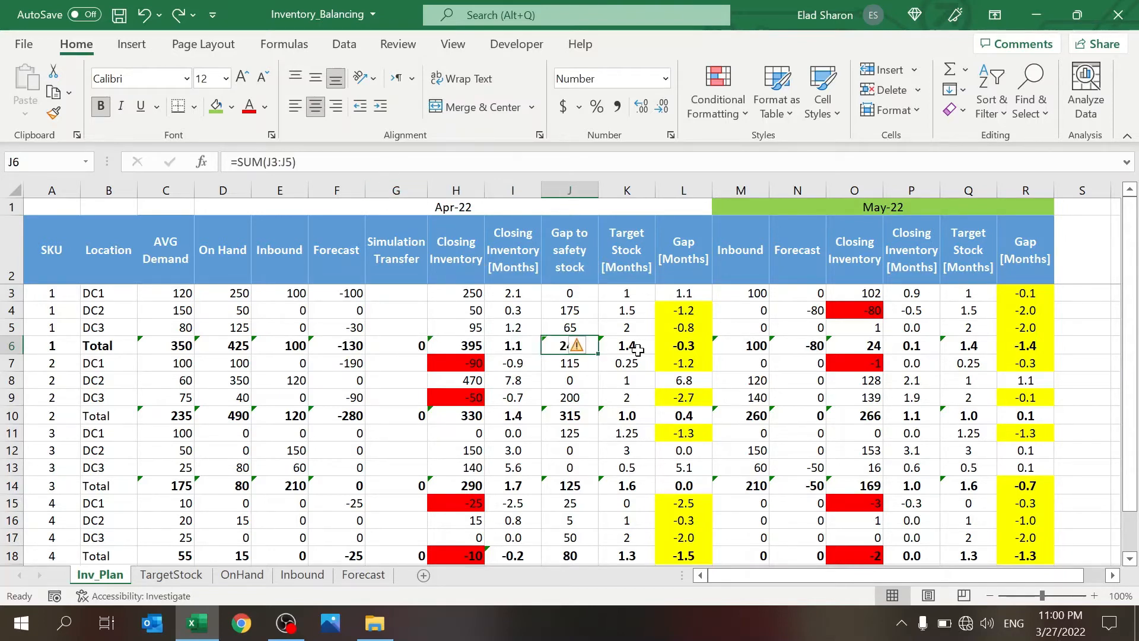
pyautogui.click(626, 345)
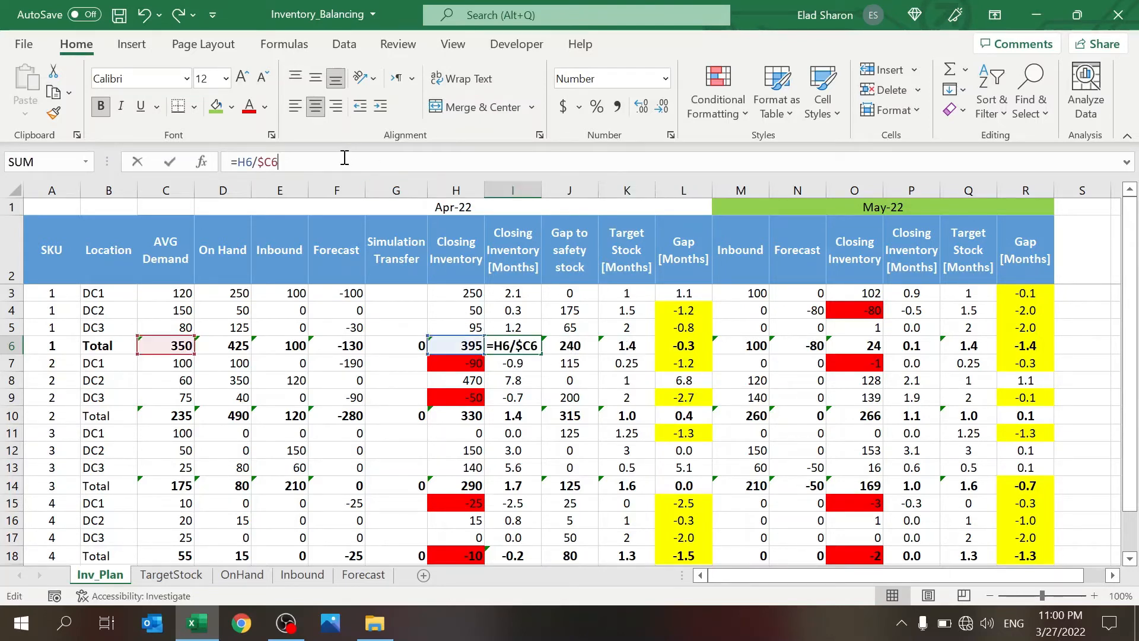
pyautogui.press('Return')
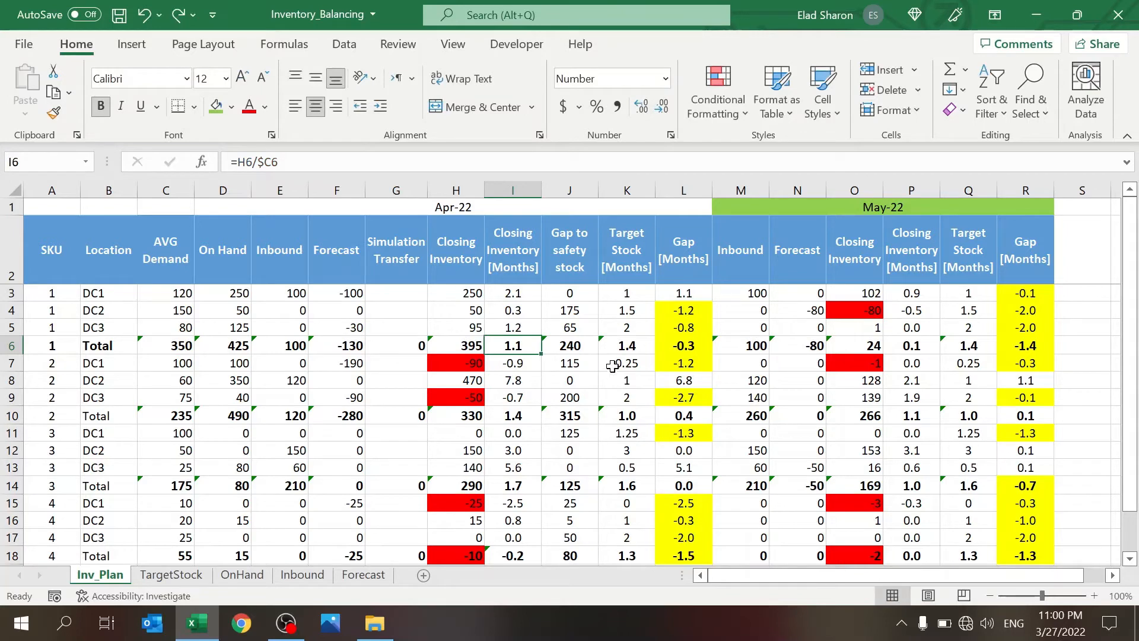
pyautogui.click(625, 345)
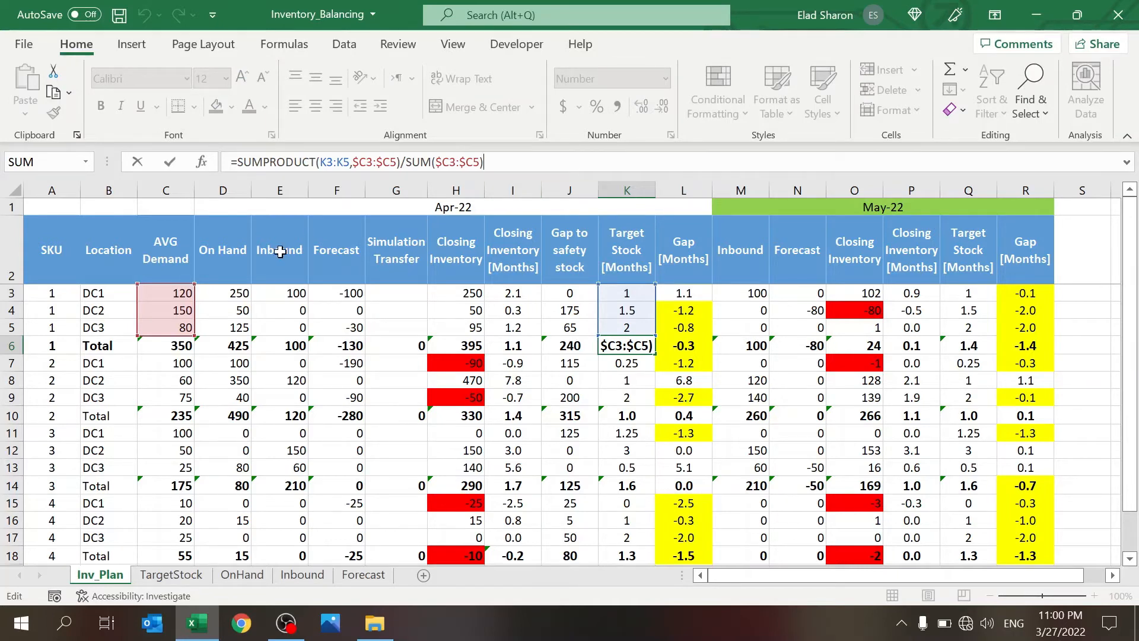
pyautogui.moveTo(165, 311)
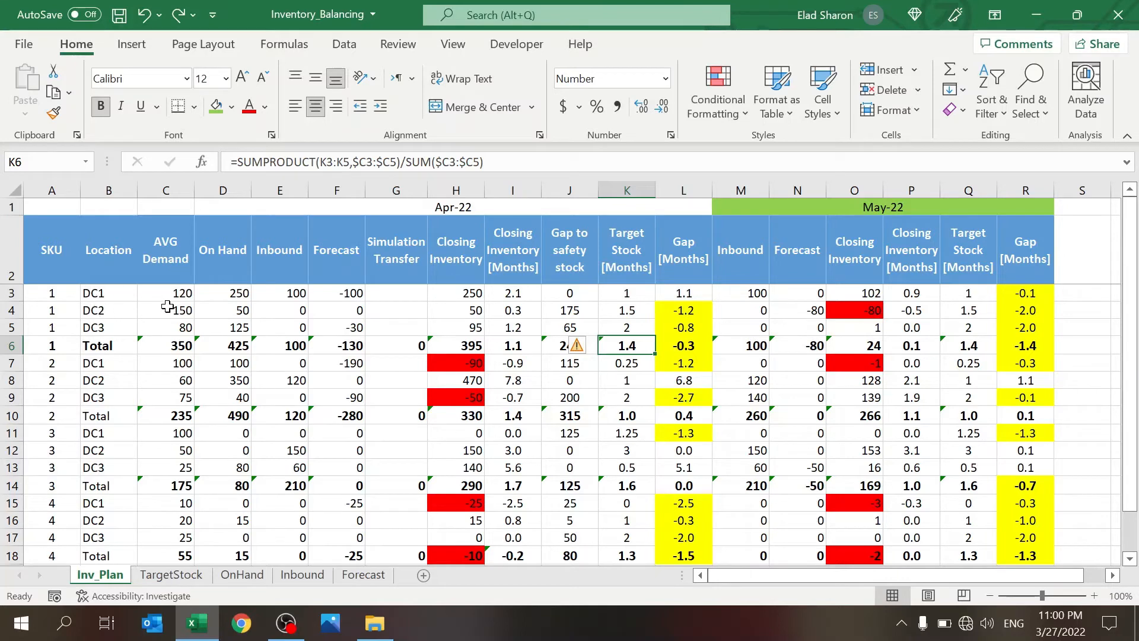
pyautogui.moveTo(632, 333)
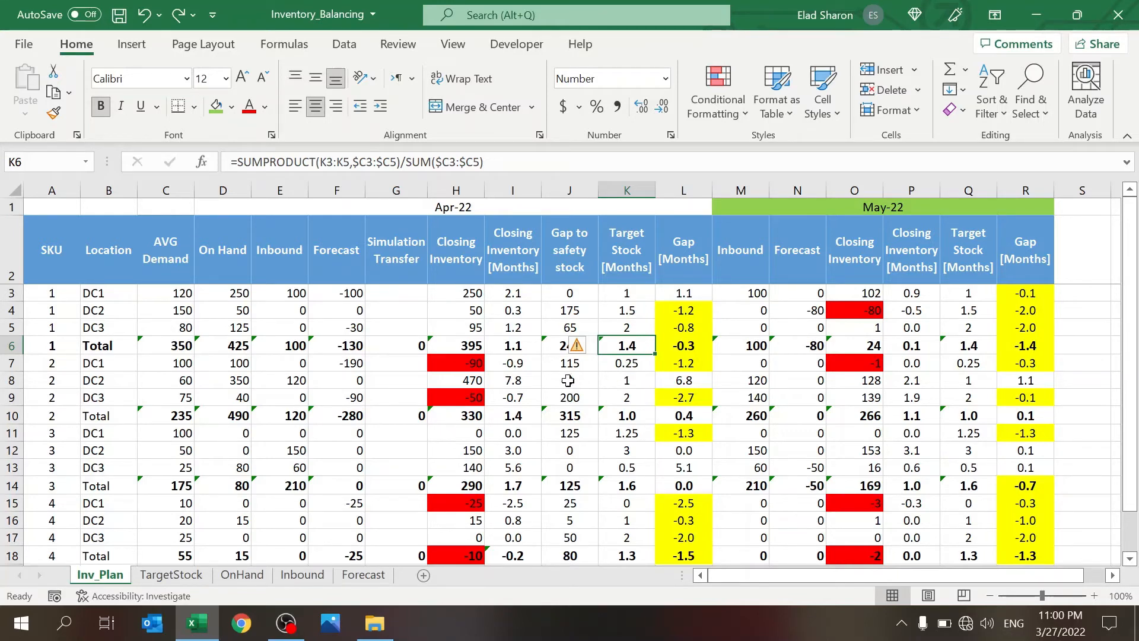
pyautogui.click(569, 380)
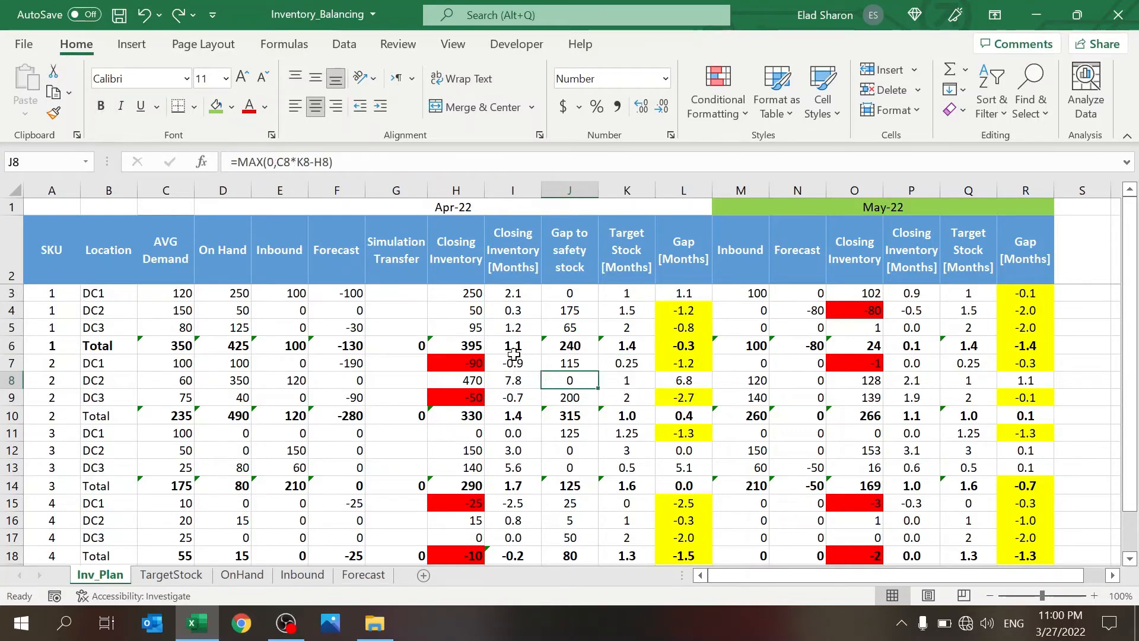
pyautogui.click(512, 346)
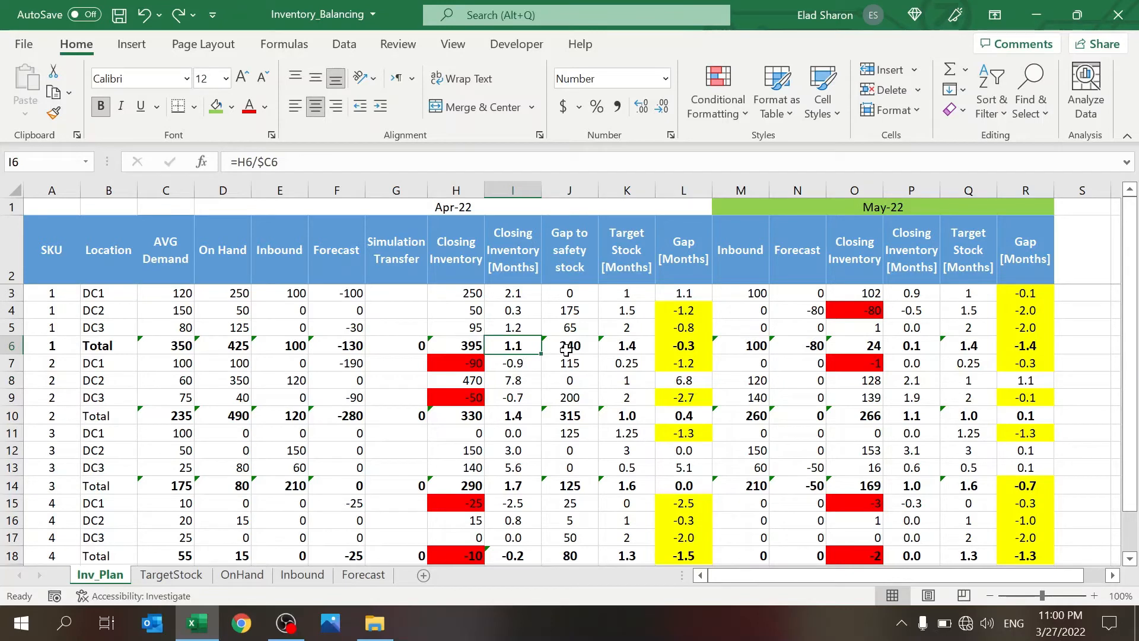
pyautogui.click(165, 345)
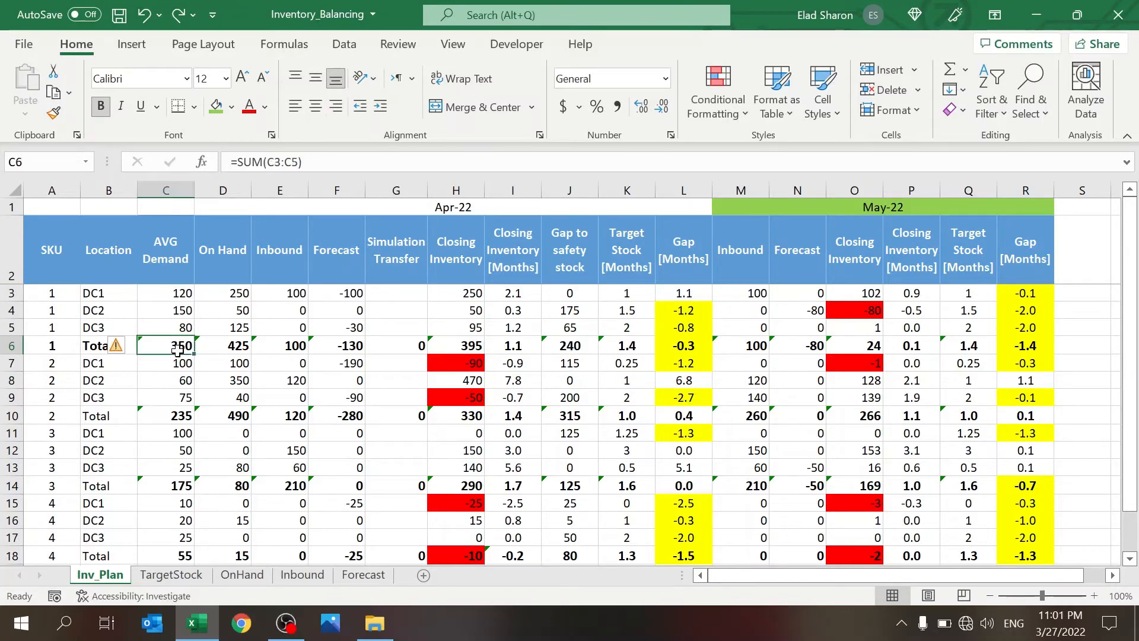
pyautogui.click(569, 345)
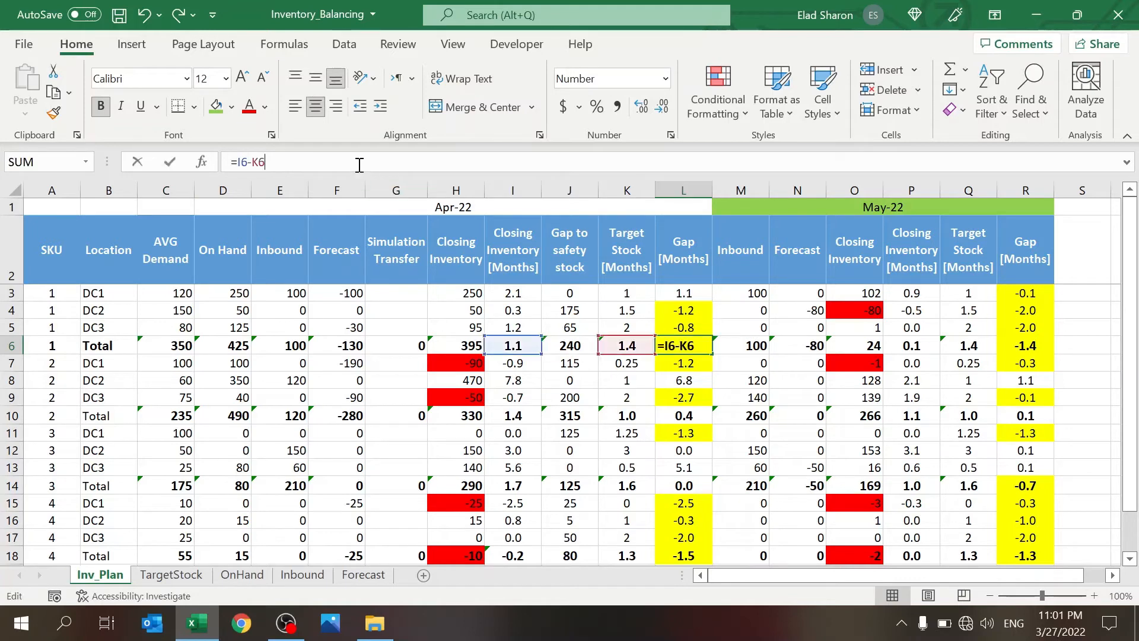
pyautogui.press('Return')
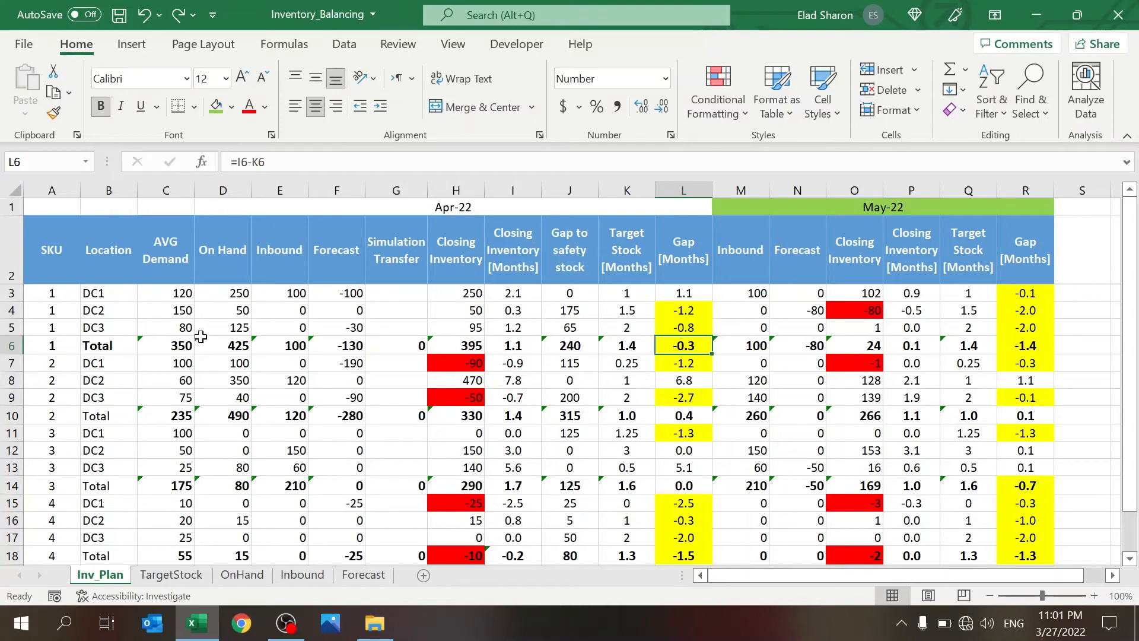
pyautogui.moveTo(405, 335)
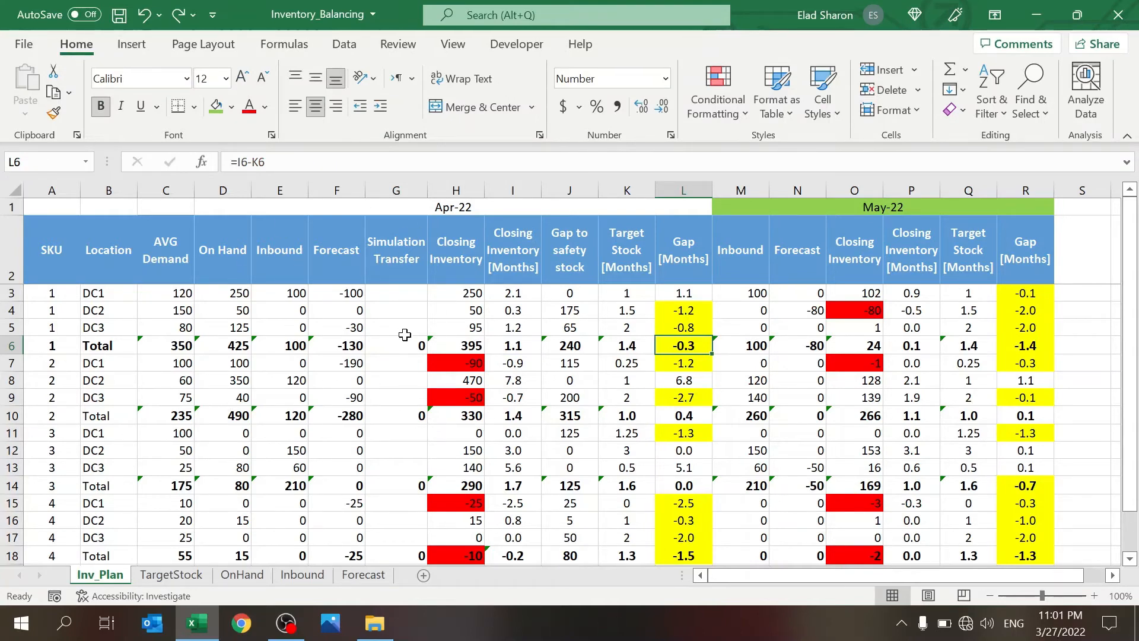
pyautogui.moveTo(414, 410)
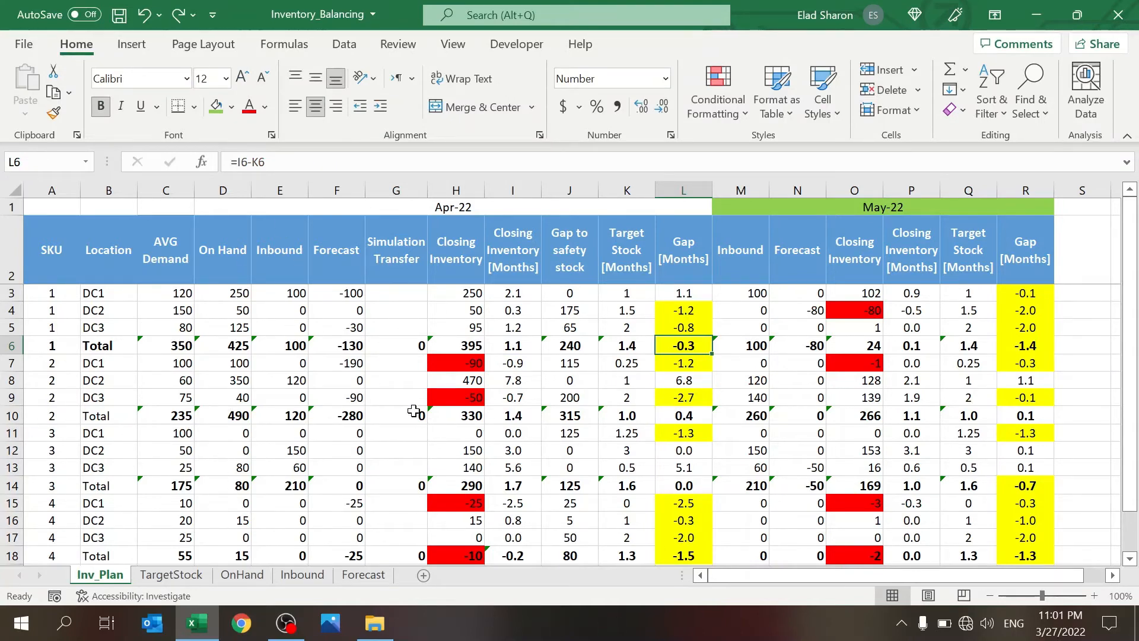
pyautogui.moveTo(817, 220)
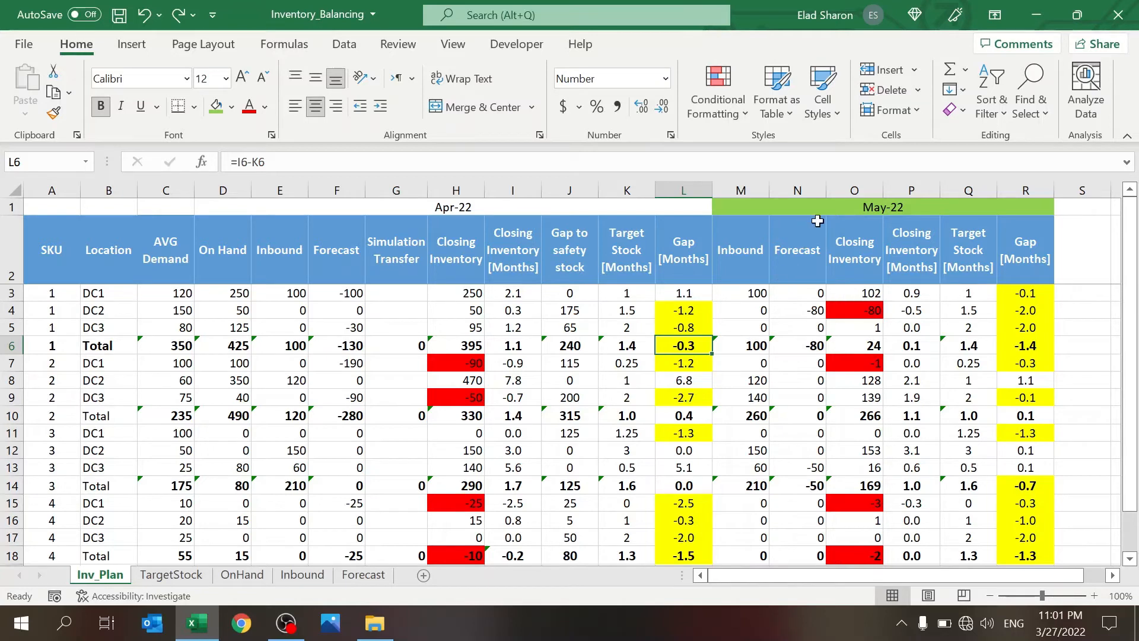
pyautogui.click(739, 345)
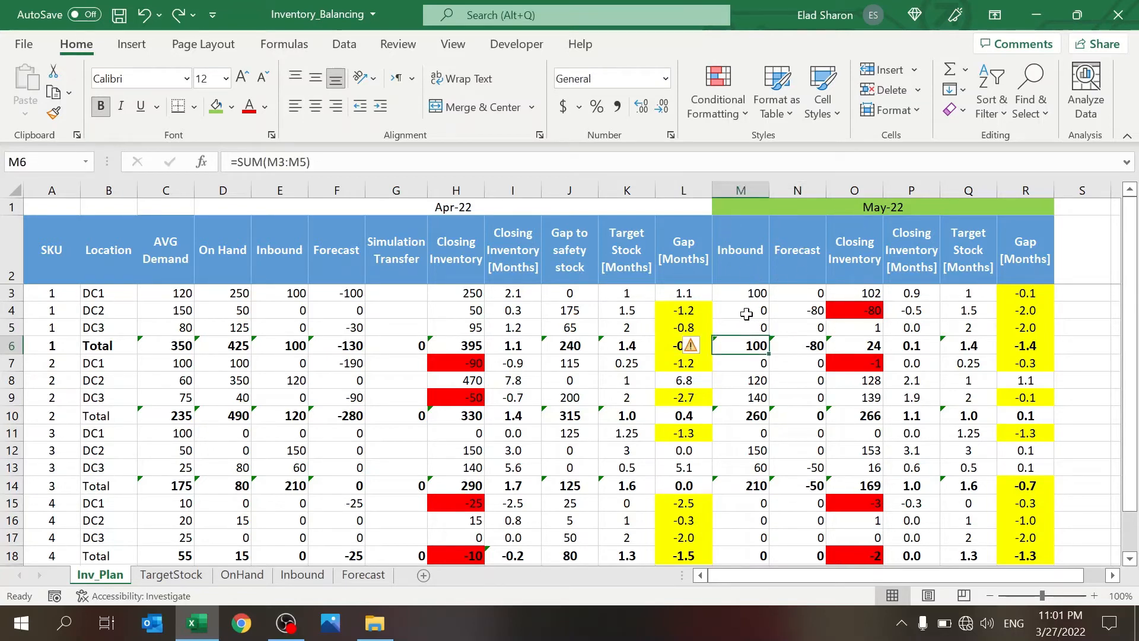
pyautogui.click(739, 293)
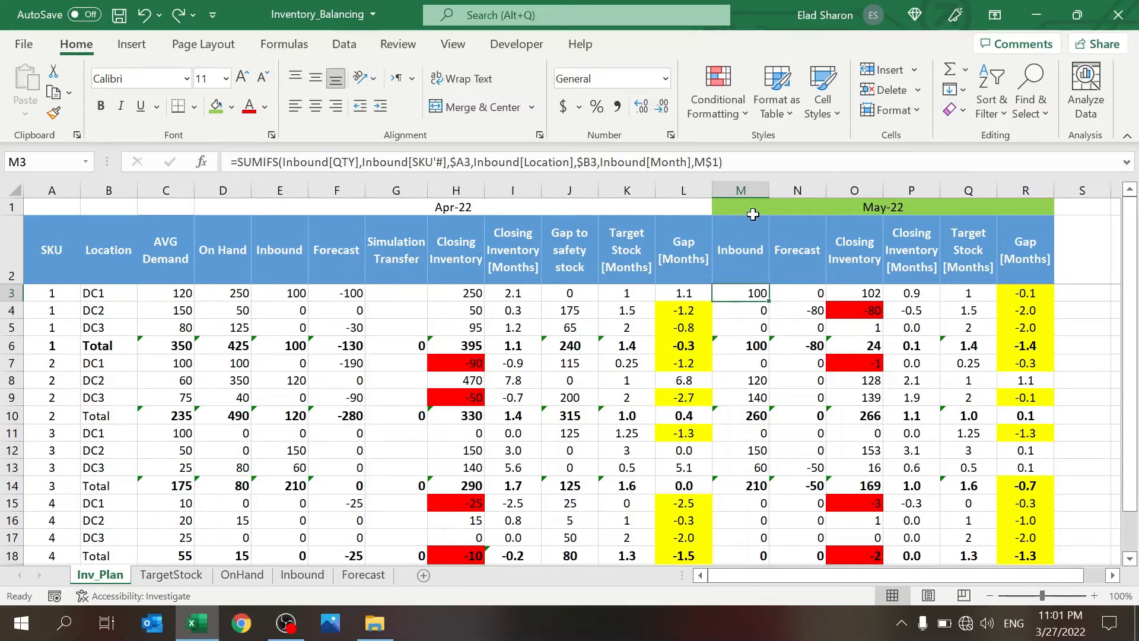
pyautogui.doubleClick(740, 293)
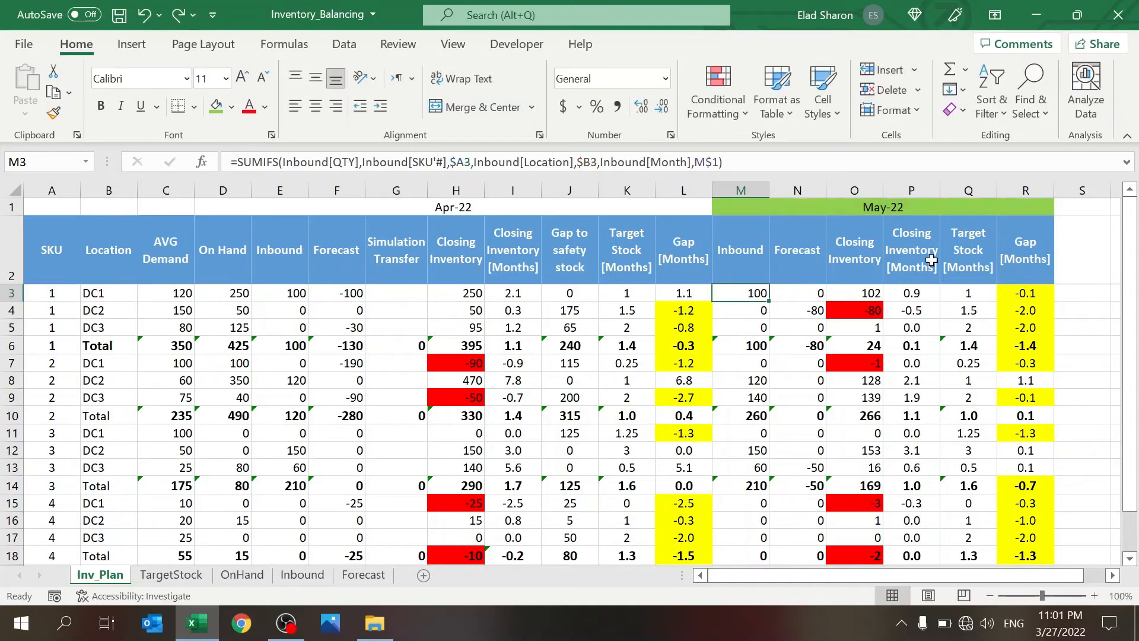
pyautogui.moveTo(352, 312)
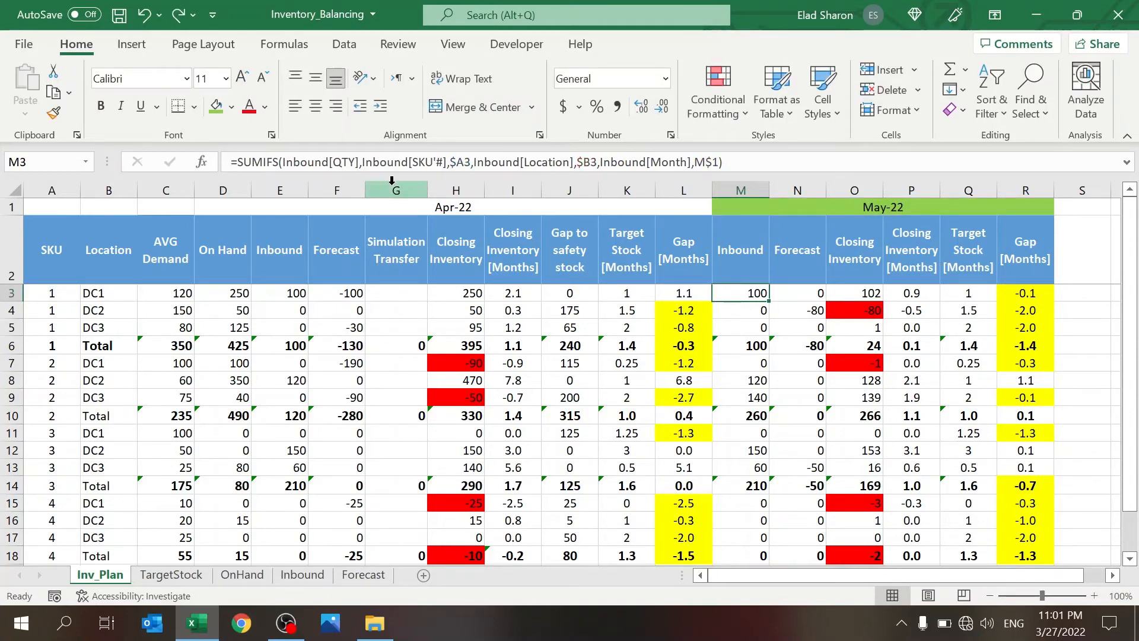
pyautogui.click(395, 310)
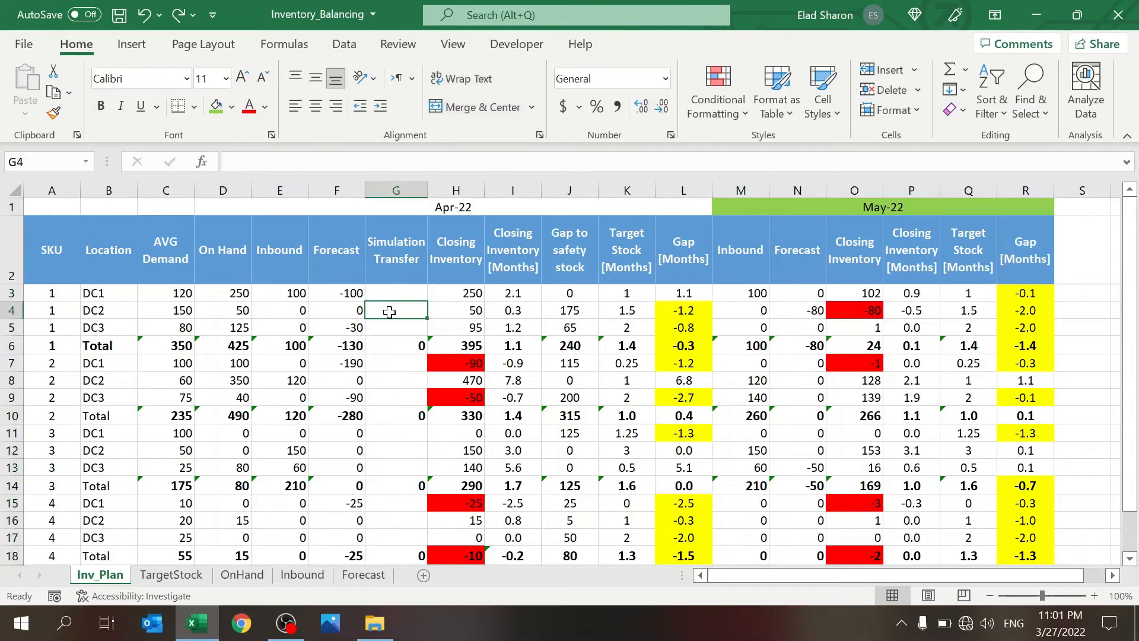
pyautogui.moveTo(456, 299)
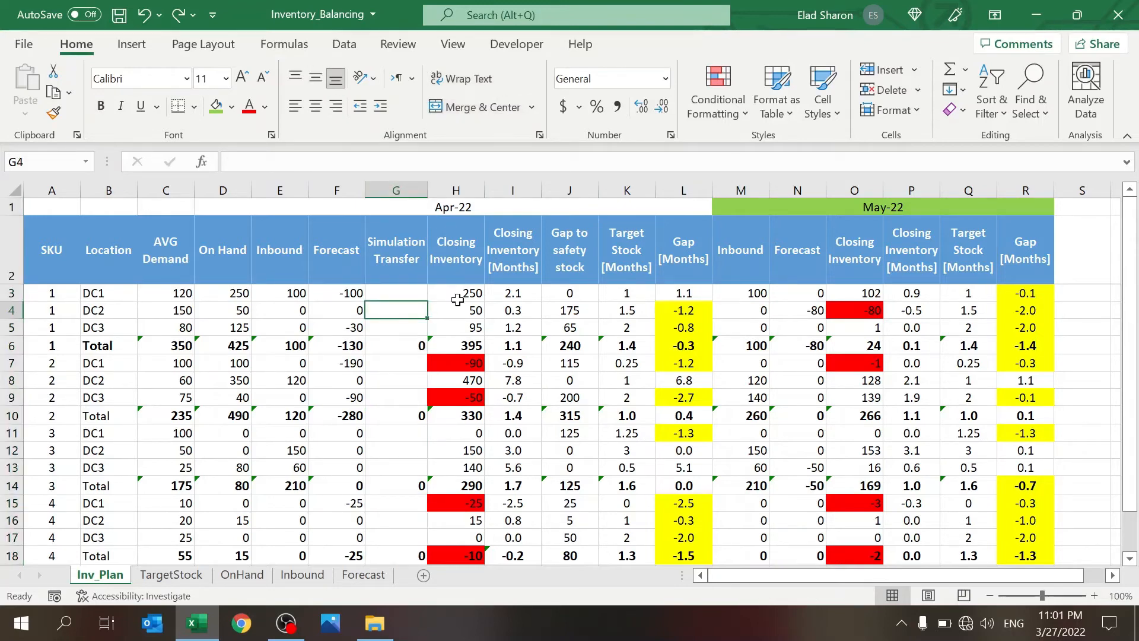
pyautogui.click(455, 380)
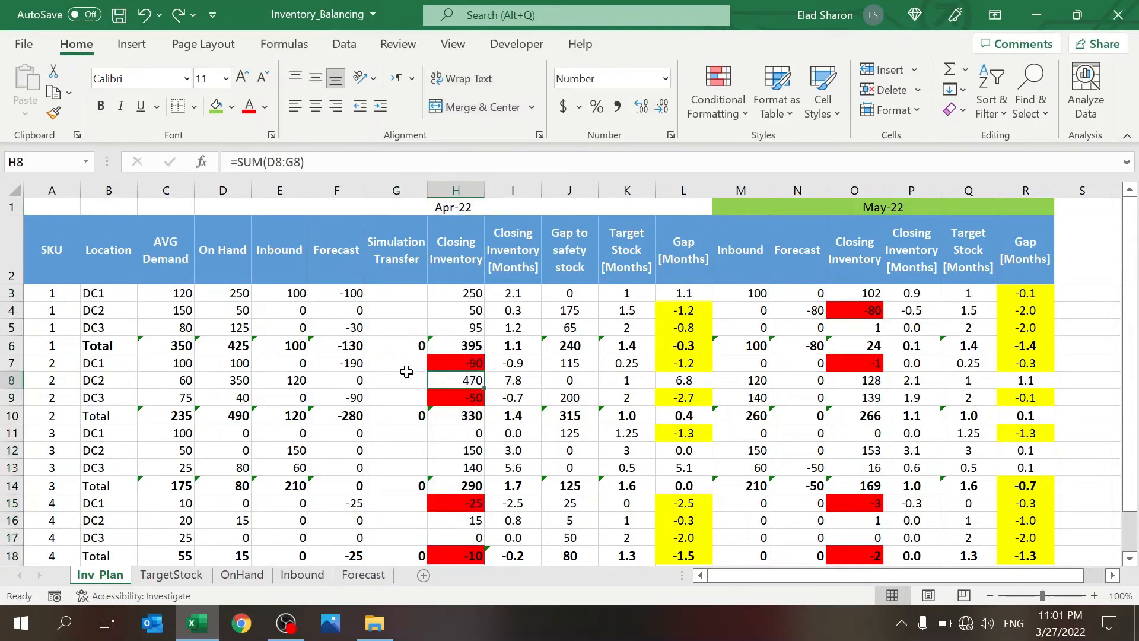
pyautogui.click(395, 363)
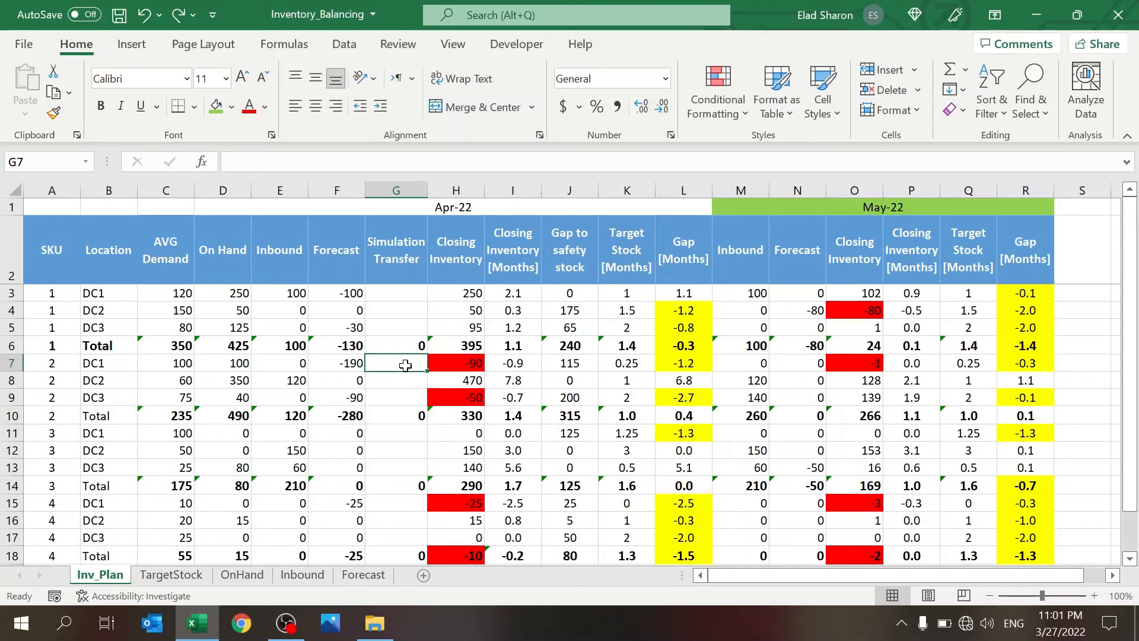
pyautogui.moveTo(705, 201)
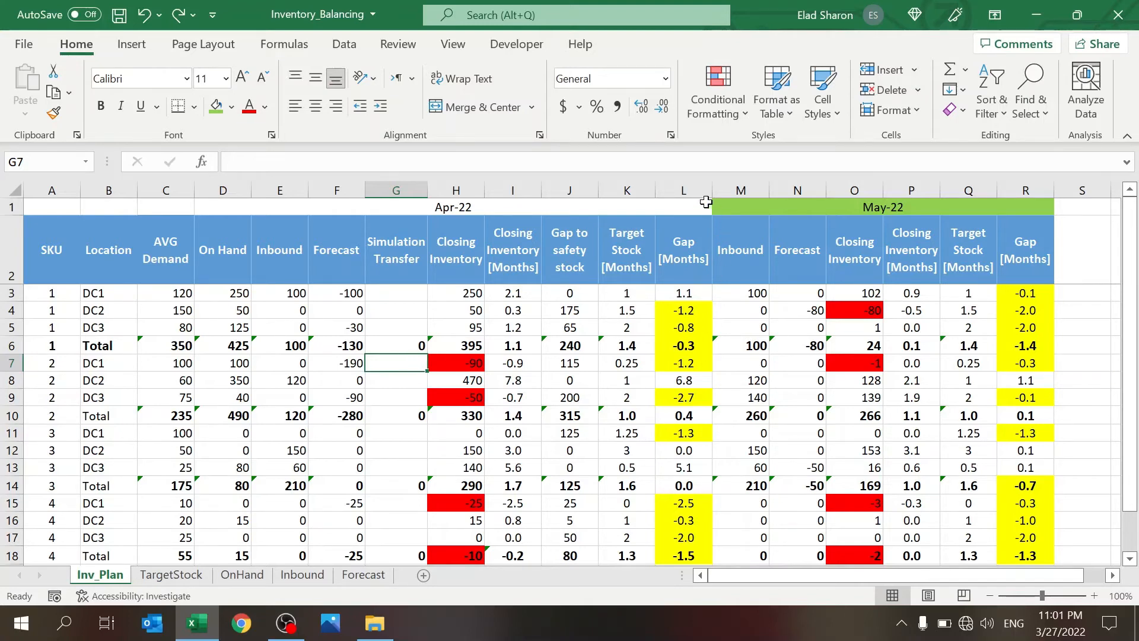
pyautogui.click(682, 190)
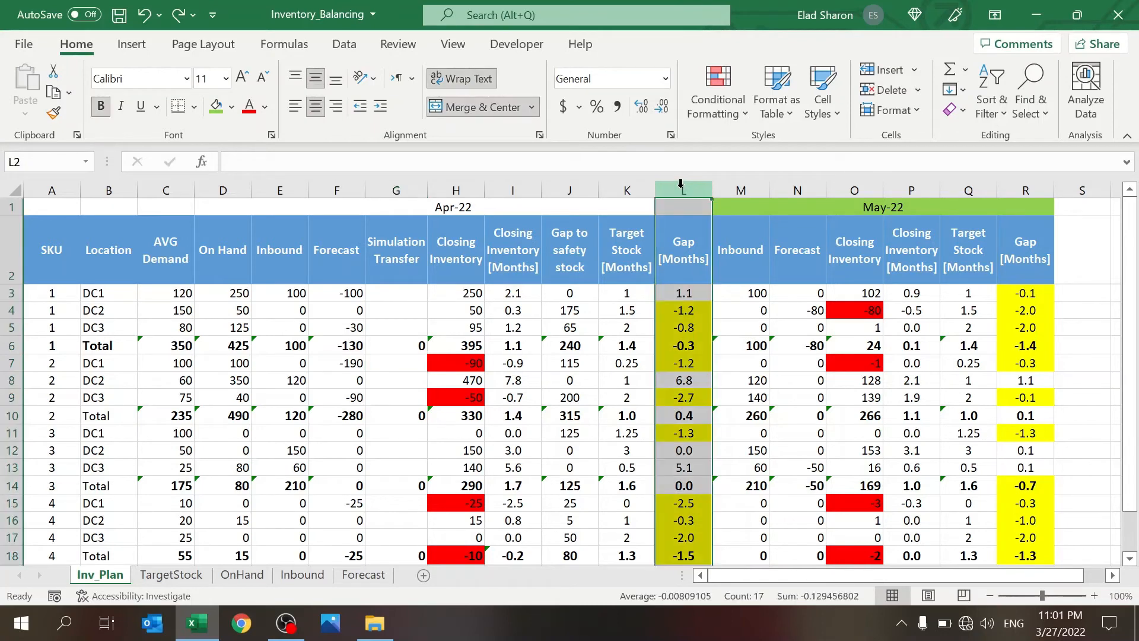
pyautogui.moveTo(569, 386)
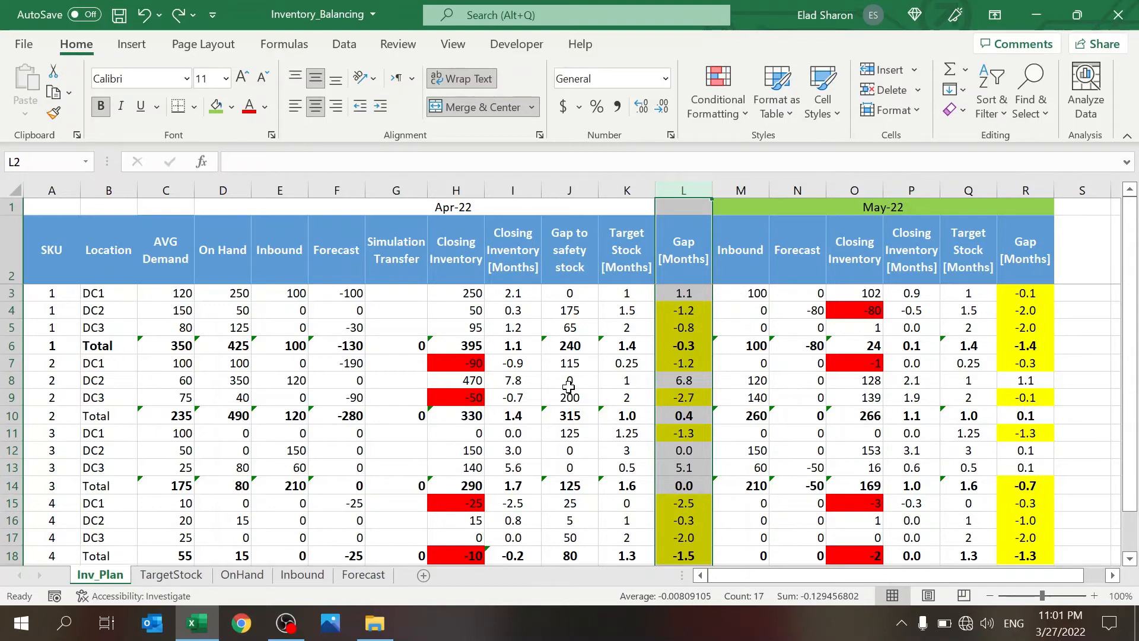
pyautogui.click(456, 309)
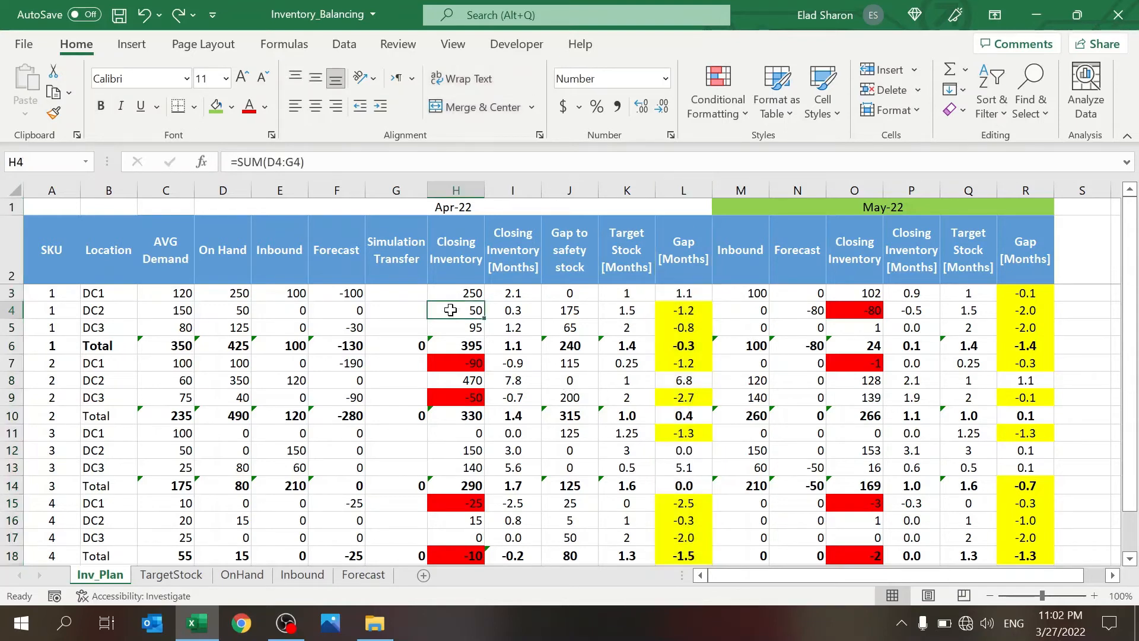
pyautogui.moveTo(574, 367)
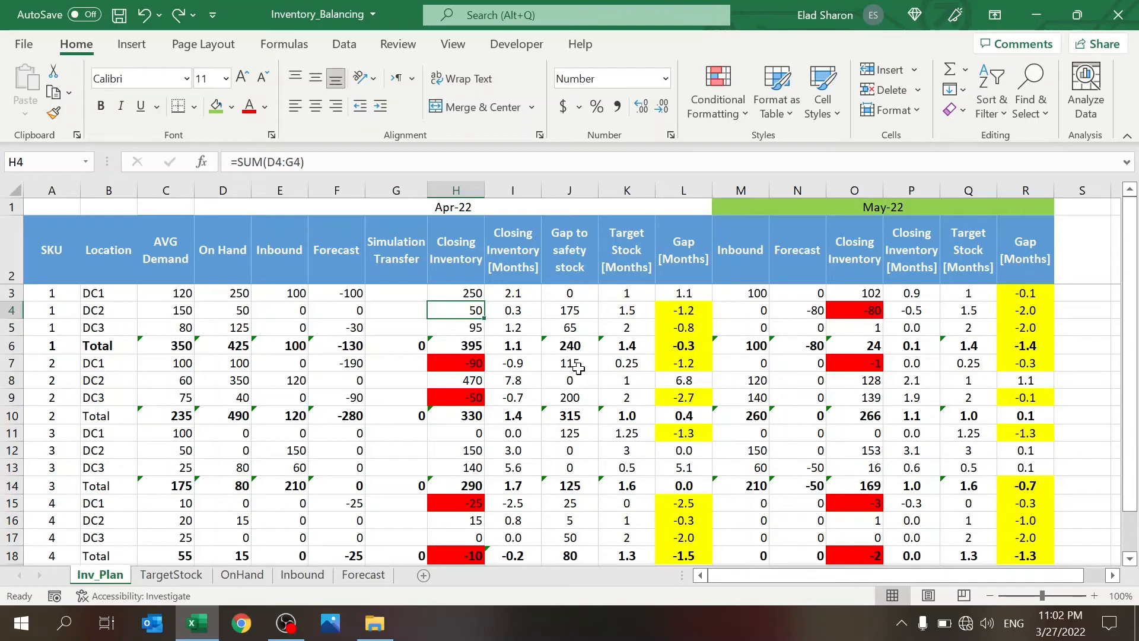
pyautogui.click(625, 310)
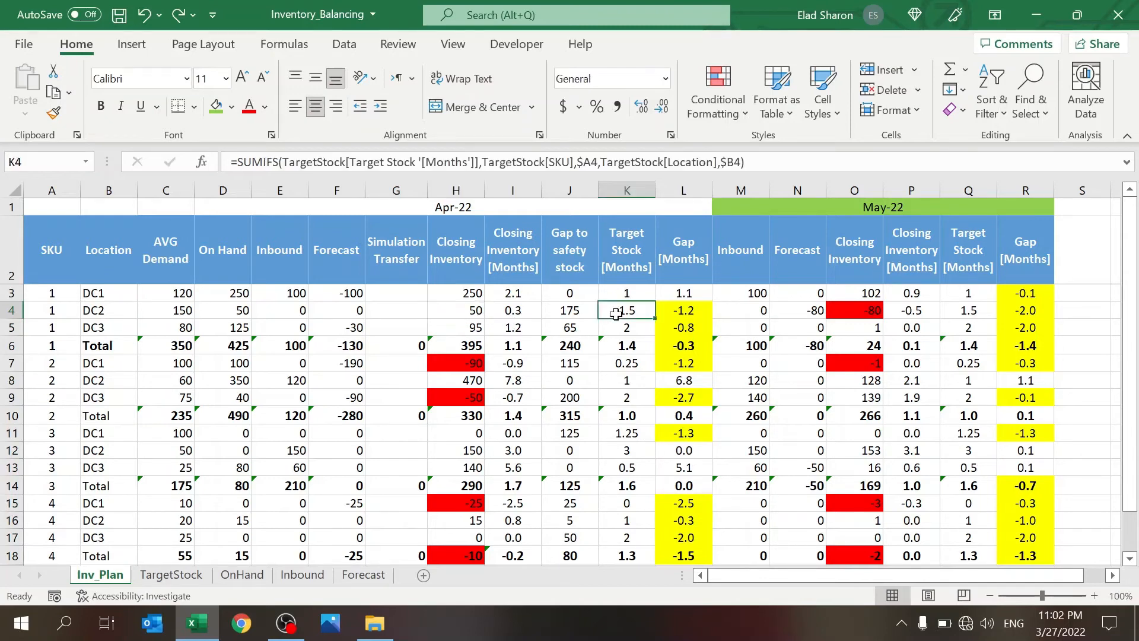
pyautogui.click(512, 310)
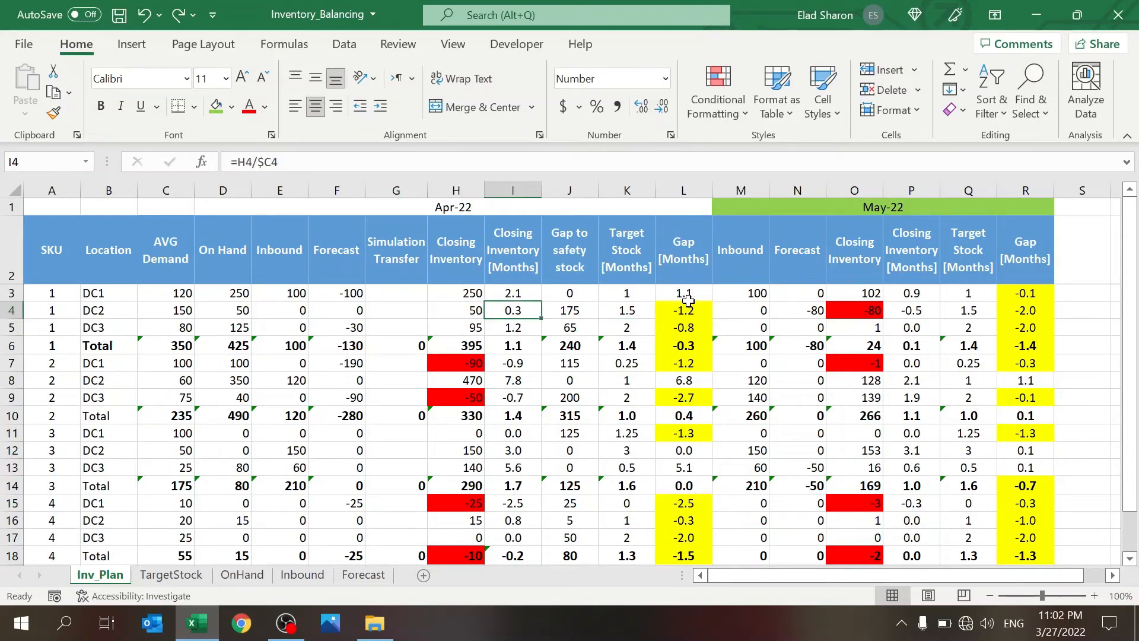
pyautogui.click(682, 309)
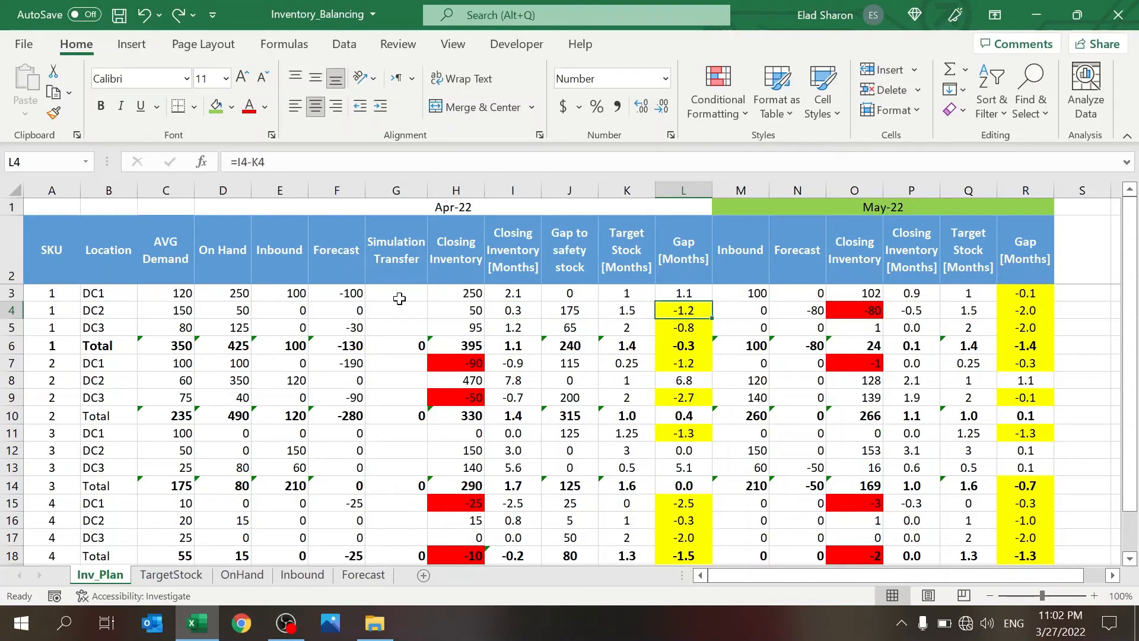
pyautogui.click(395, 292)
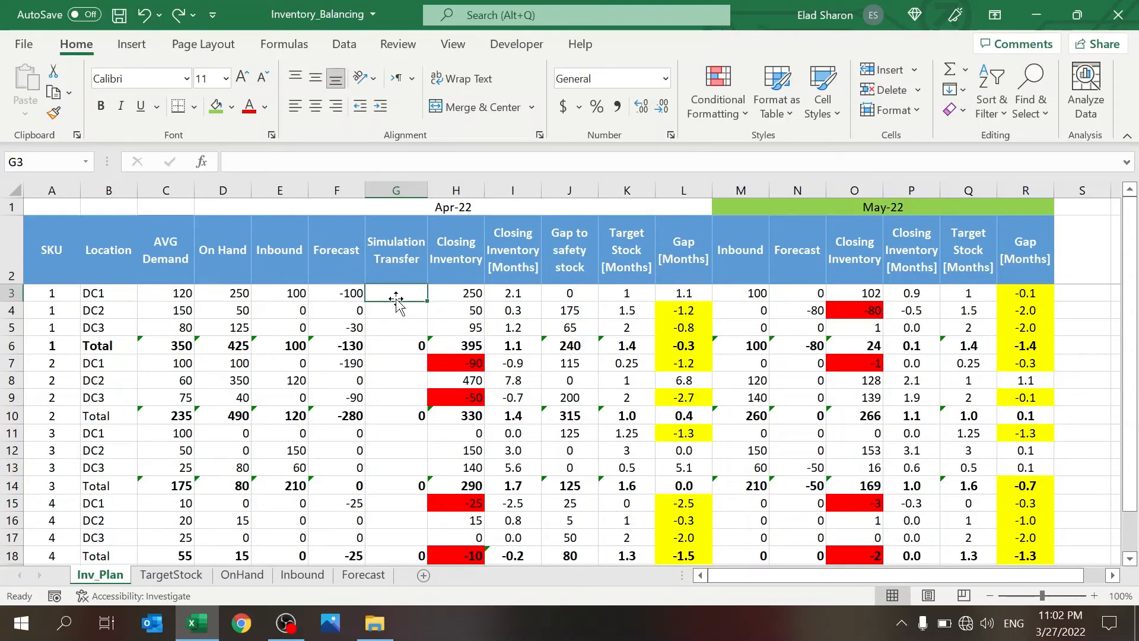
pyautogui.click(395, 363)
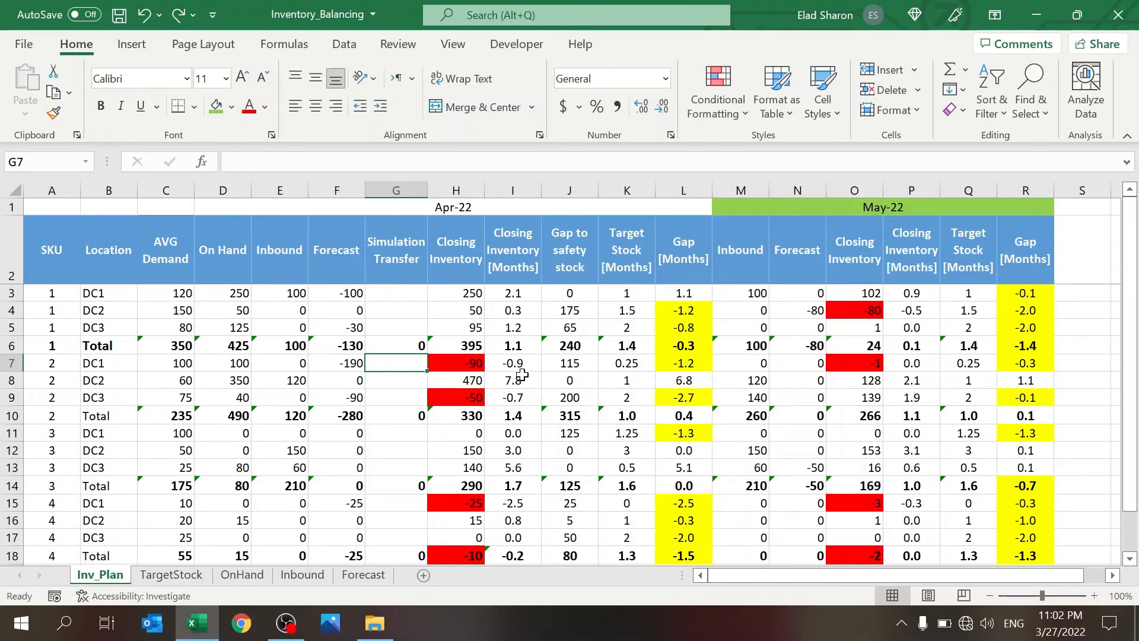
pyautogui.moveTo(419, 429)
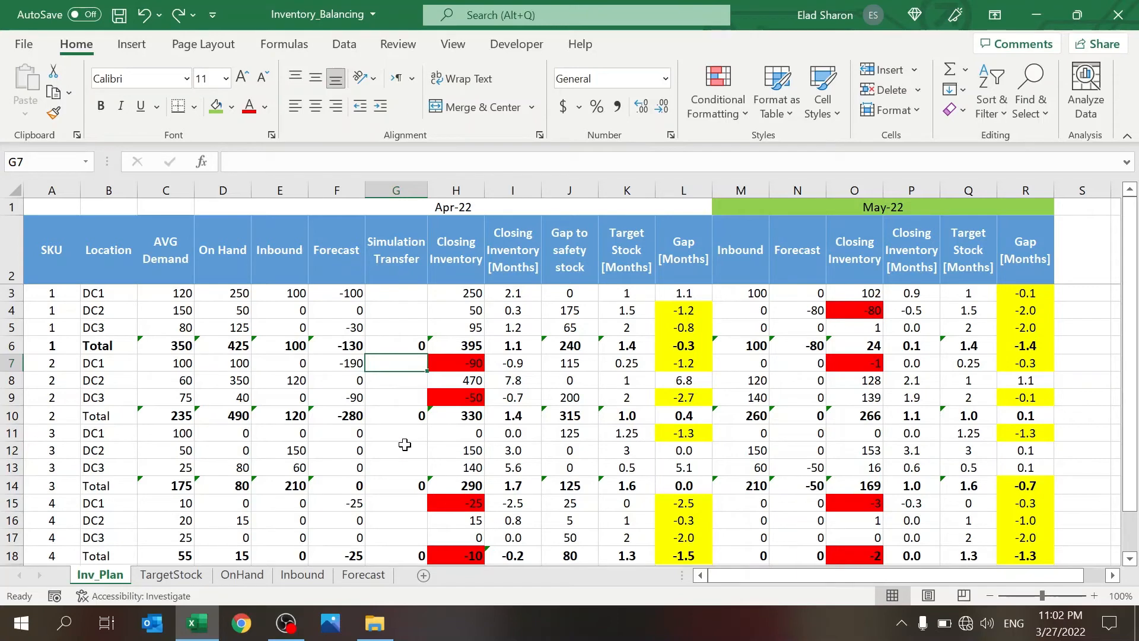
# Step: Enter a first SKU 2 transfer and check the gap-to-safety-stock formula for SKU 2
pyautogui.write('90')
pyautogui.click(396, 397)
pyautogui.write('50')
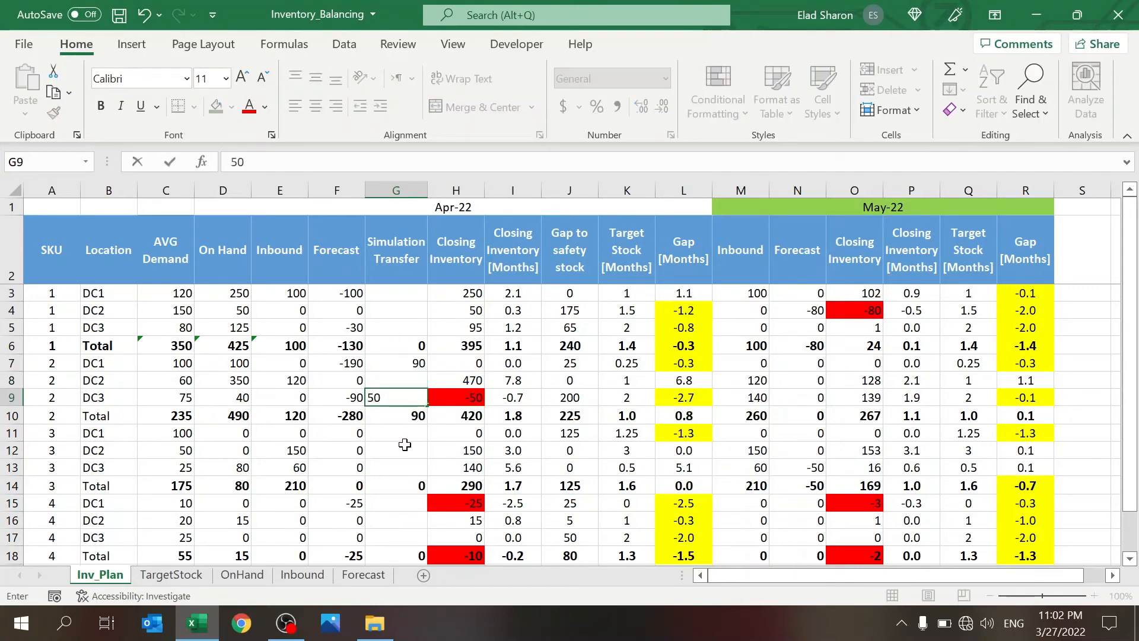
pyautogui.press('Return')
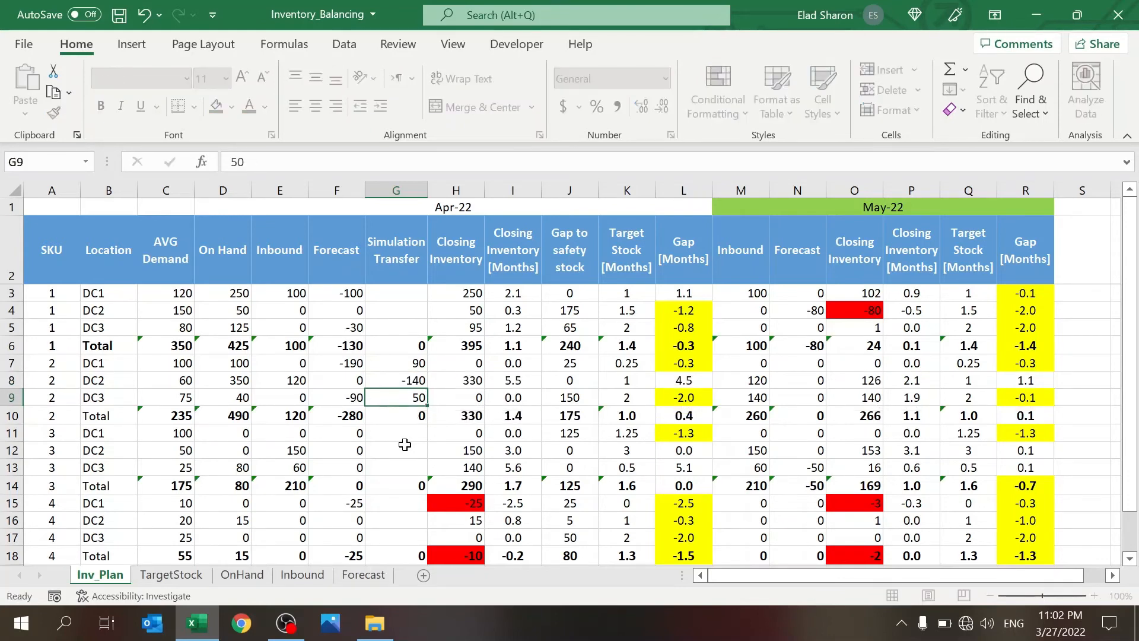
pyautogui.click(396, 379)
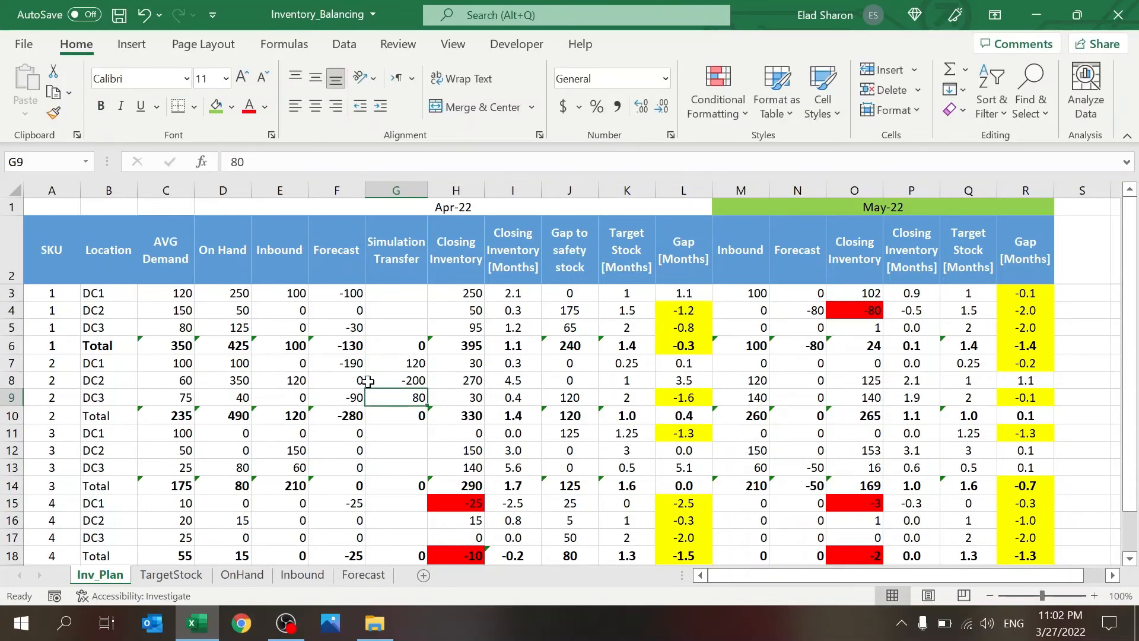
pyautogui.click(569, 362)
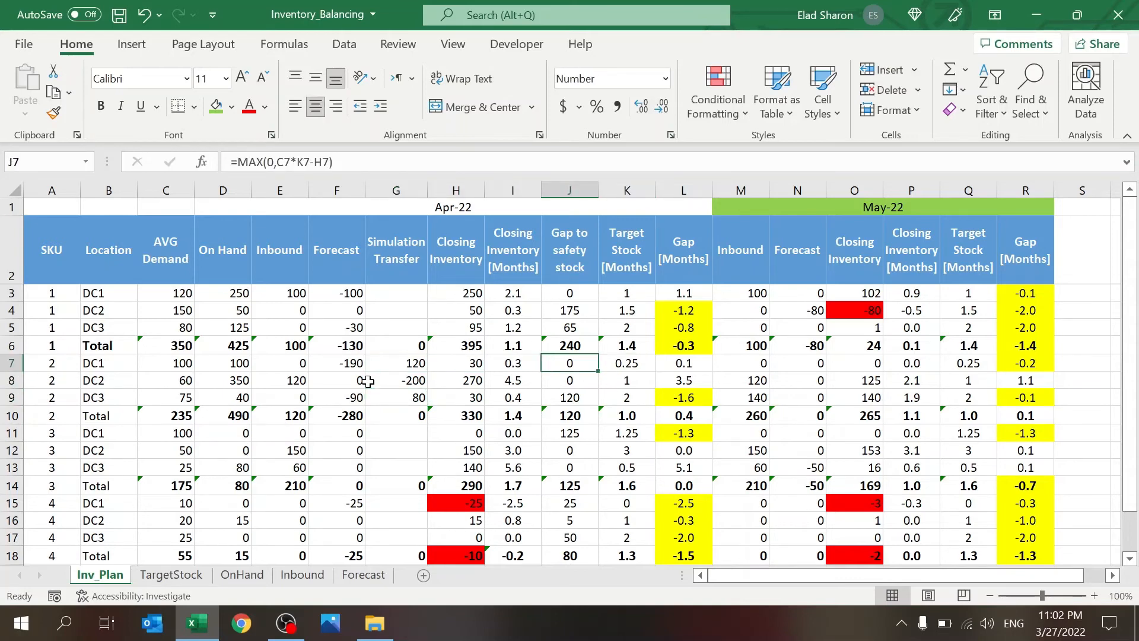
# Step: Revise SKU 2 transfers to 120 for DC1, -320 for DC2 and 200 for DC3
pyautogui.click(395, 380)
pyautogui.write('200')
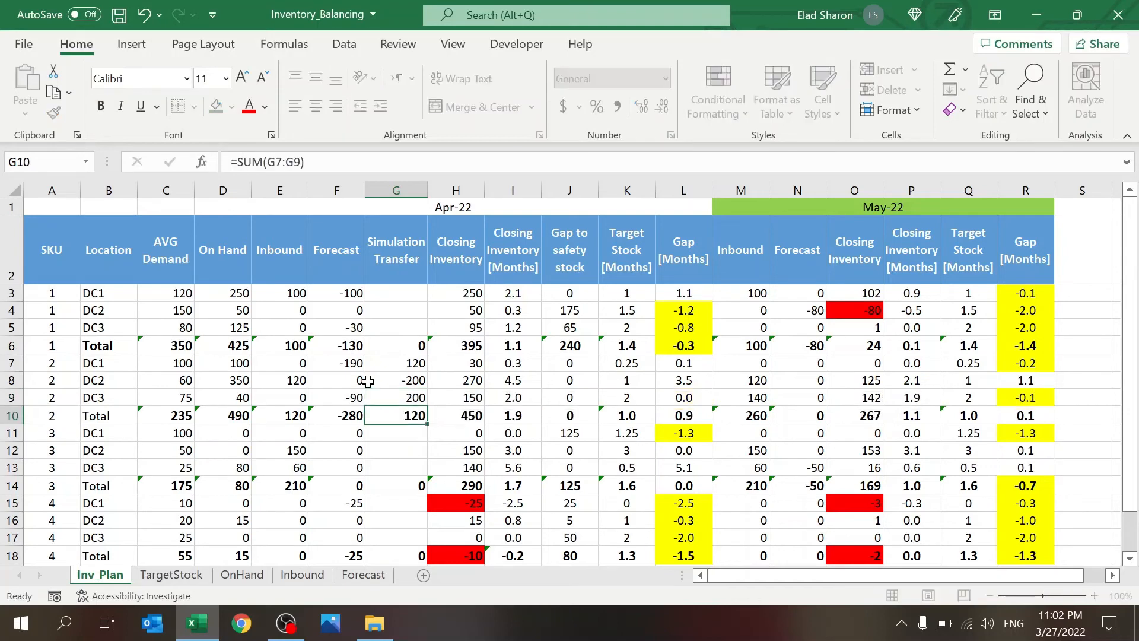
pyautogui.click(396, 380)
pyautogui.write('-320')
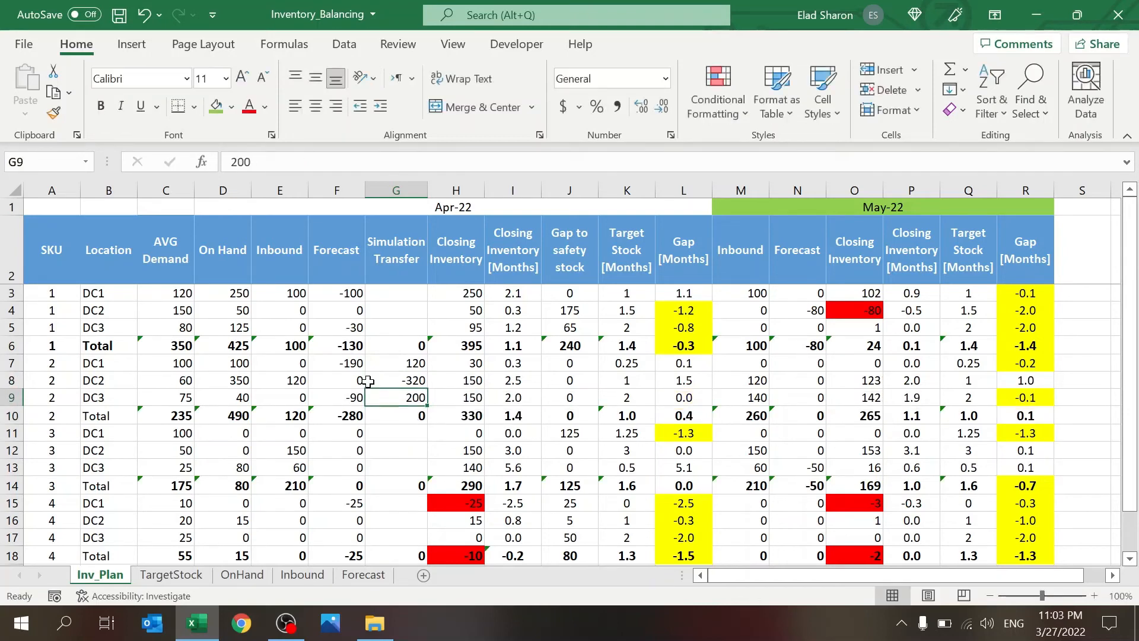
pyautogui.click(395, 379)
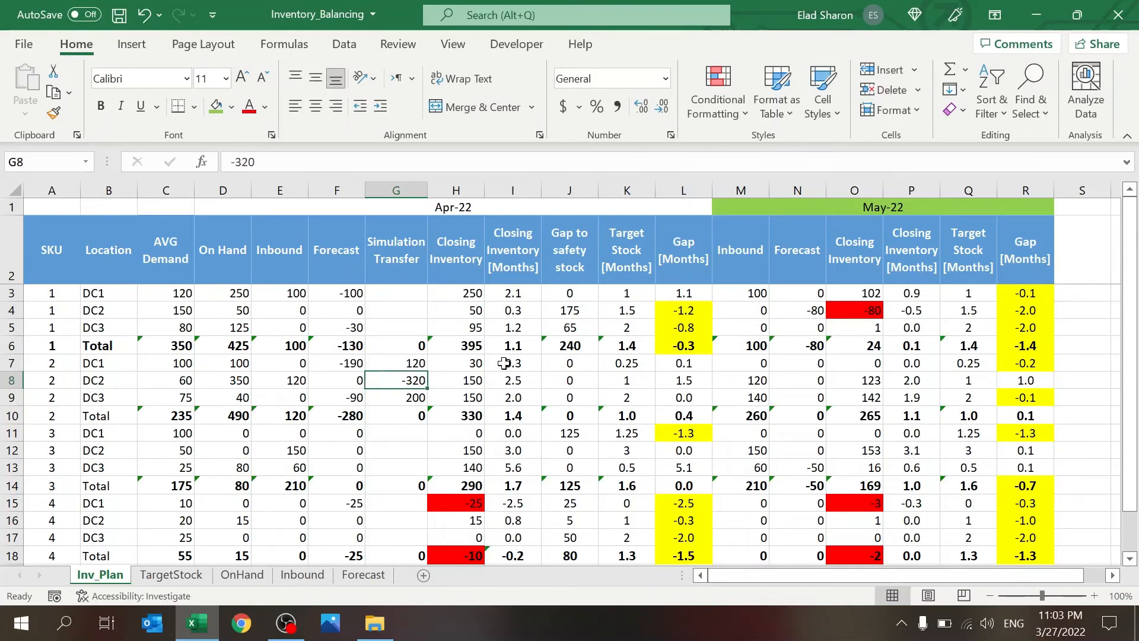
pyautogui.moveTo(477, 404)
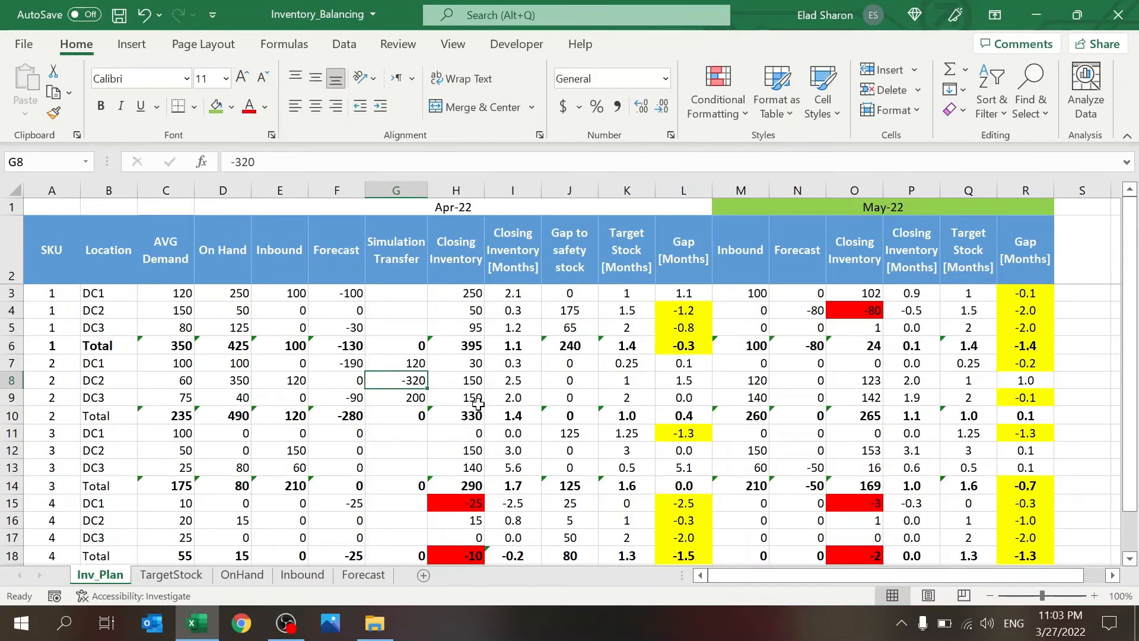
pyautogui.moveTo(1035, 384)
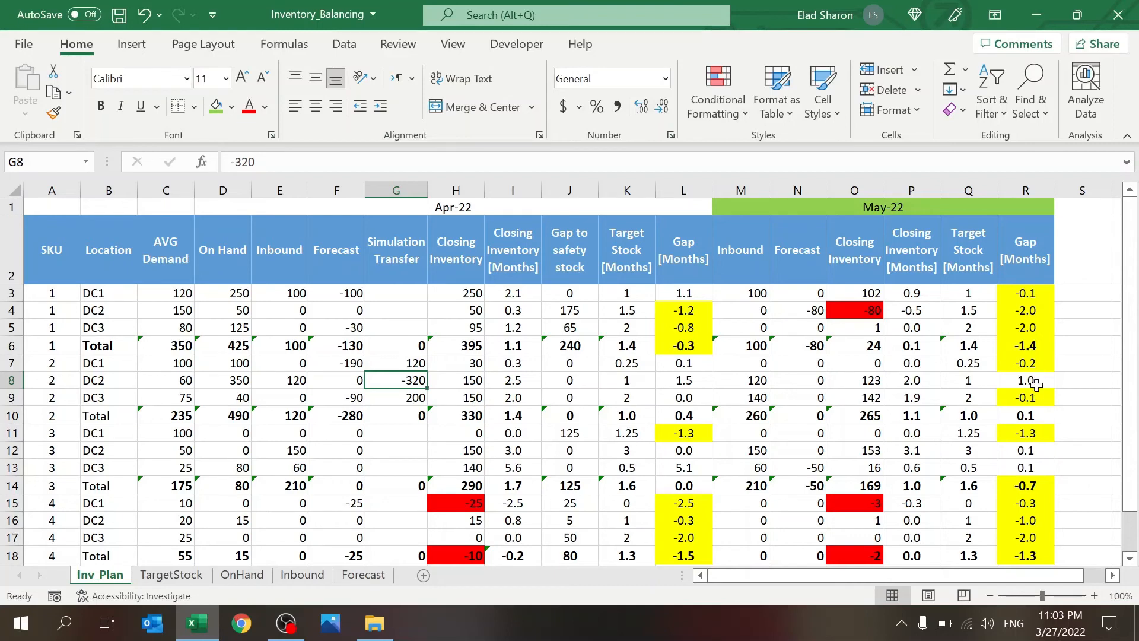
pyautogui.moveTo(363, 404)
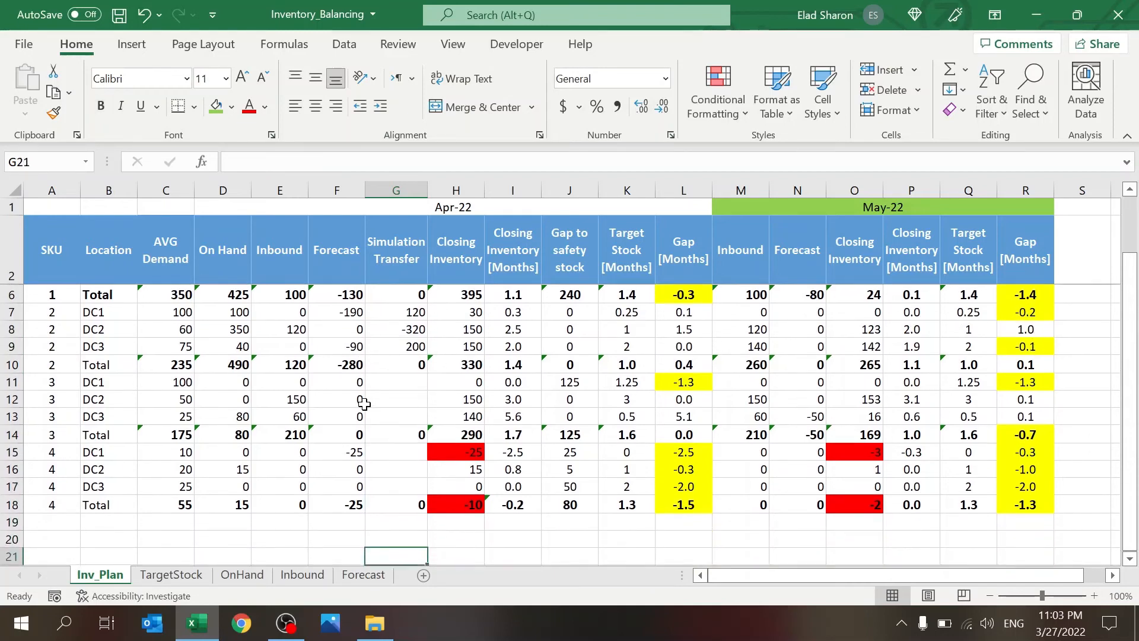
# Step: Enter an initial 25-unit transfer into SKU 4 DC1
pyautogui.click(395, 451)
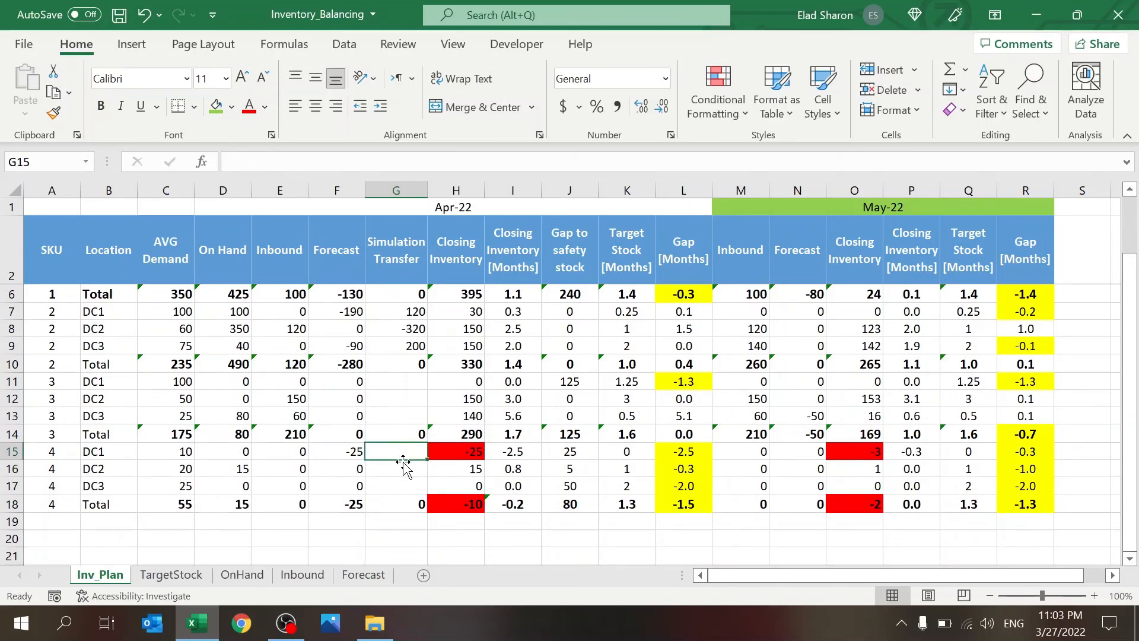
pyautogui.write('25')
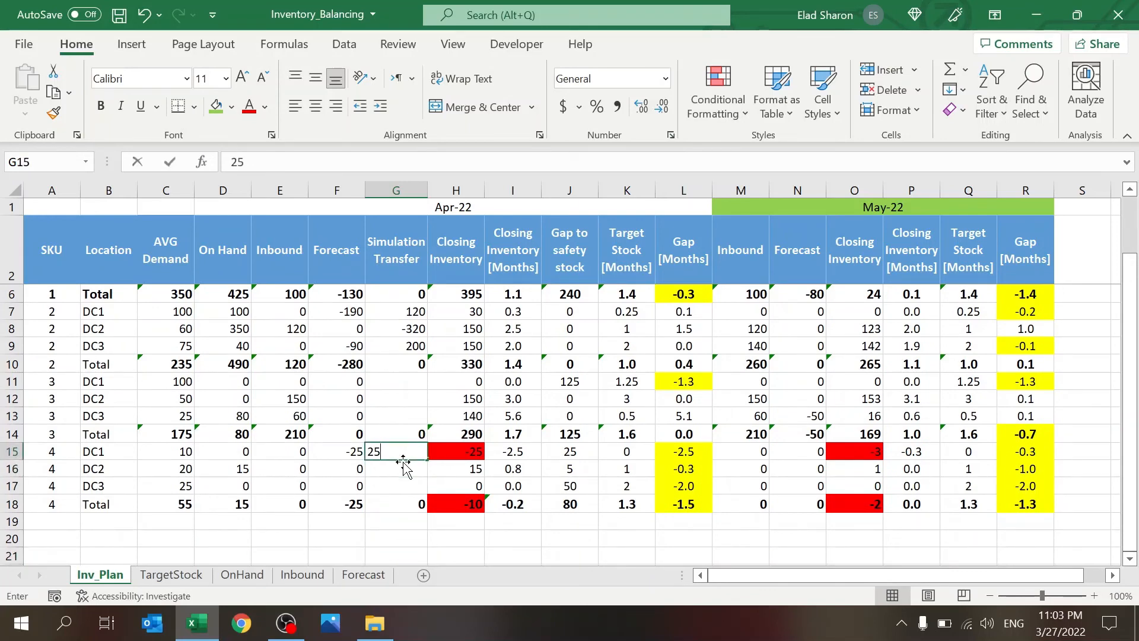
pyautogui.press('Return')
pyautogui.write('-15')
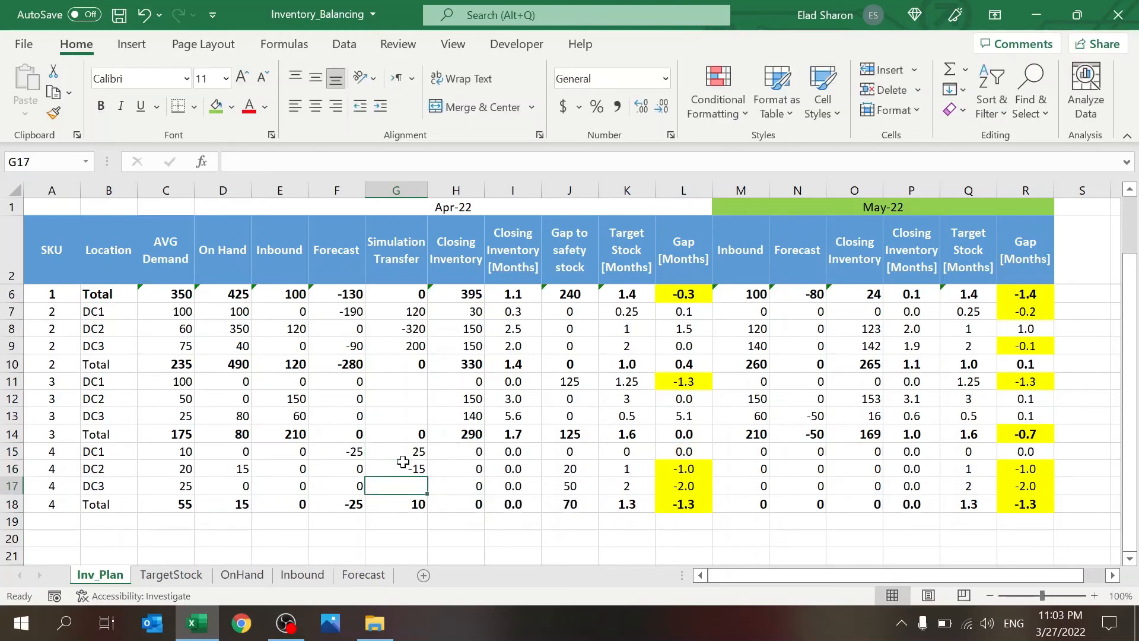
# Step: Reduce the SKU 4 transfer to 15 into DC1 and -15 out of DC2
pyautogui.click(396, 450)
pyautogui.write('15')
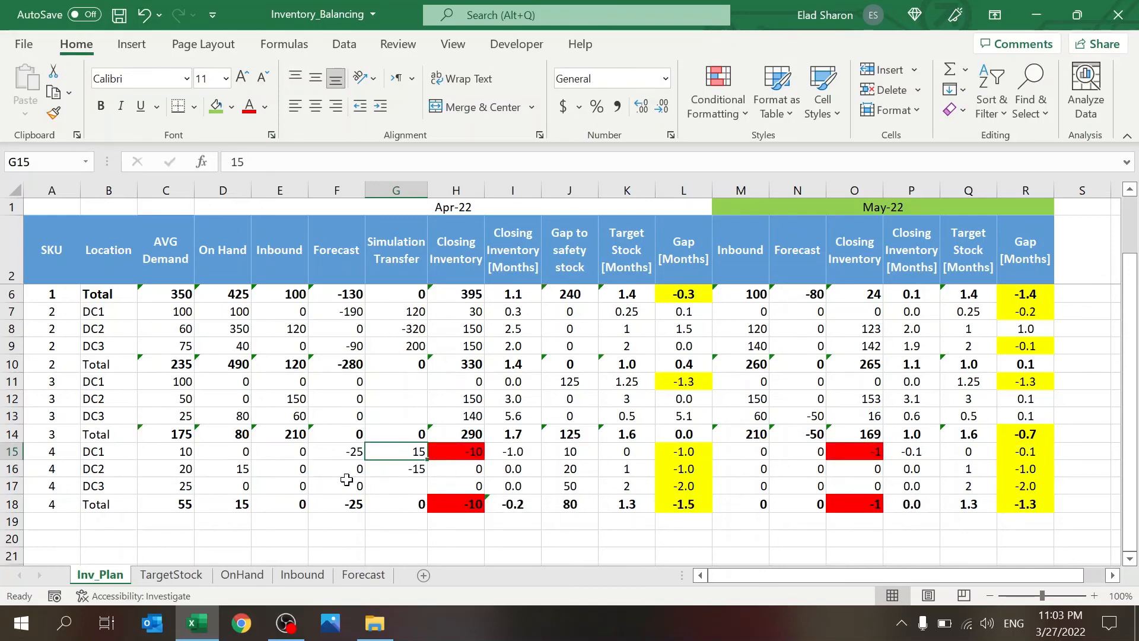
pyautogui.click(395, 468)
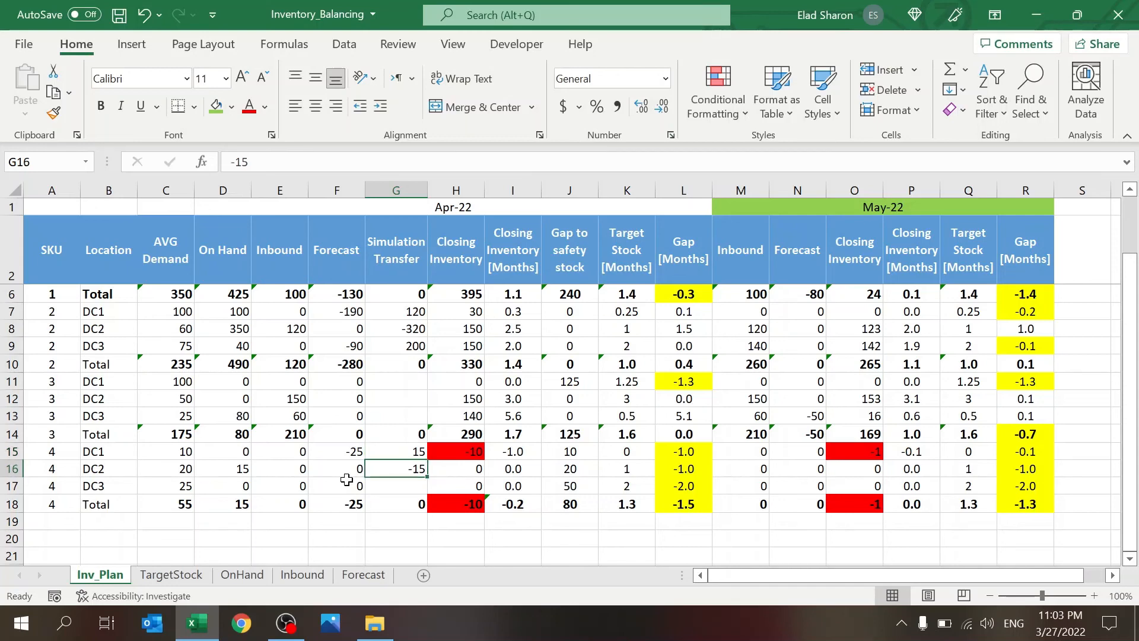
pyautogui.press('Delete')
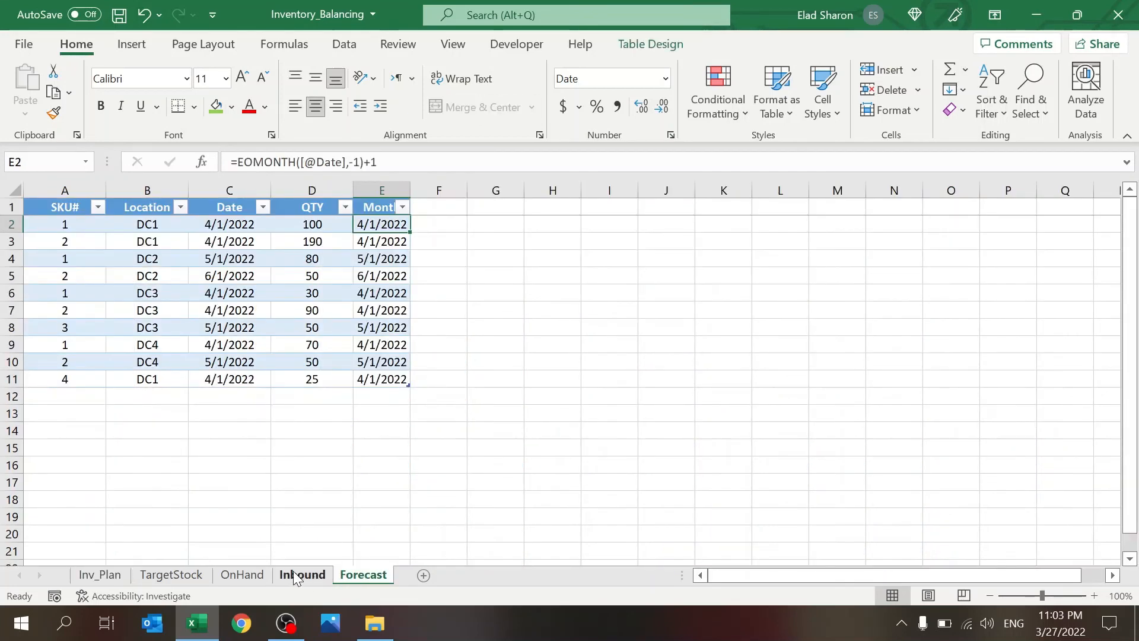
pyautogui.click(241, 573)
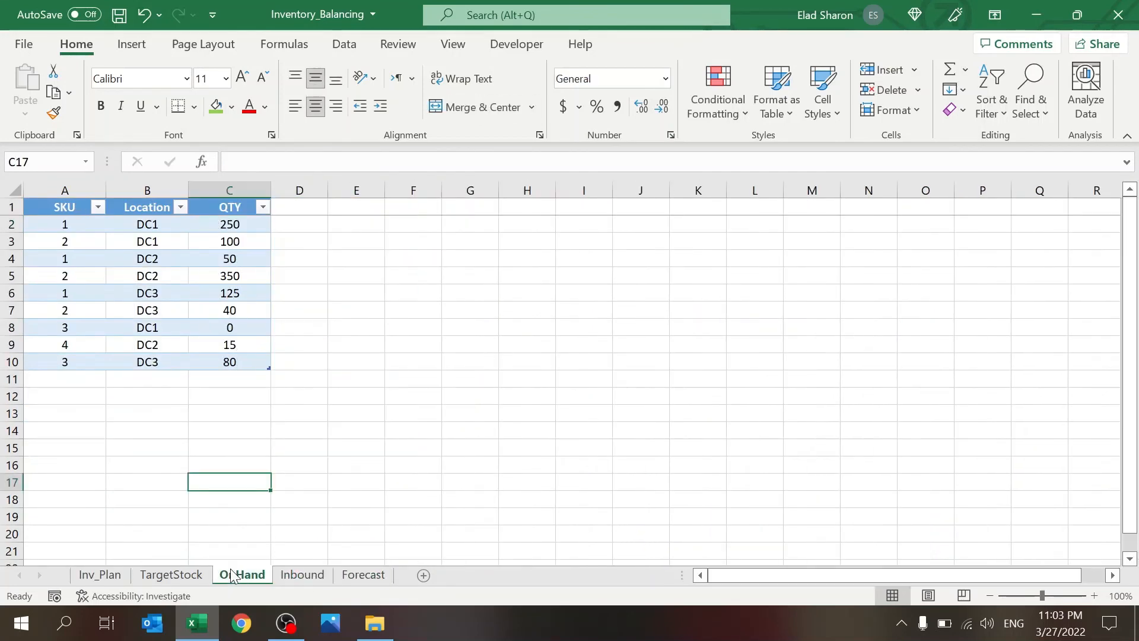
pyautogui.click(171, 574)
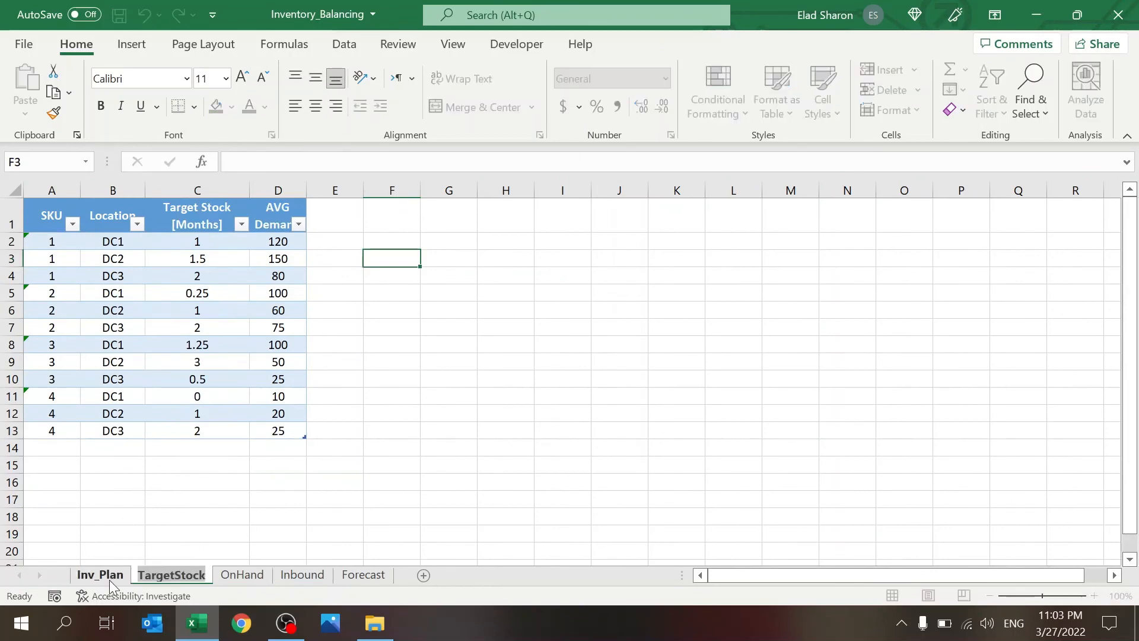
pyautogui.click(99, 575)
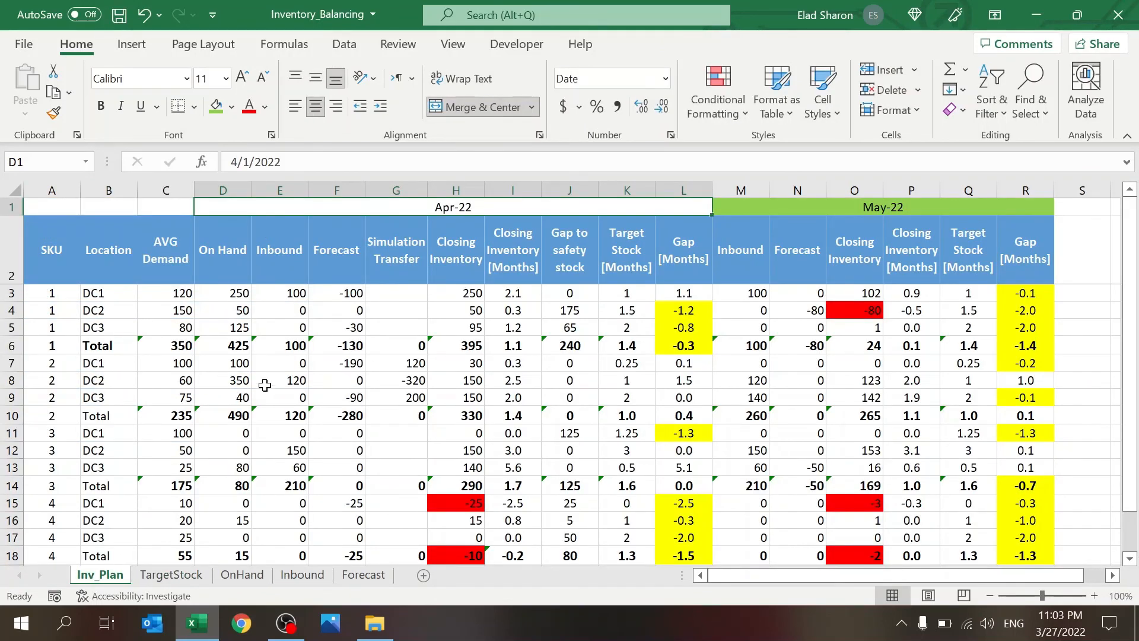
pyautogui.click(363, 573)
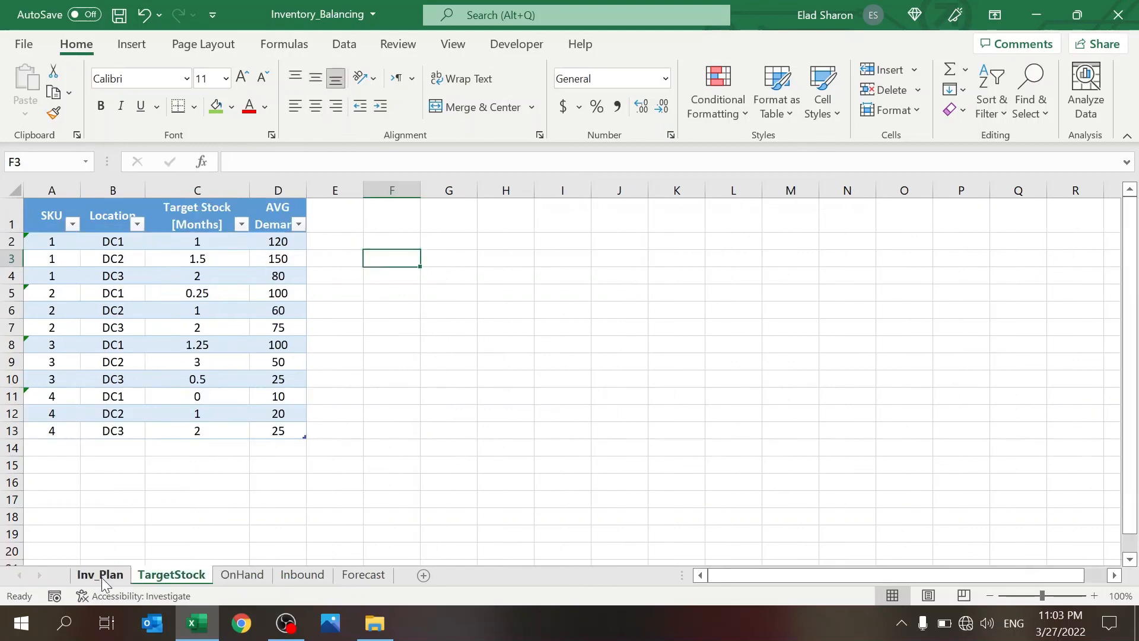
pyautogui.click(99, 573)
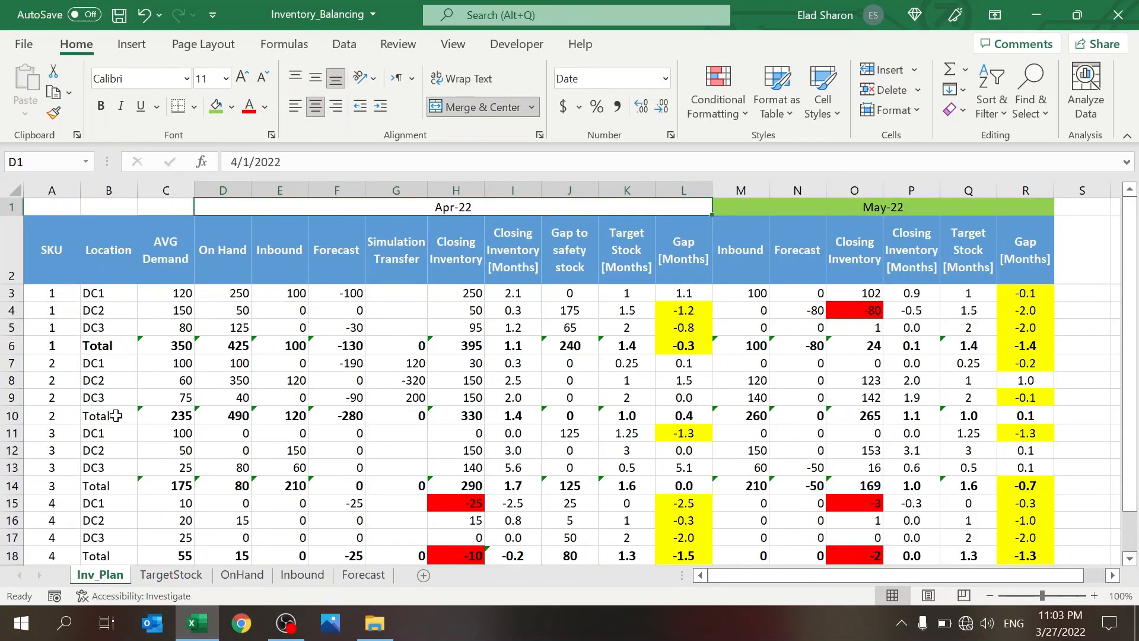